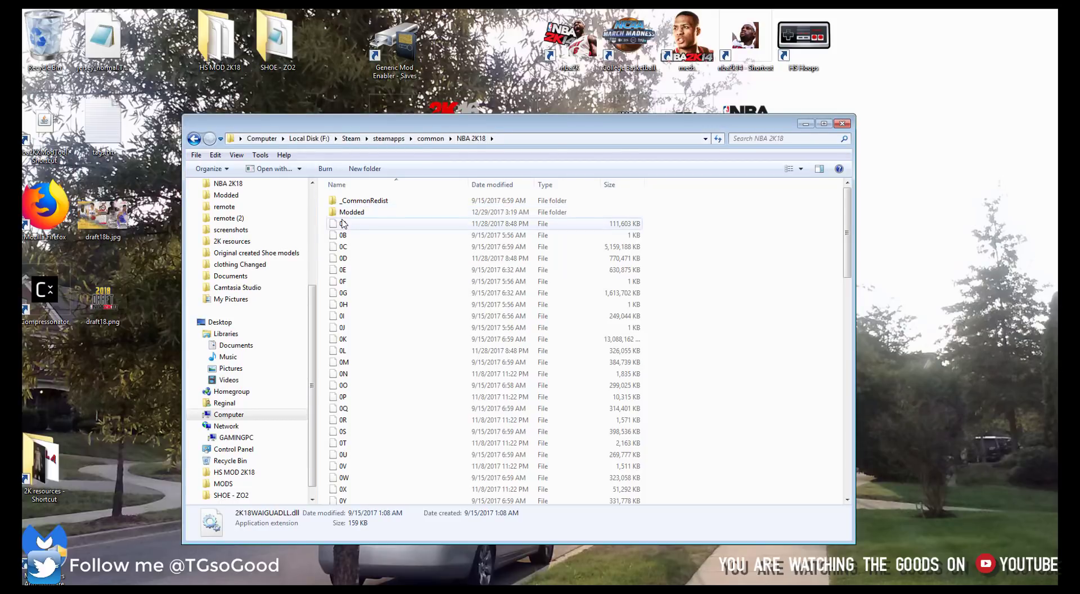
Check that the Modded folder inside NBA 2K18 is empty and return to the game folder
click(352, 212)
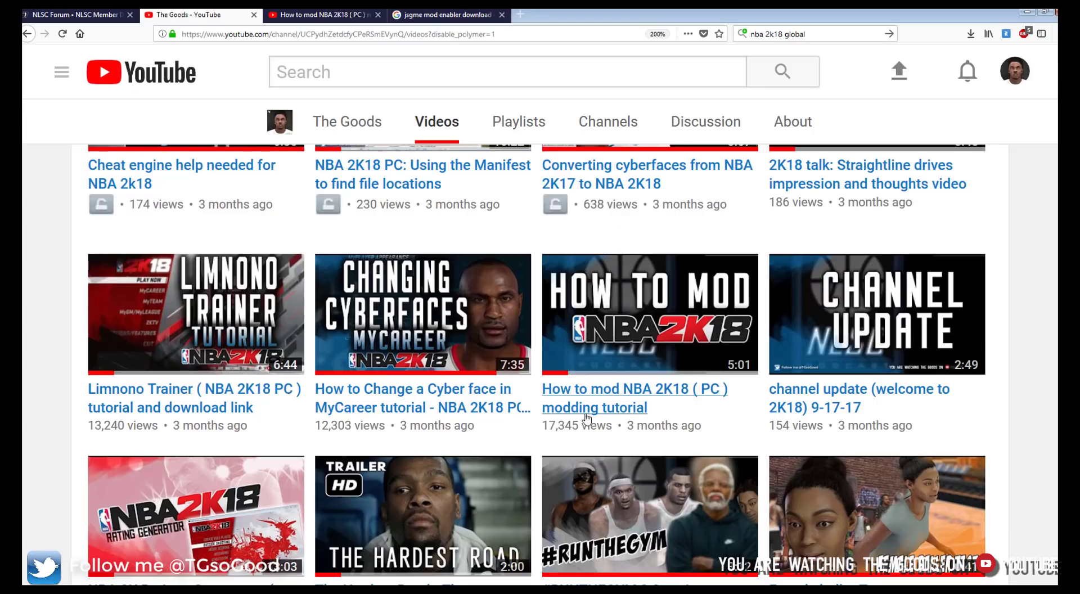
mouse_move(598, 369)
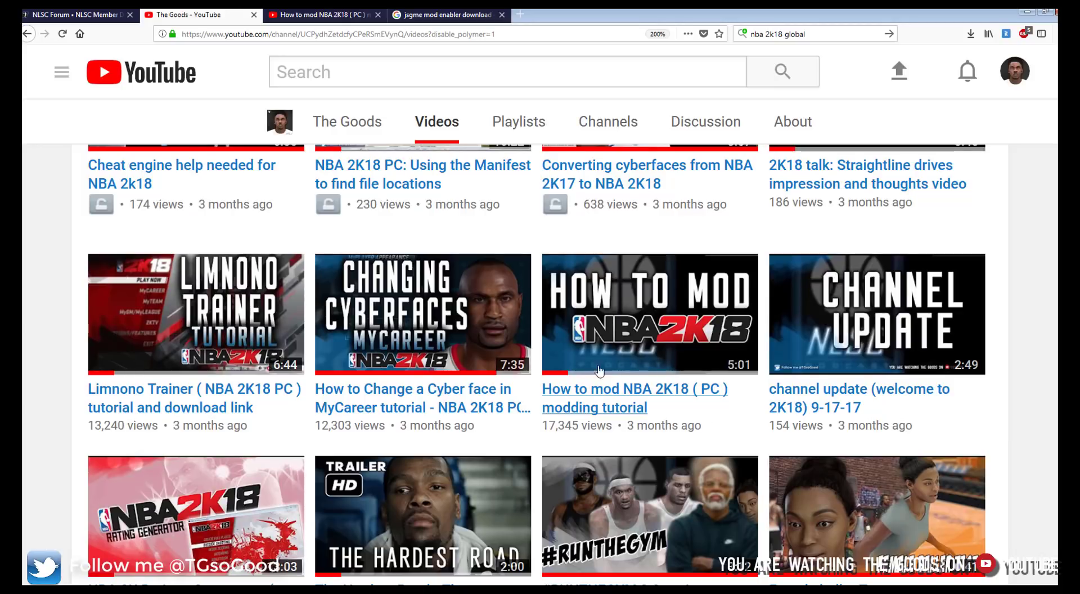
mouse_move(830, 61)
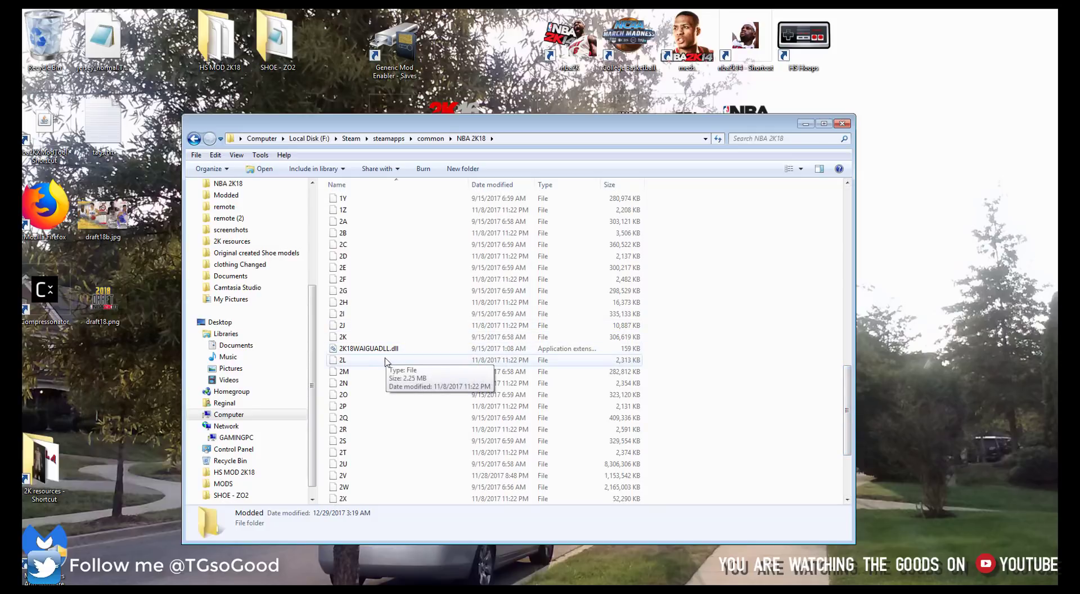
mouse_move(357, 316)
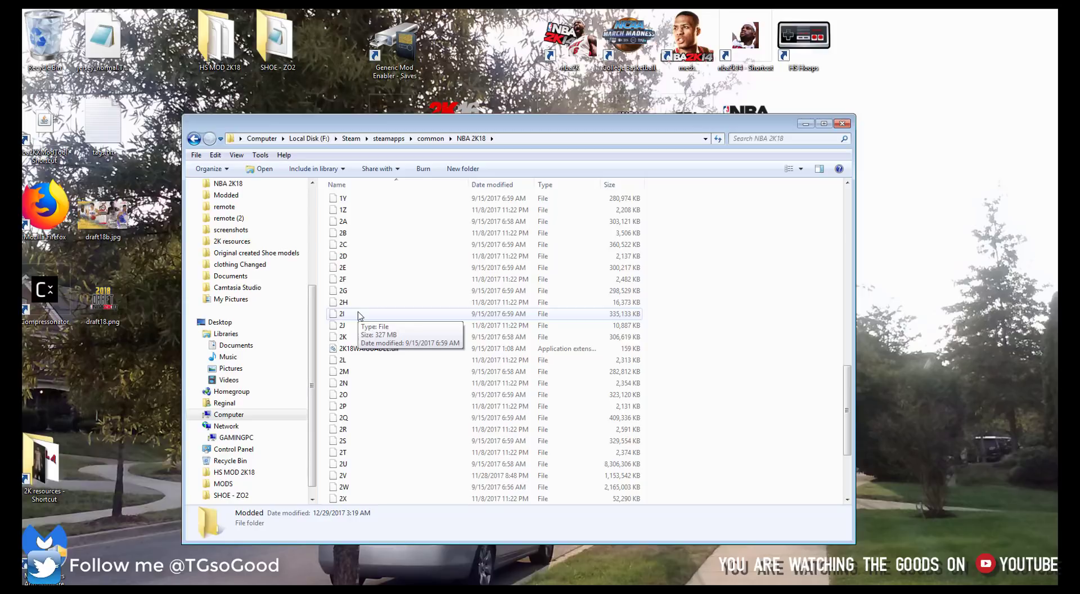
mouse_move(538, 233)
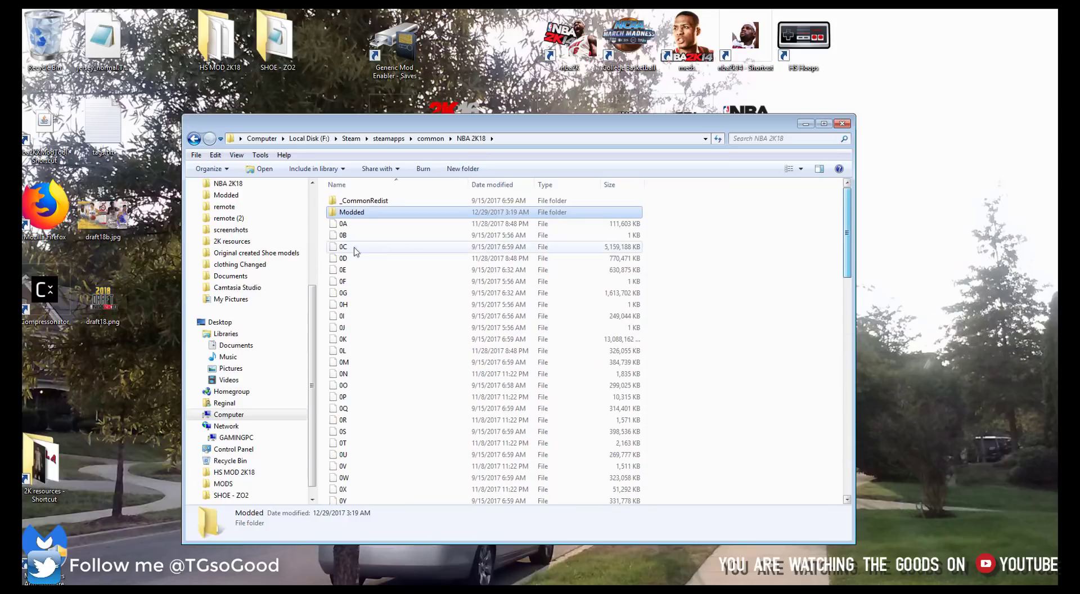
double_click(351, 212)
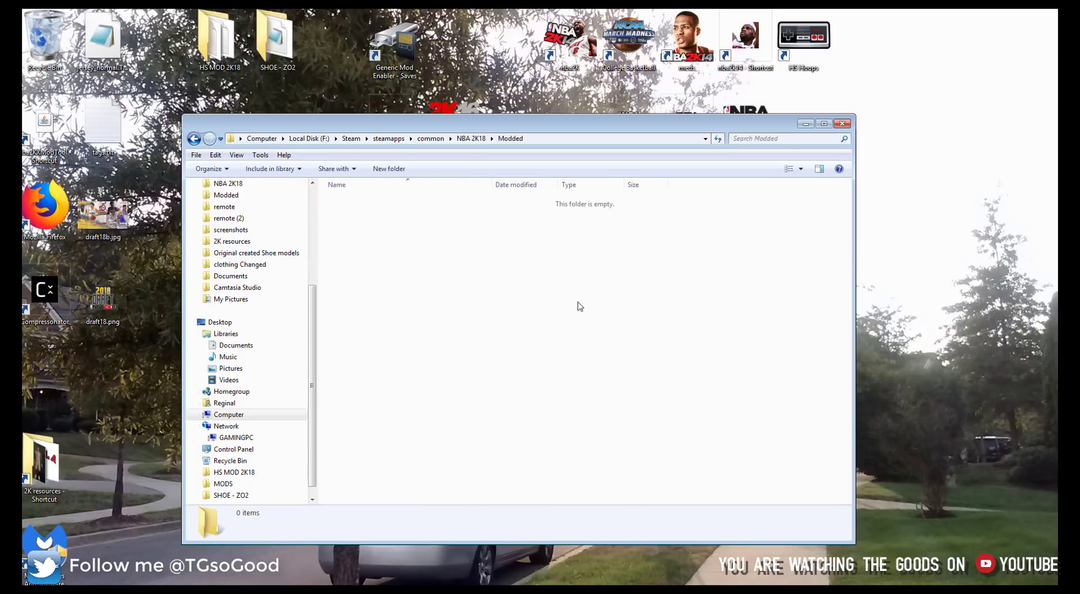
click(194, 138)
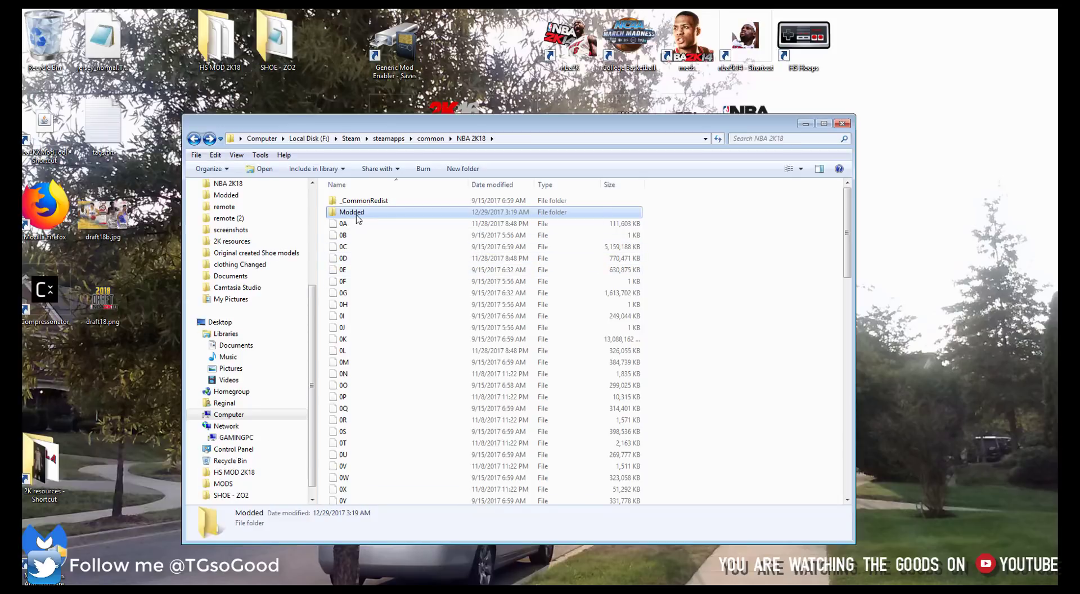
mouse_move(356, 215)
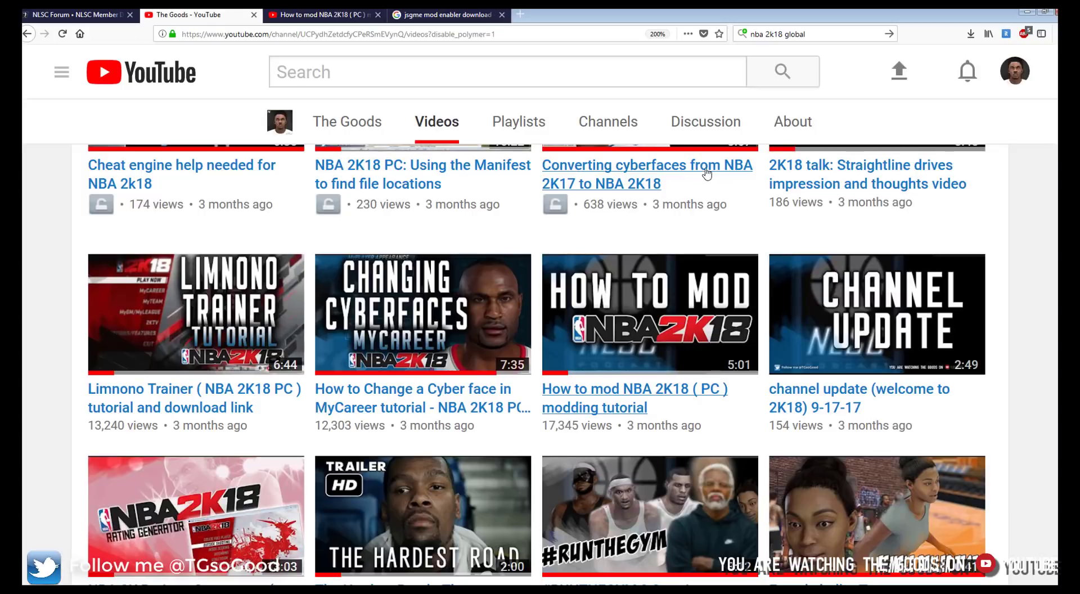
mouse_move(39, 225)
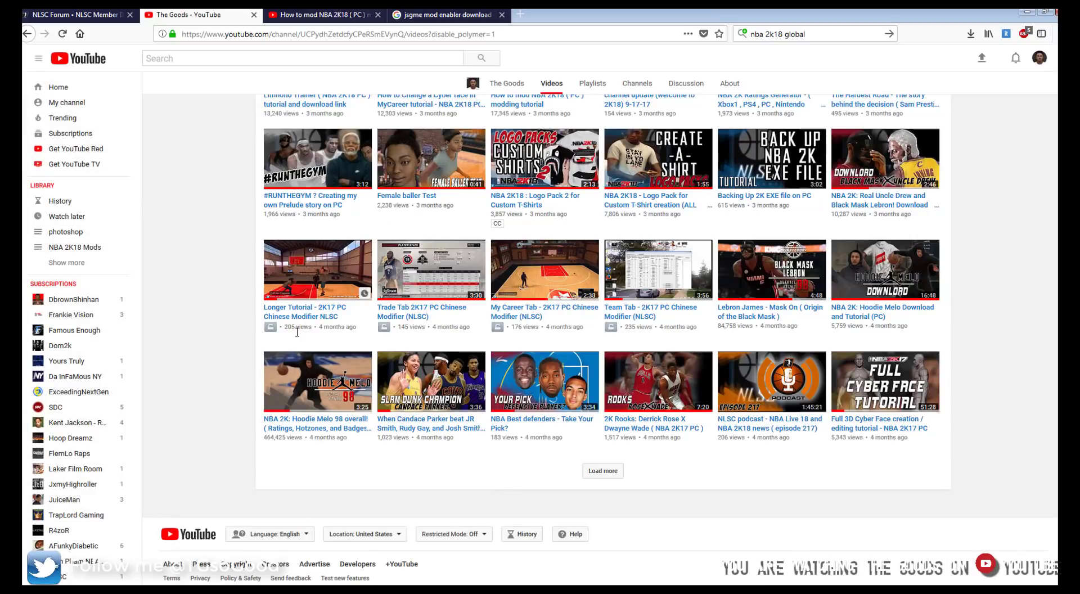
From the Google results, reach Softpedia's Generic Mod Enabler (jsgme) download locations
click(444, 14)
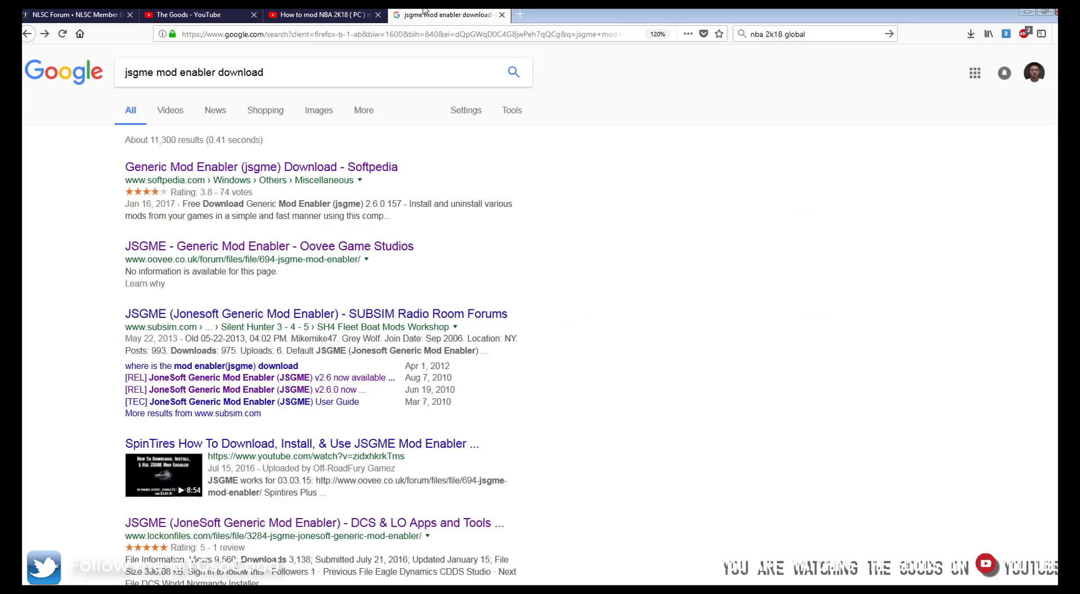
mouse_move(174, 93)
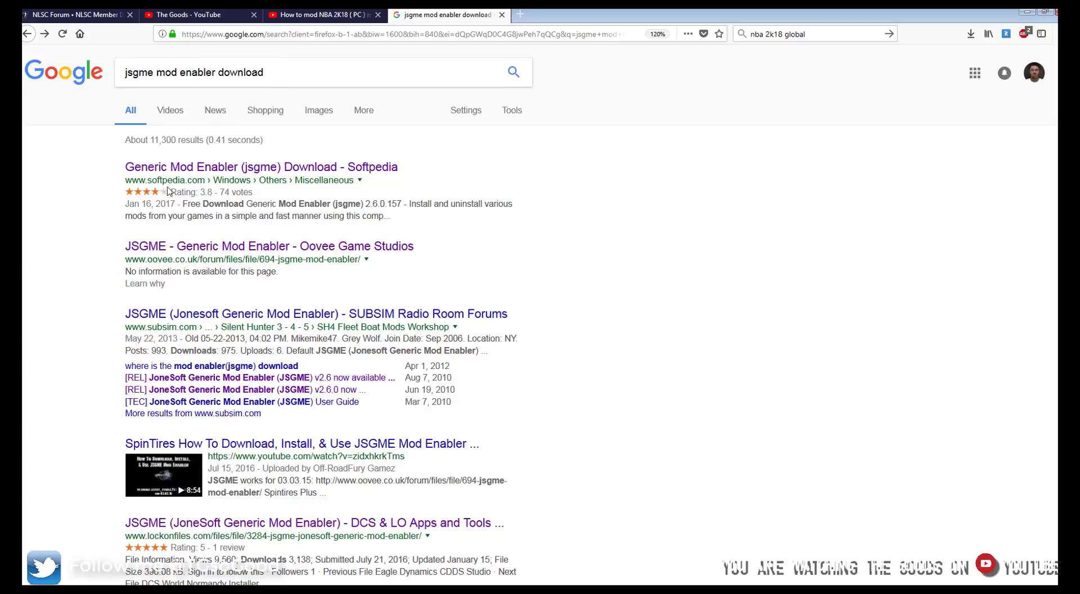
mouse_move(288, 172)
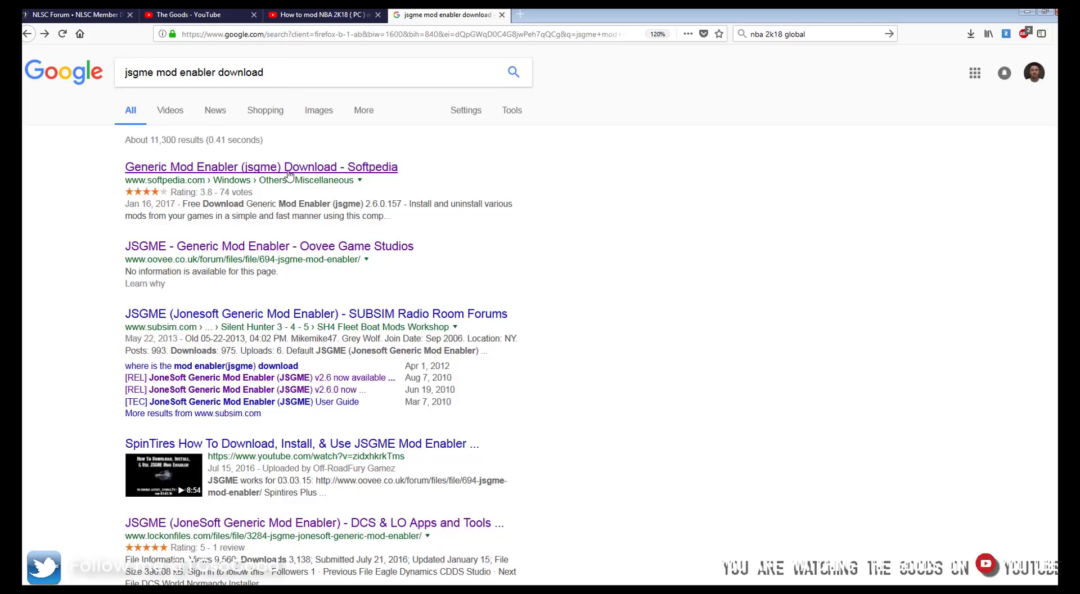
click(261, 166)
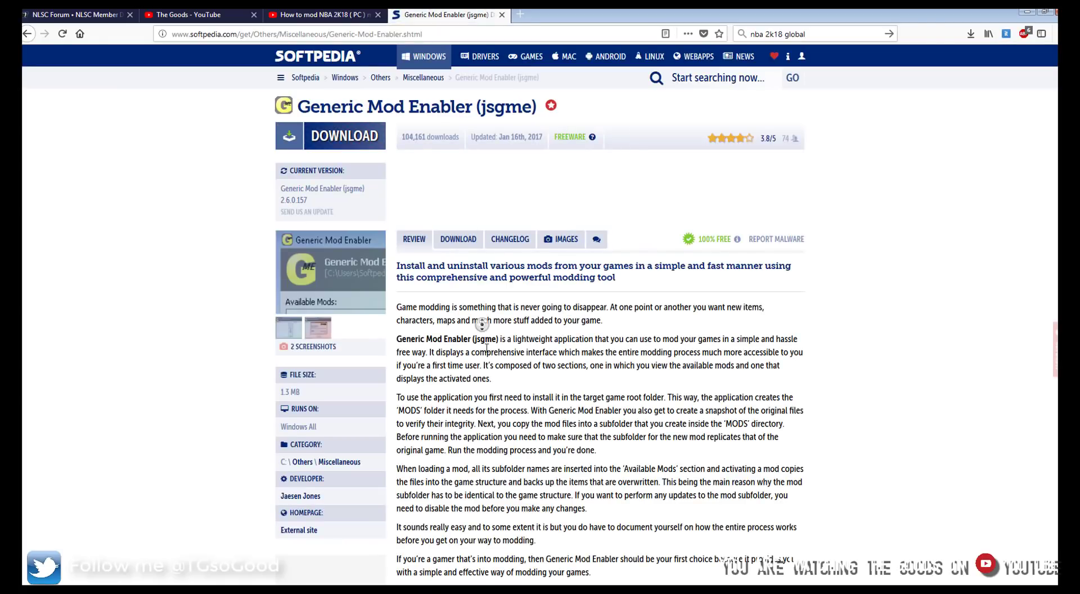
scroll(down, 3)
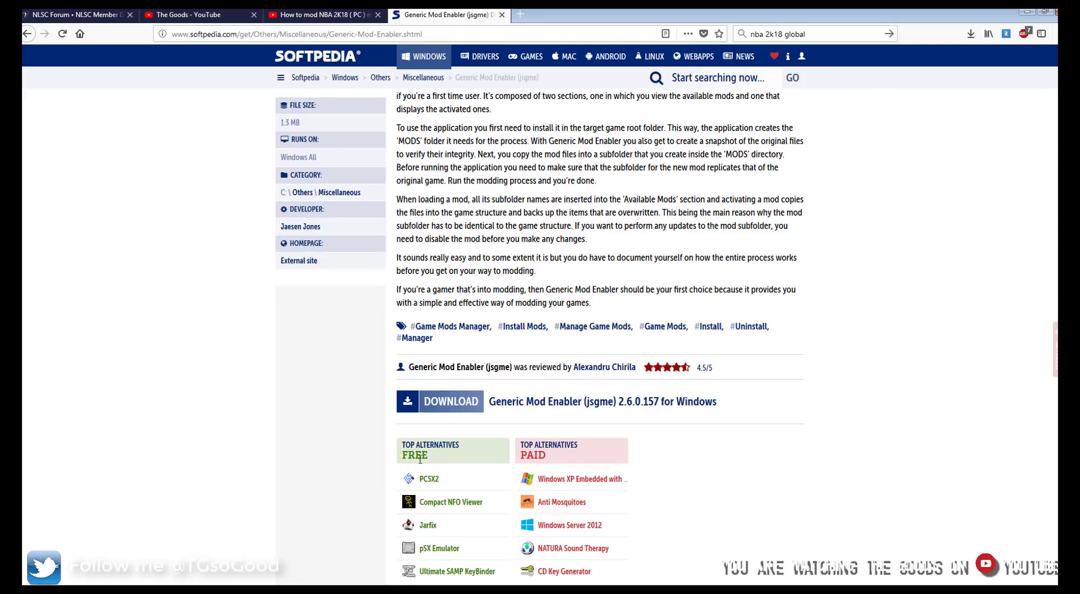
click(450, 401)
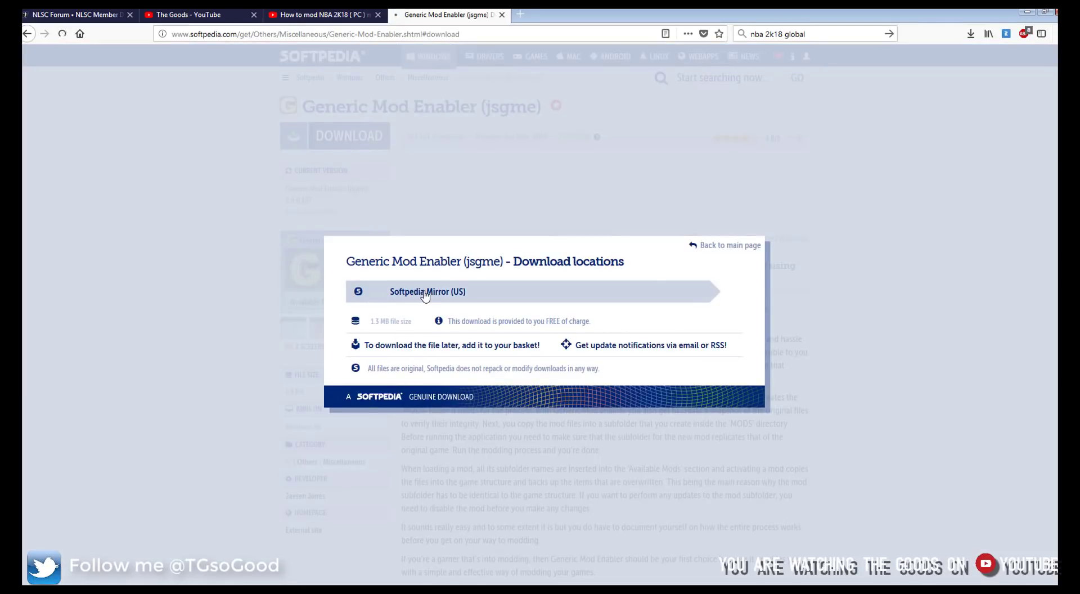
Download jsgme_2.6.0.zip from Softpedia Mirror (US) and show it in the Downloads folder
click(428, 291)
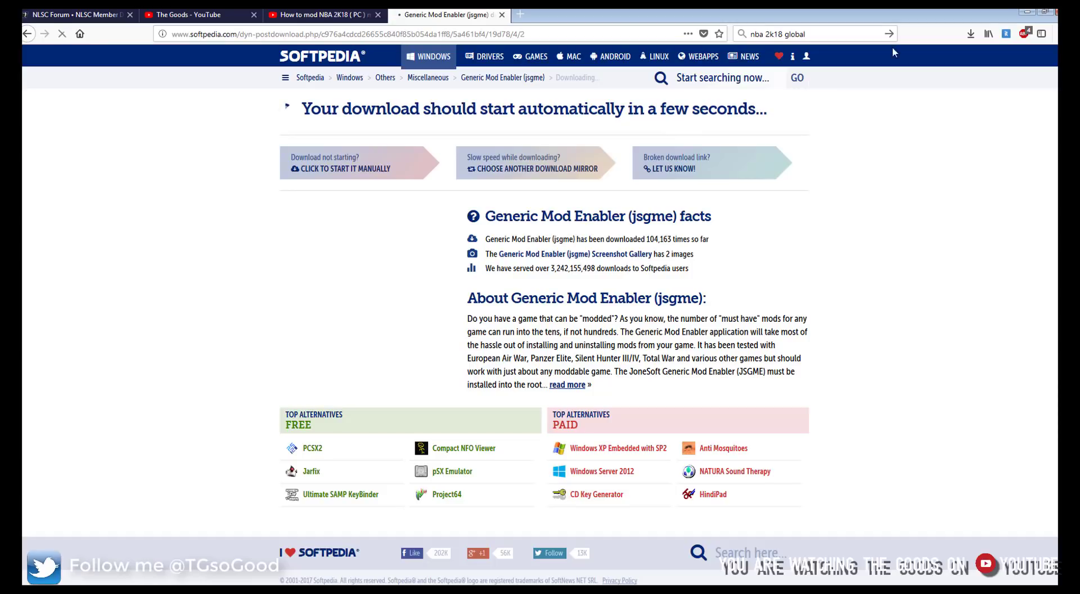
mouse_move(971, 32)
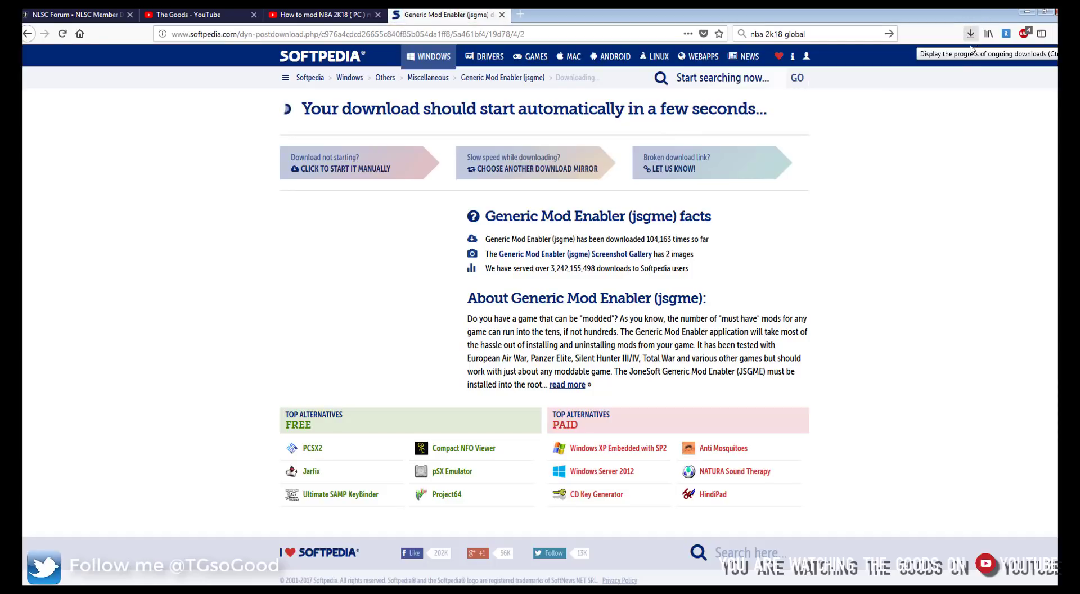
mouse_move(975, 81)
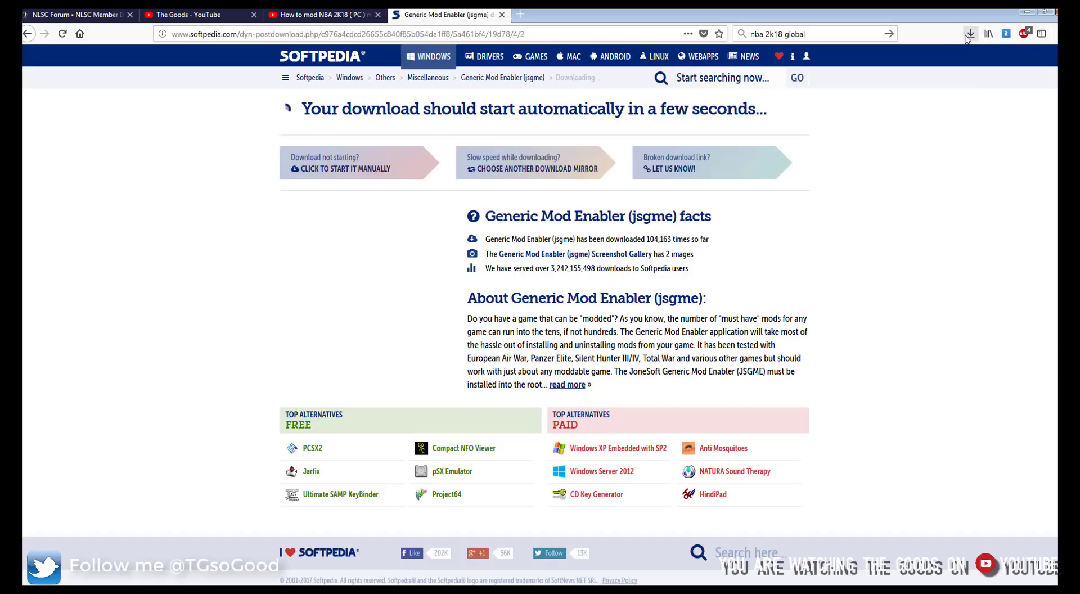
click(968, 32)
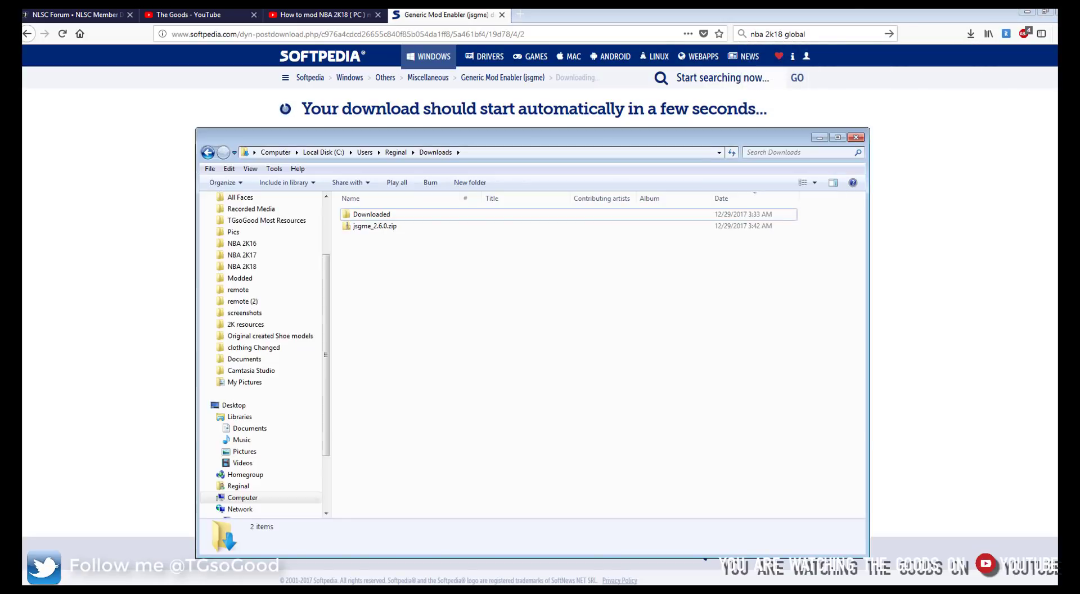
Launch jsgme_setup.exe from inside jsgme_2.6.0.zip, running it despite the unverified publisher warning
click(373, 227)
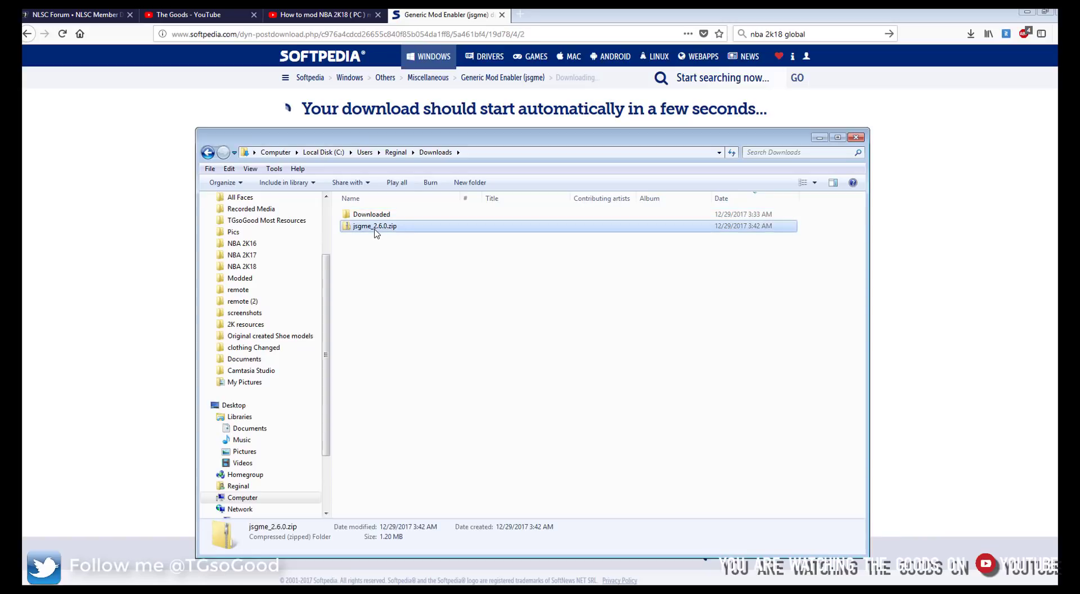
mouse_move(374, 227)
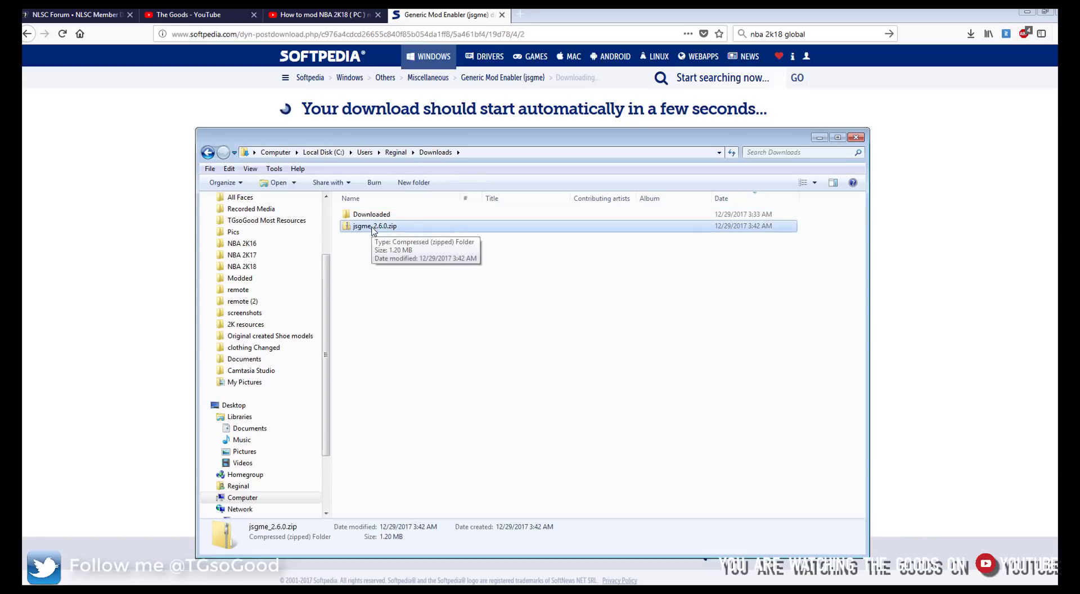
double_click(374, 226)
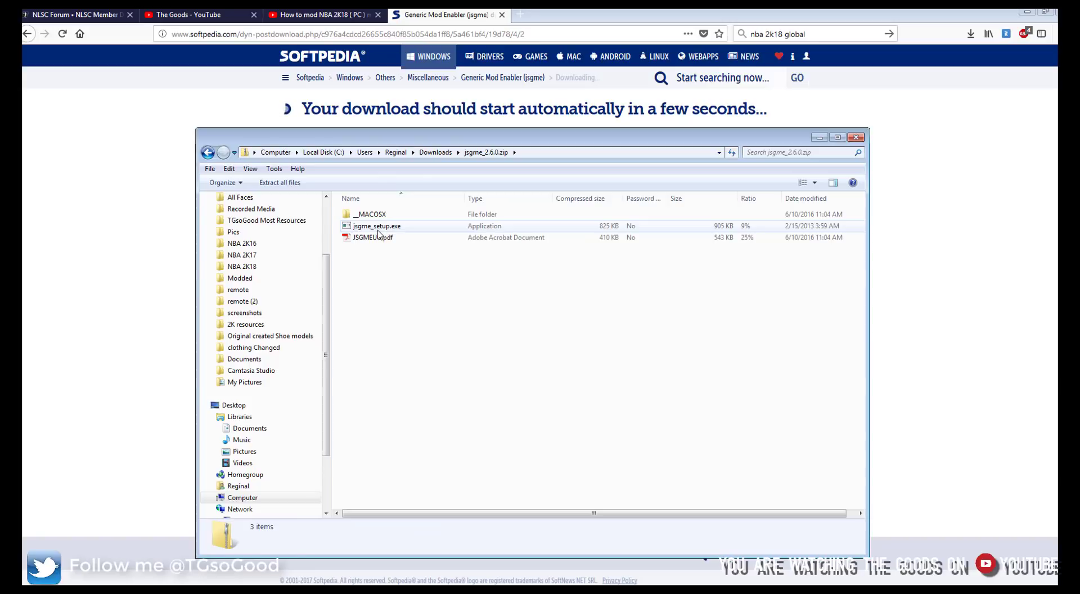
double_click(376, 225)
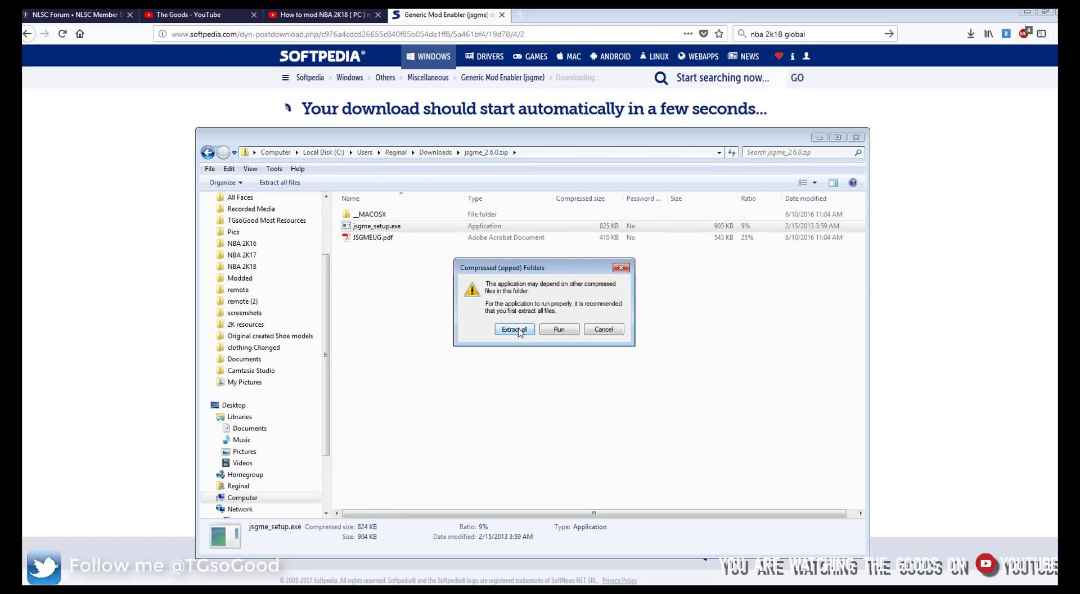
click(559, 329)
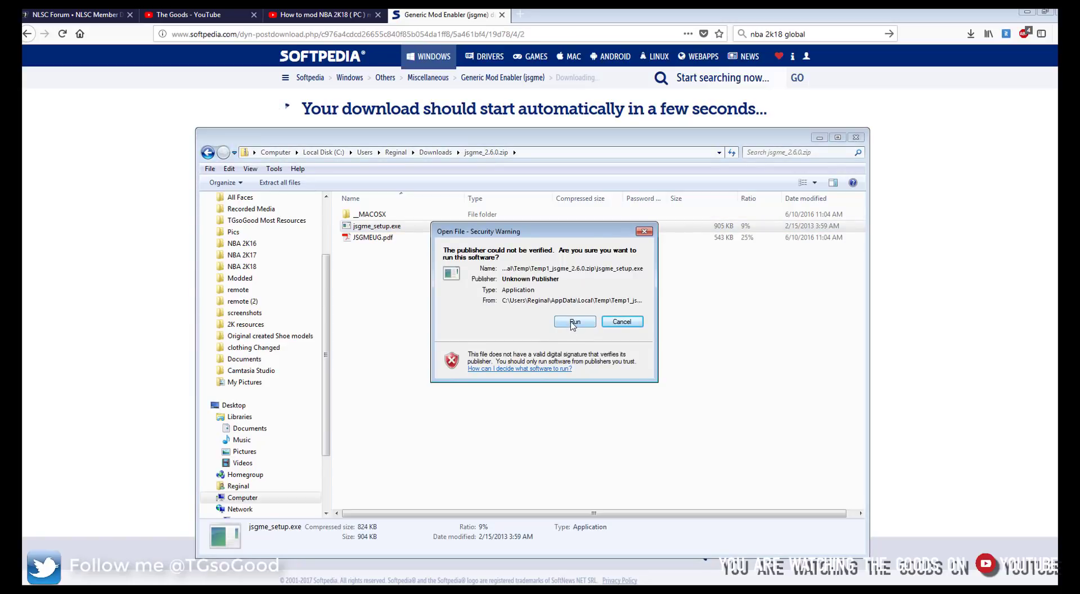
click(574, 321)
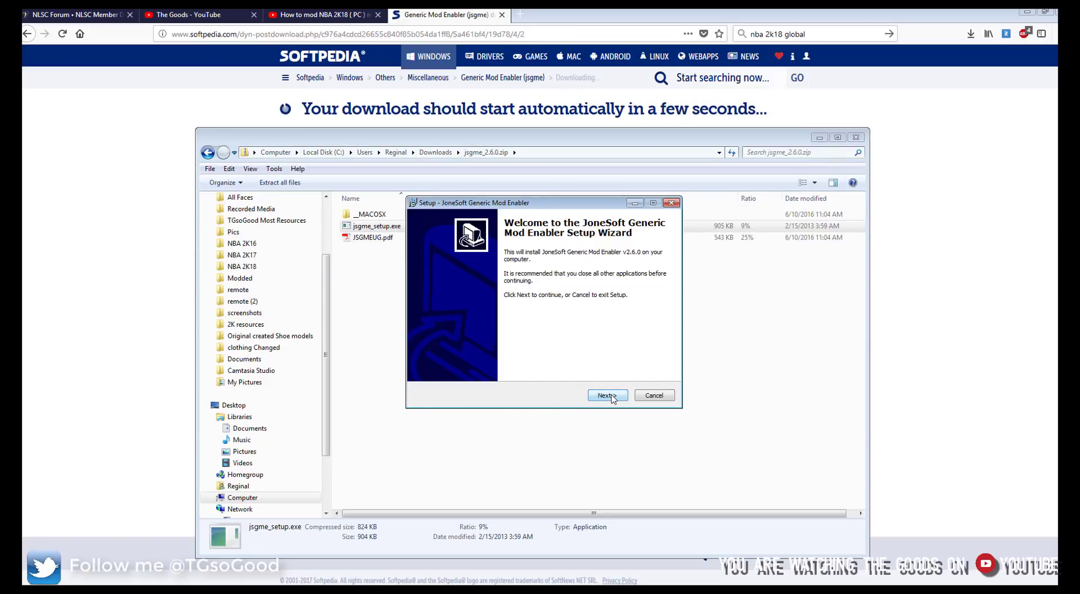
Accept the license, advance the wizard to Select Destination Location, and bring up the NBA 2K18 folder
click(607, 394)
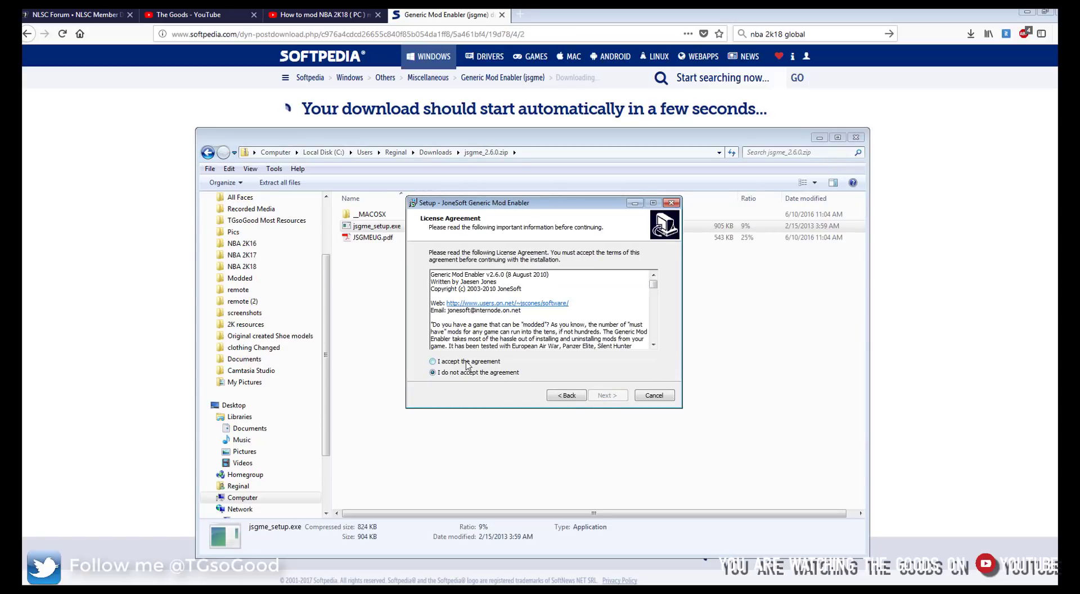
click(432, 361)
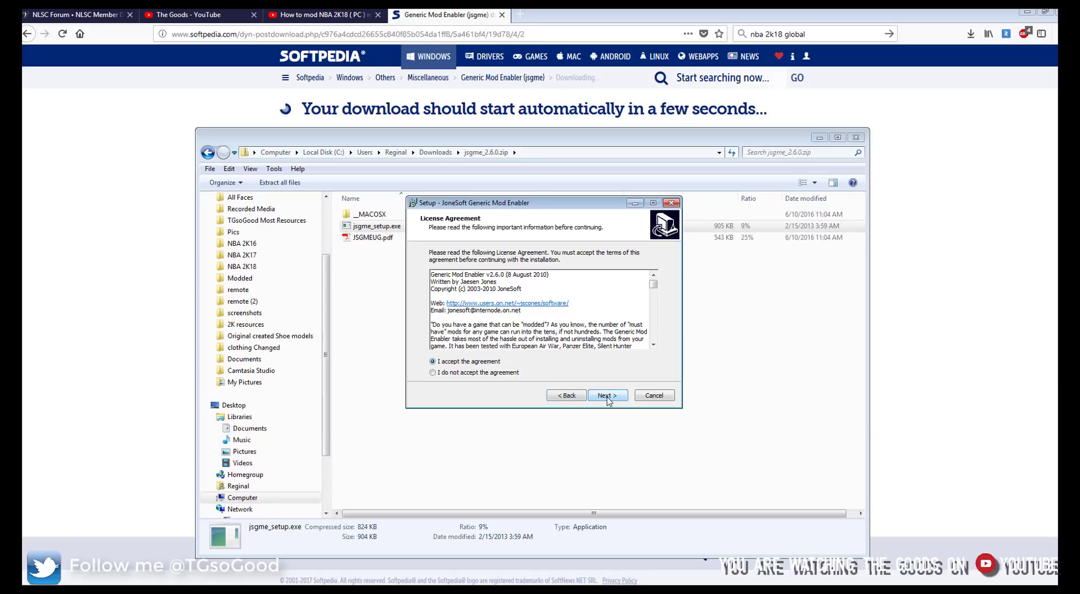
click(606, 395)
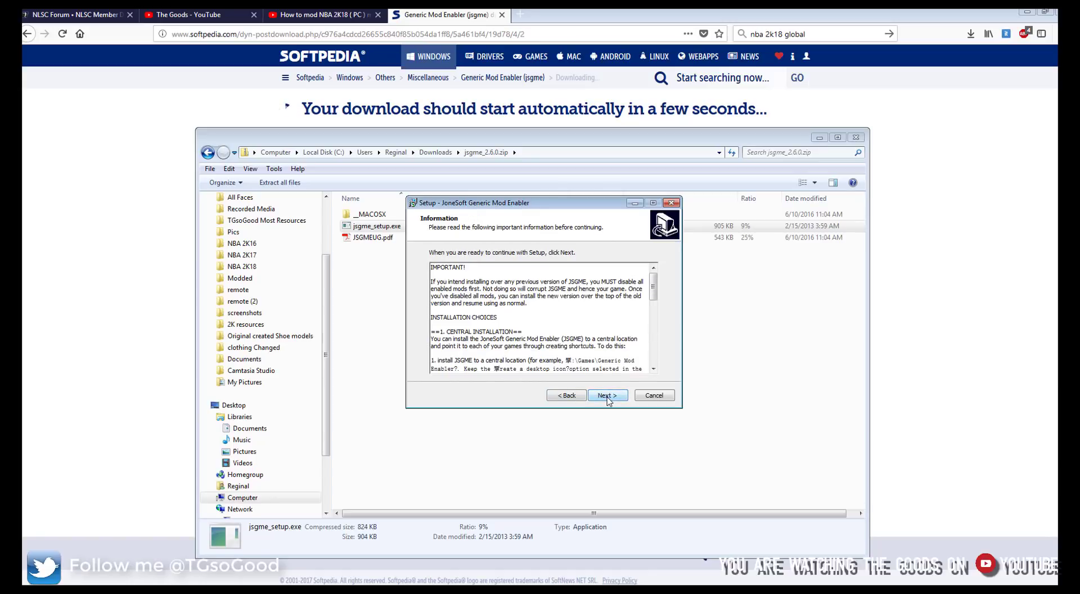
click(606, 394)
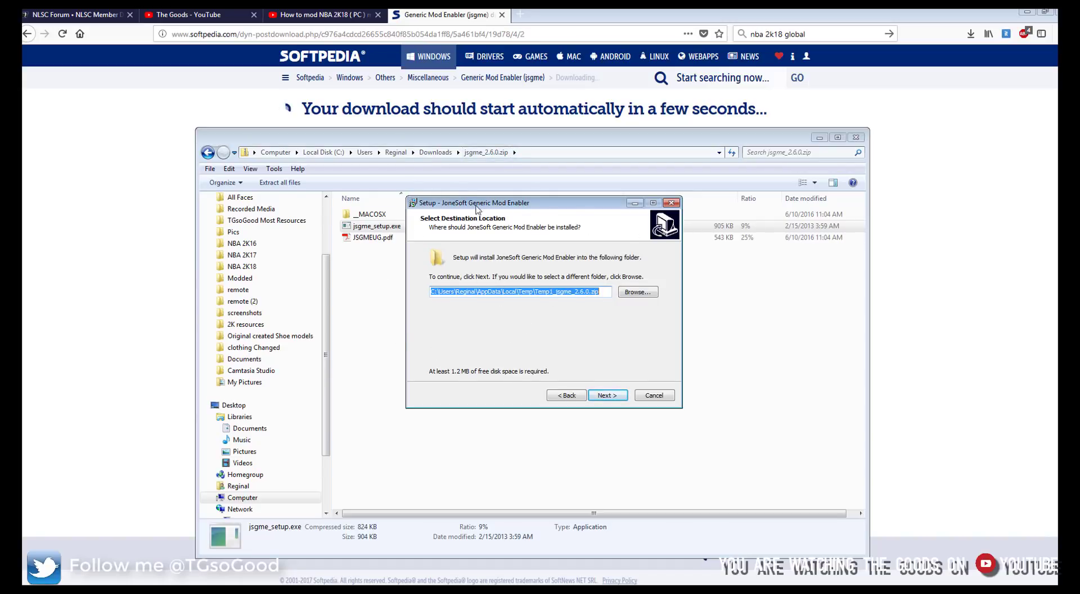
click(250, 370)
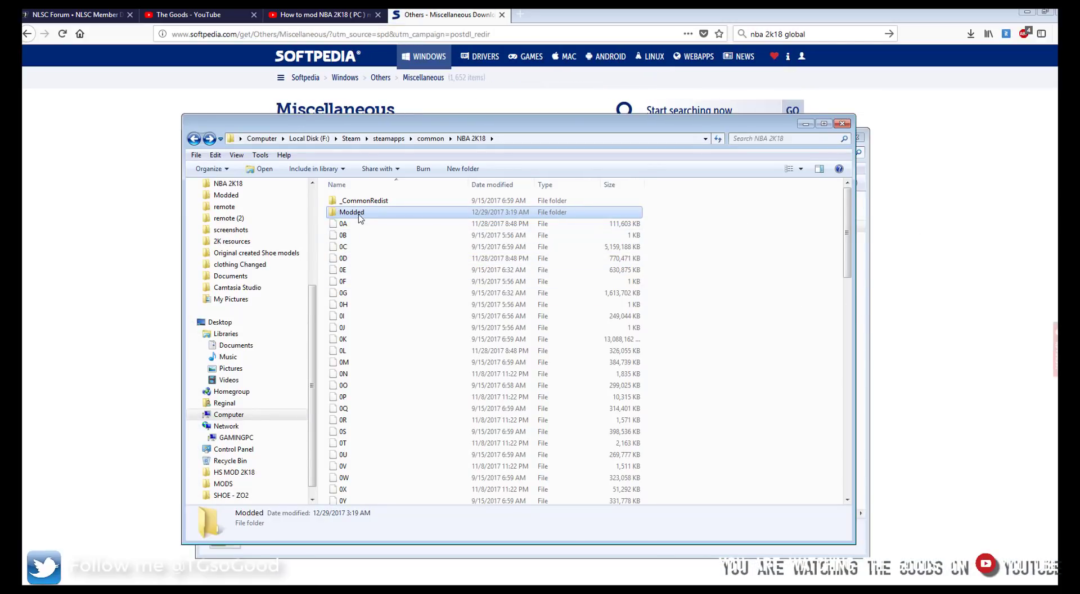
Point the setup destination at the NBA 2K18\Modded folder using its Explorer path
double_click(351, 211)
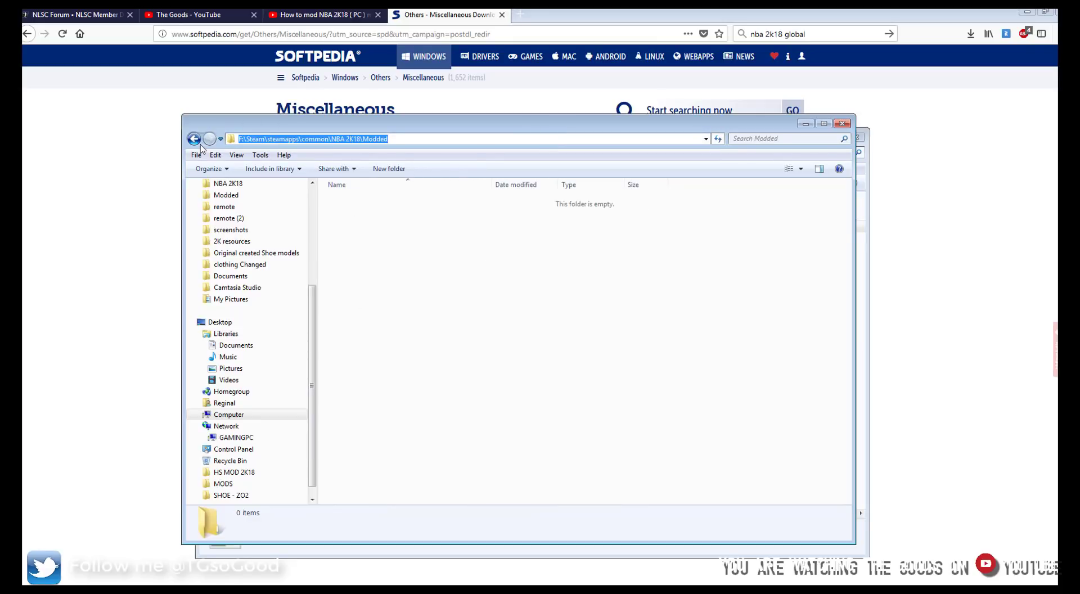
click(195, 138)
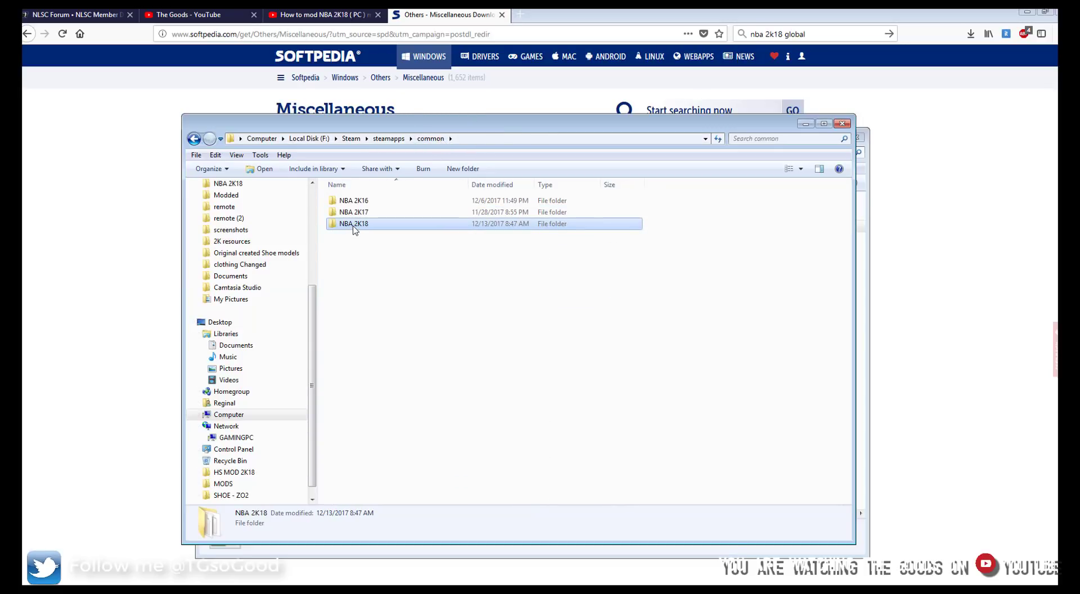
double_click(354, 223)
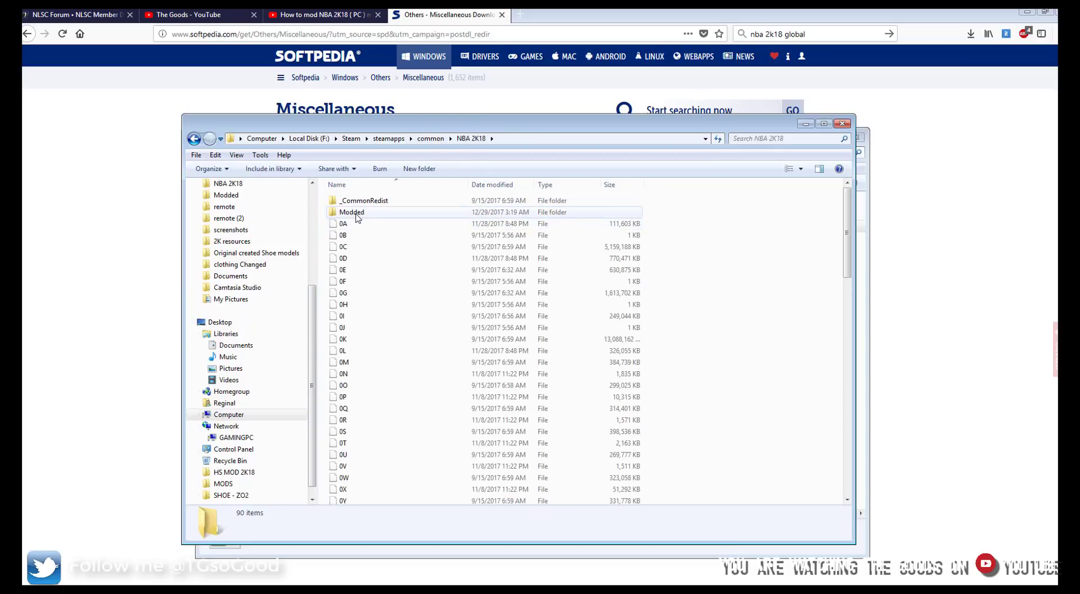
double_click(351, 211)
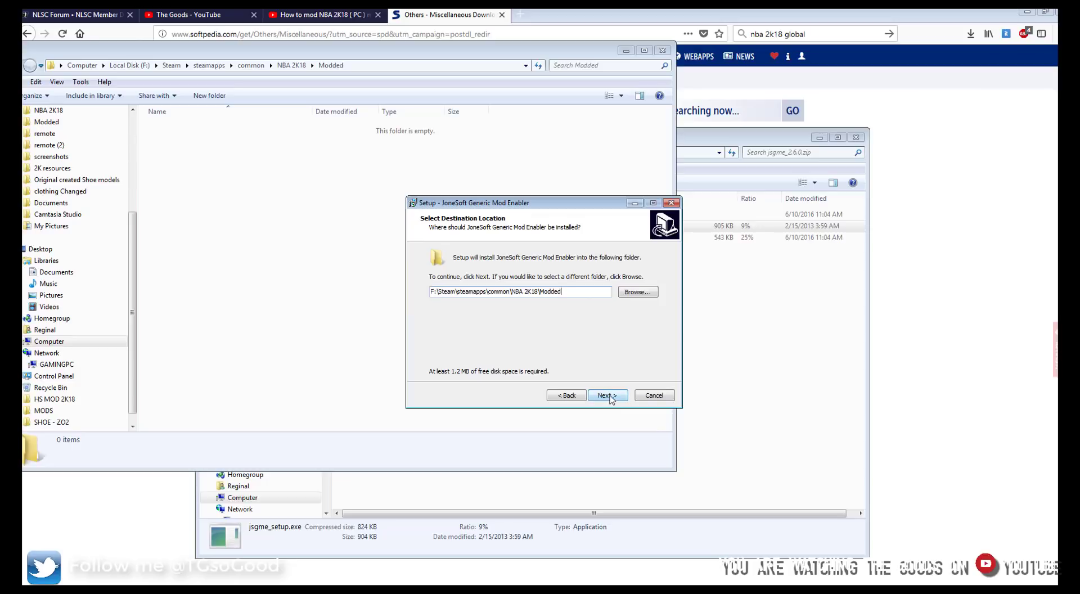
Install JSGME into Modded without a desktop icon, finish setup, and select JSGME.exe
click(605, 395)
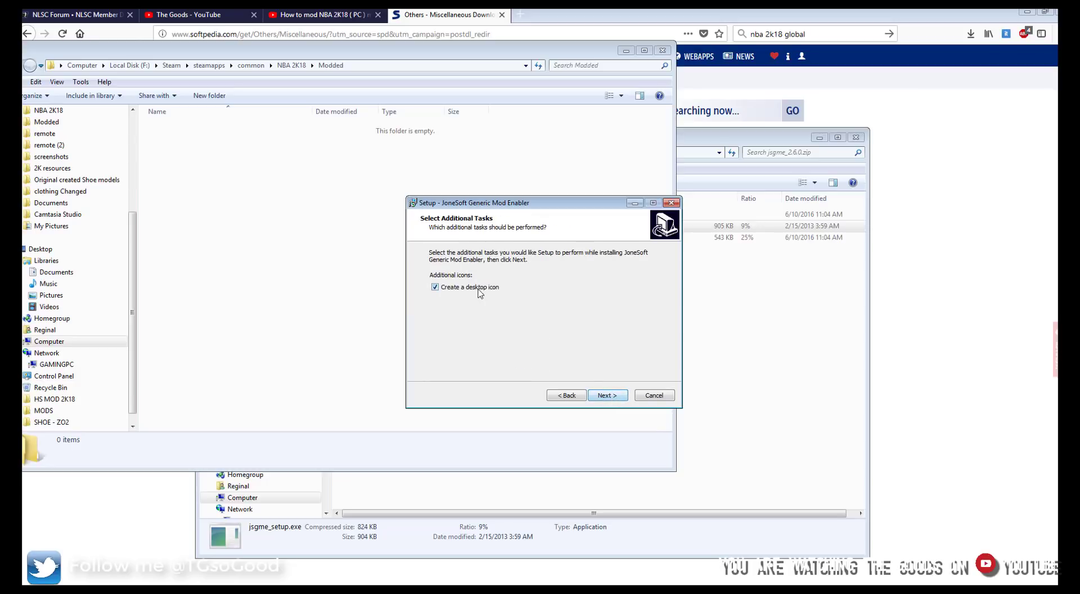
click(434, 287)
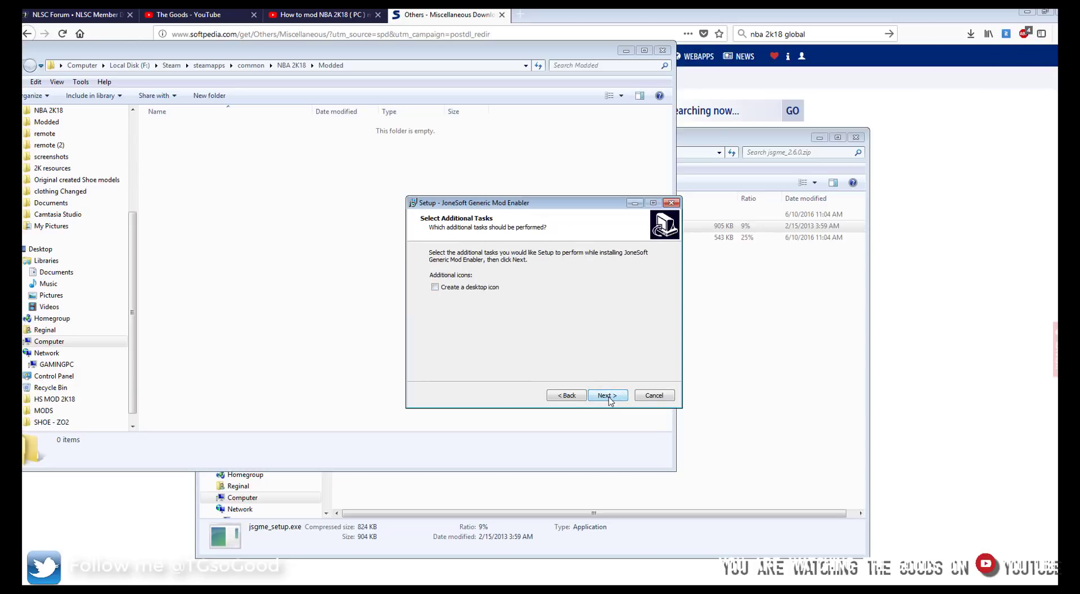
click(607, 395)
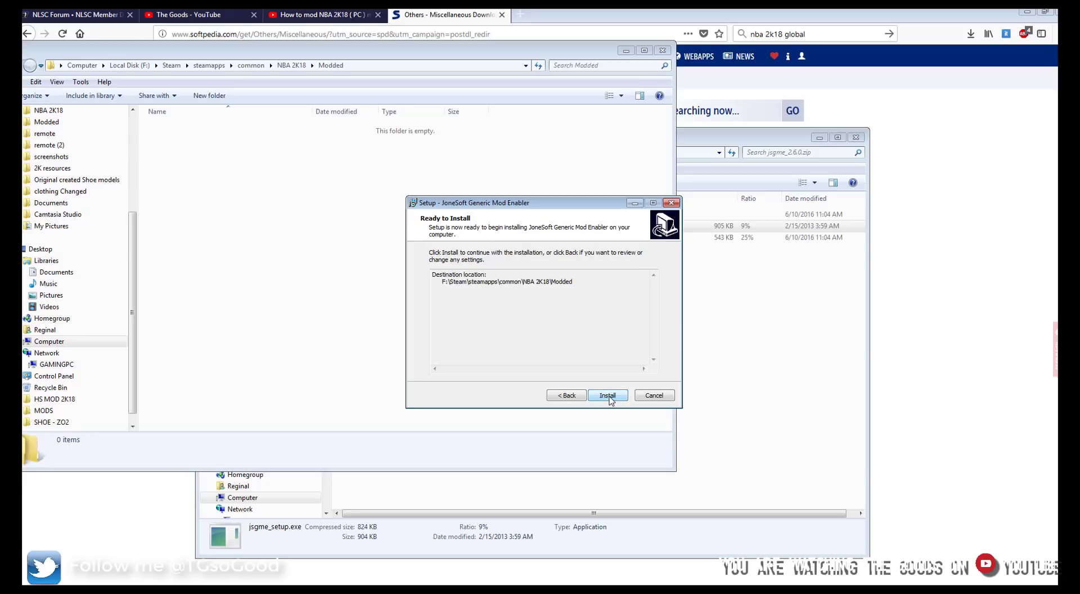
click(606, 395)
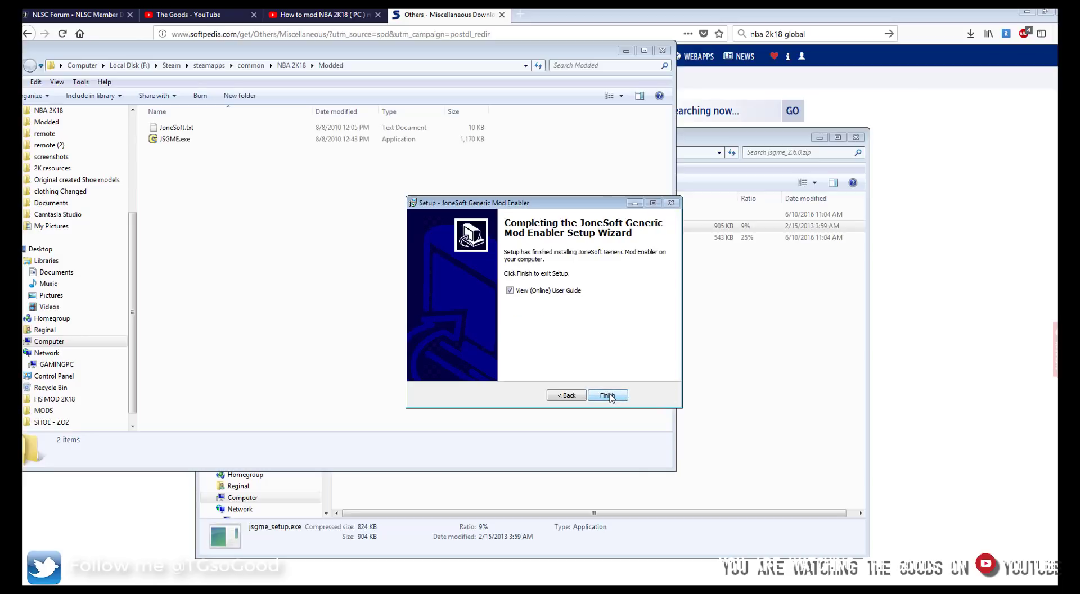
click(607, 395)
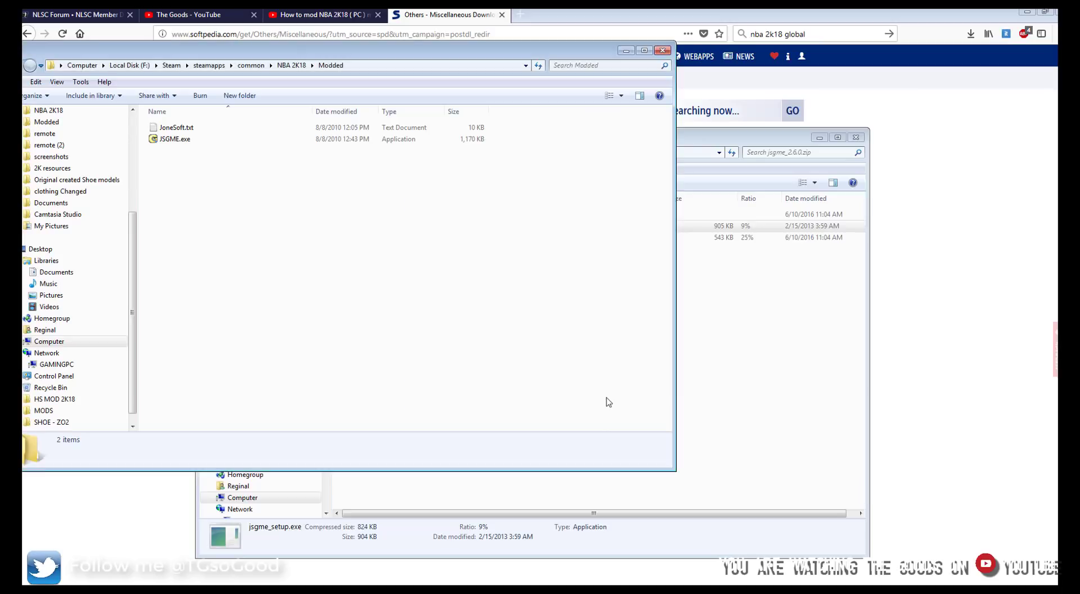
mouse_move(172, 150)
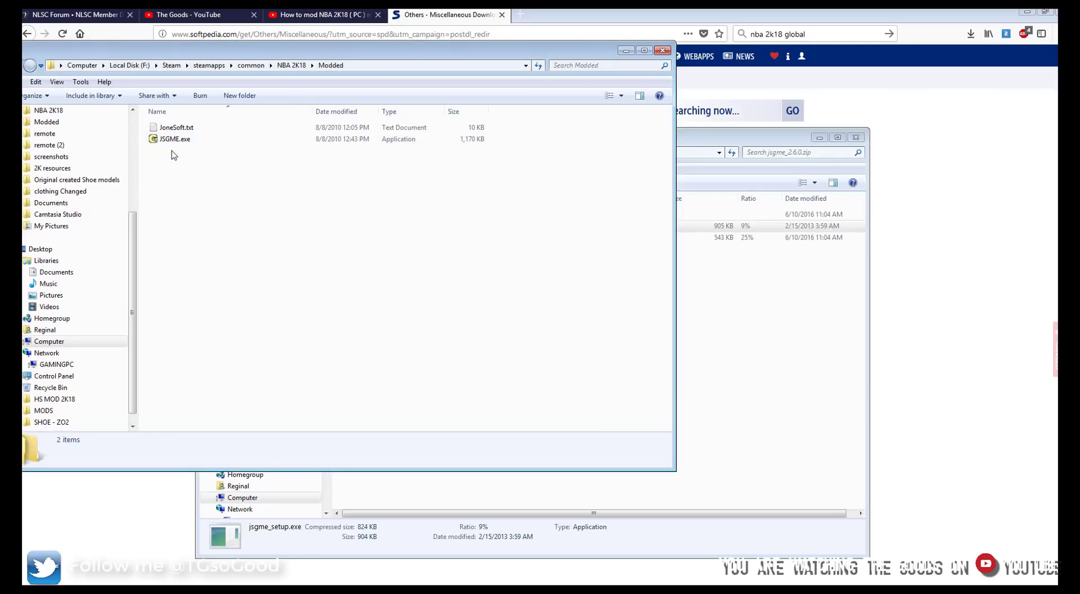
click(175, 138)
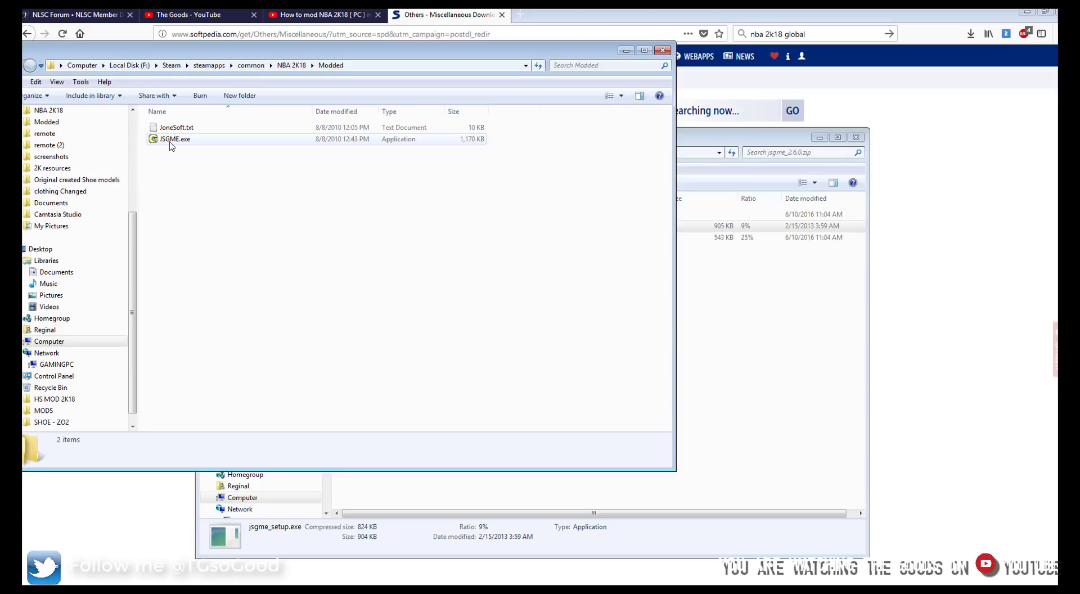
Run JSGME once with the default MODS folder name, creating MODS and JSGME.ini, then close it
double_click(175, 138)
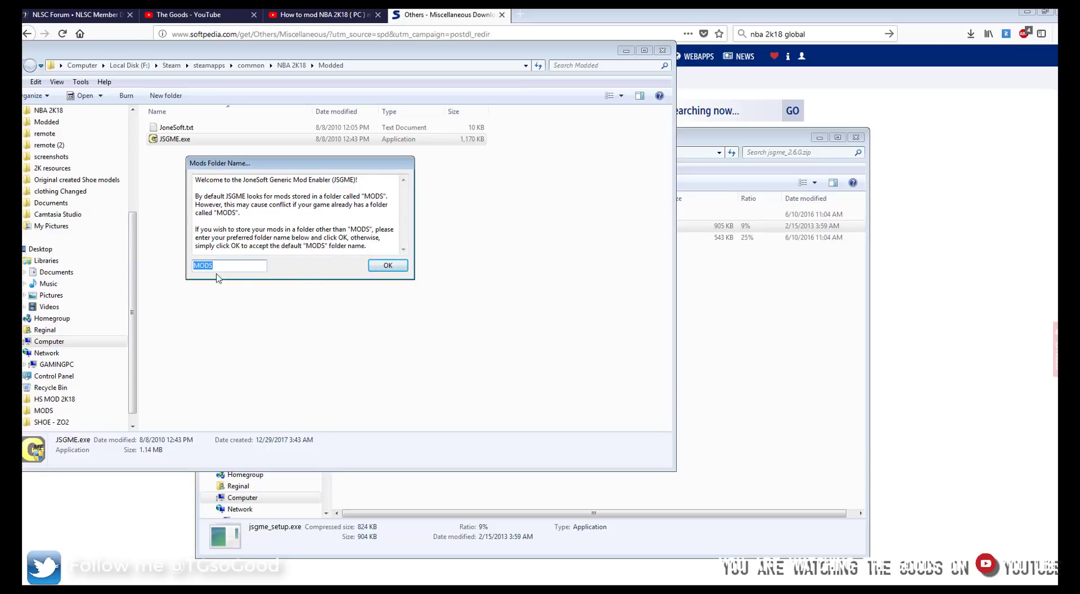
click(387, 265)
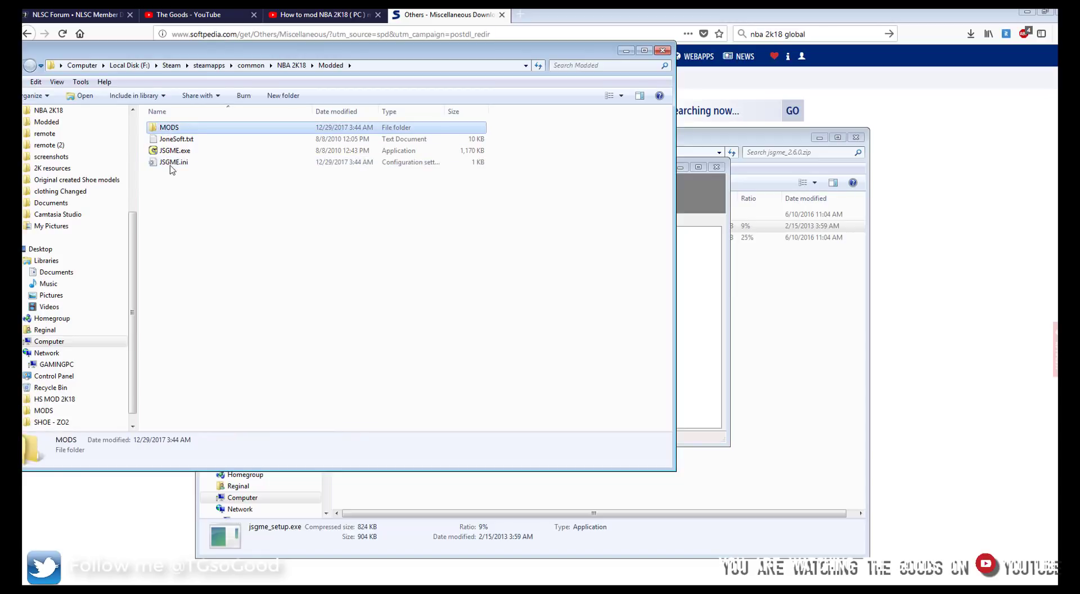
double_click(175, 151)
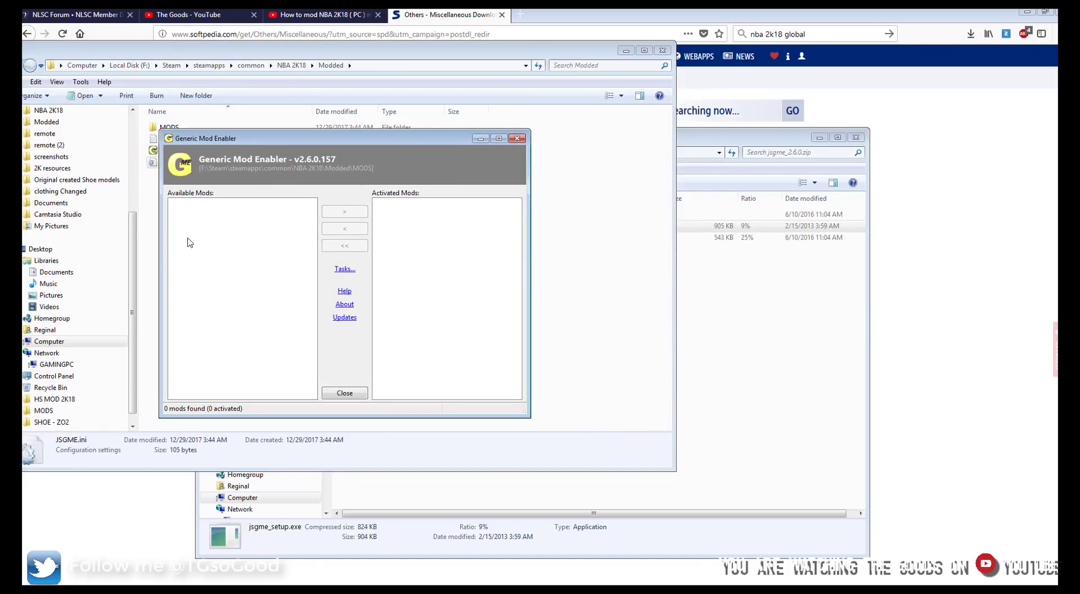
mouse_move(406, 389)
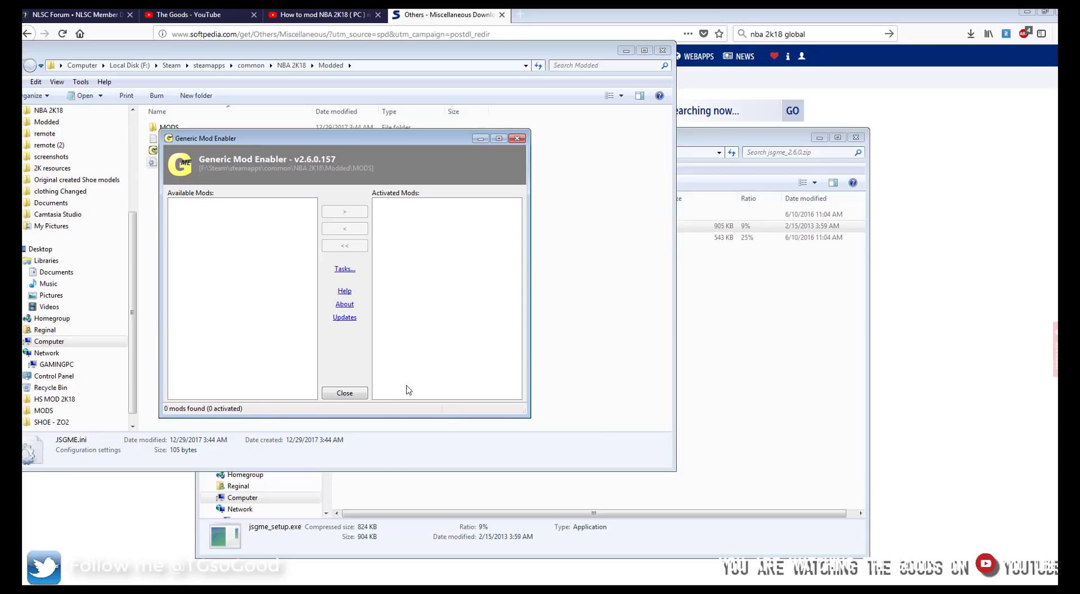
click(345, 392)
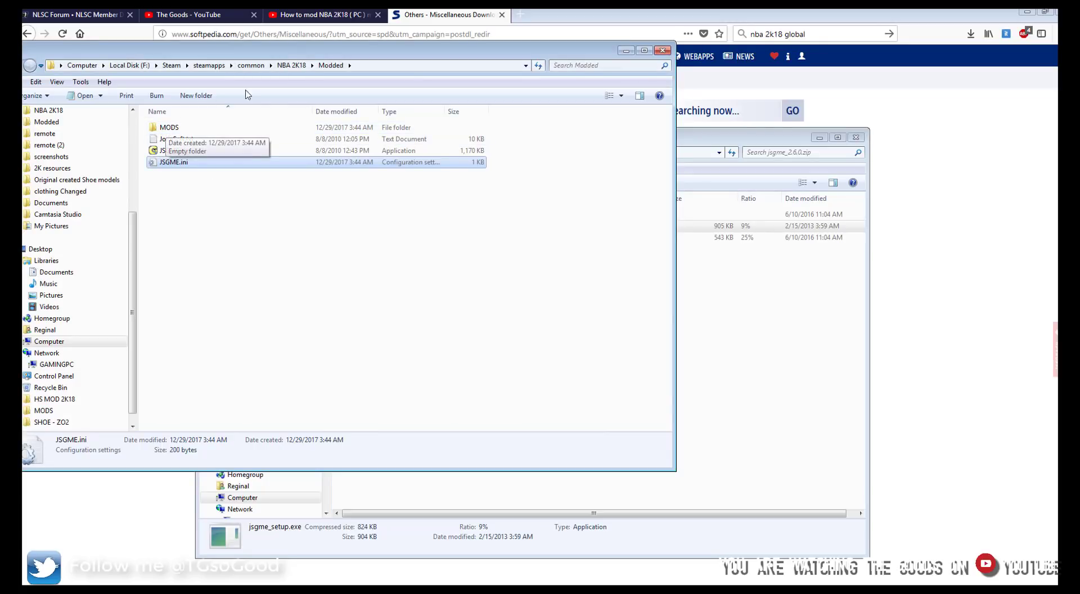
Navigate from NBA 2K18 into Modded and open the new MODS folder
click(291, 65)
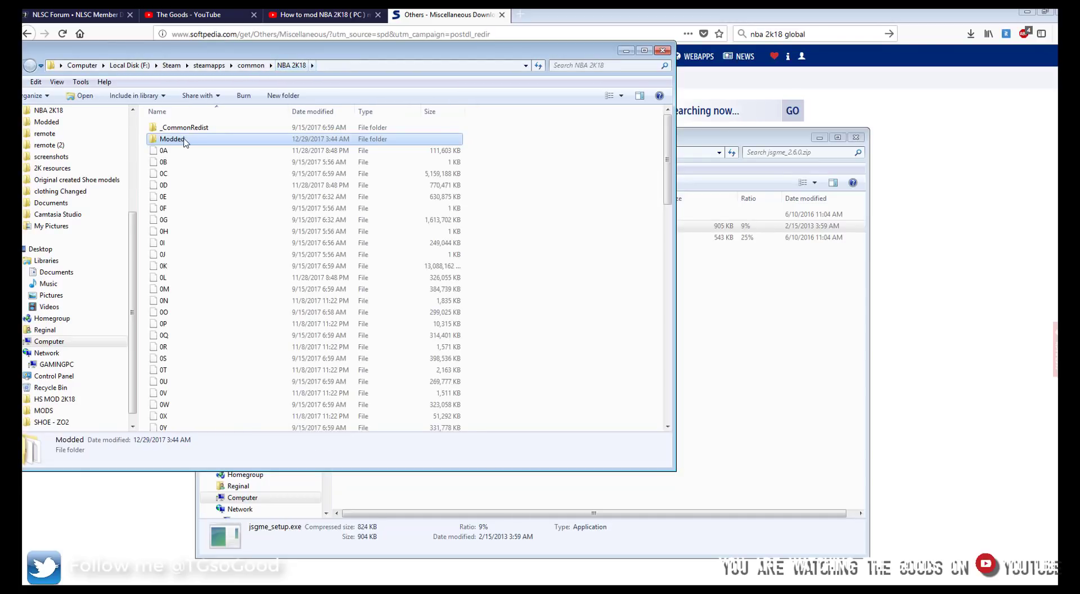
mouse_move(173, 143)
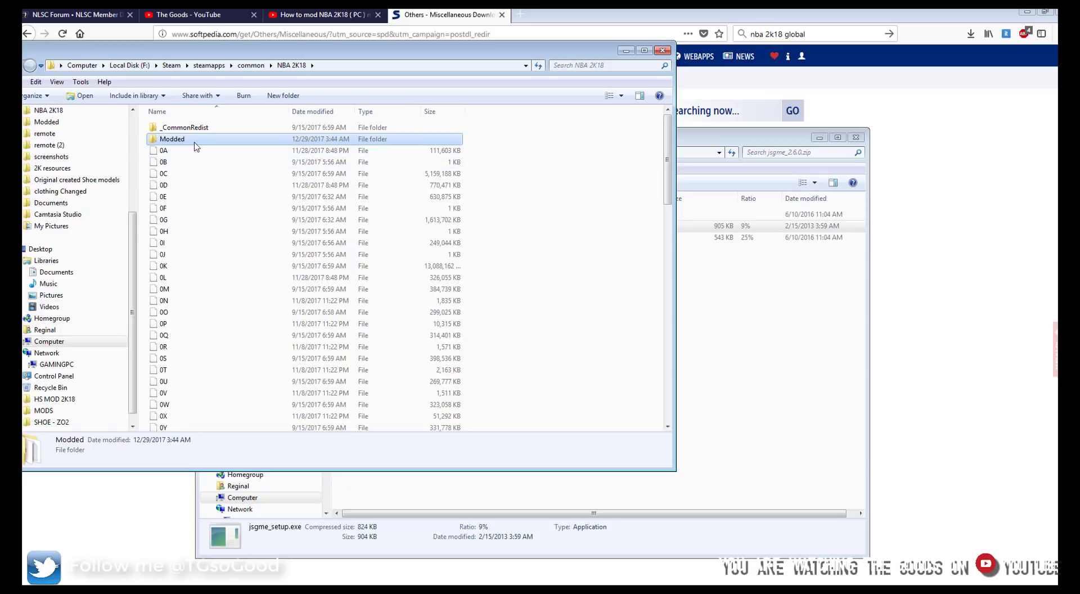
mouse_move(171, 143)
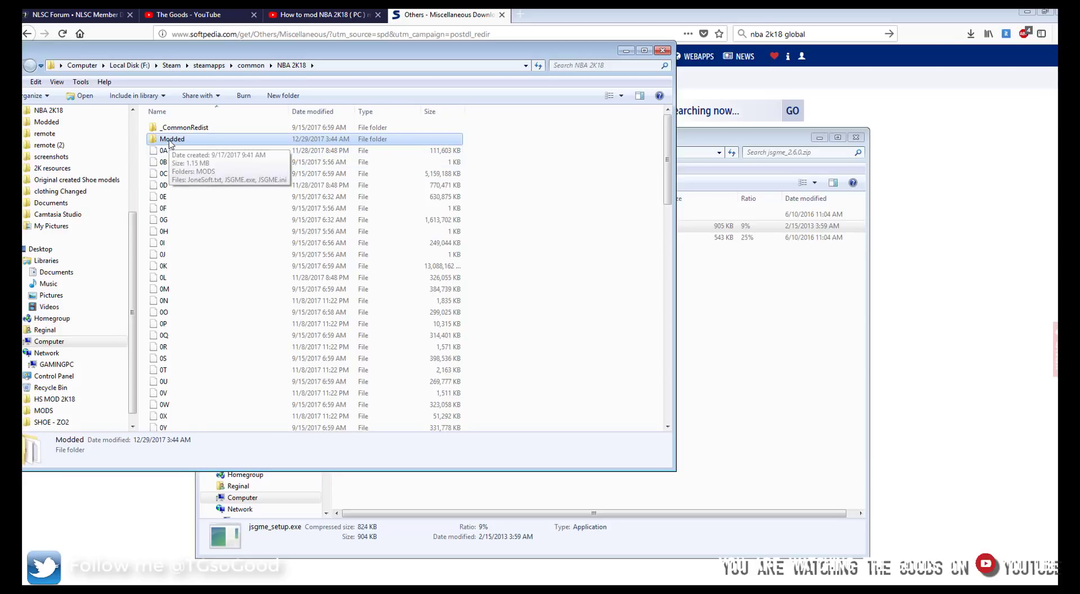
double_click(172, 138)
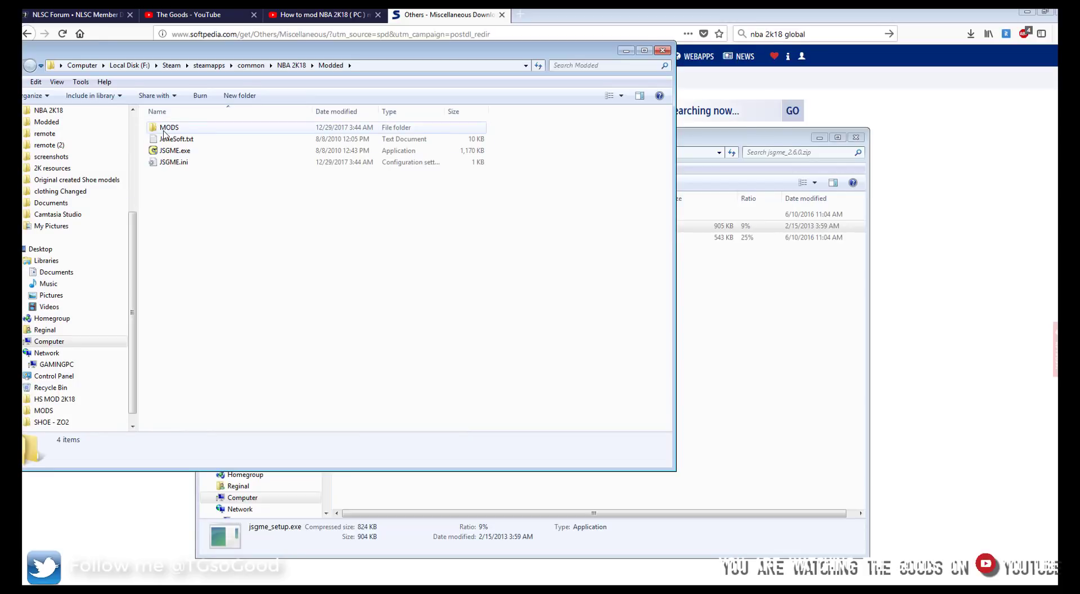
click(168, 127)
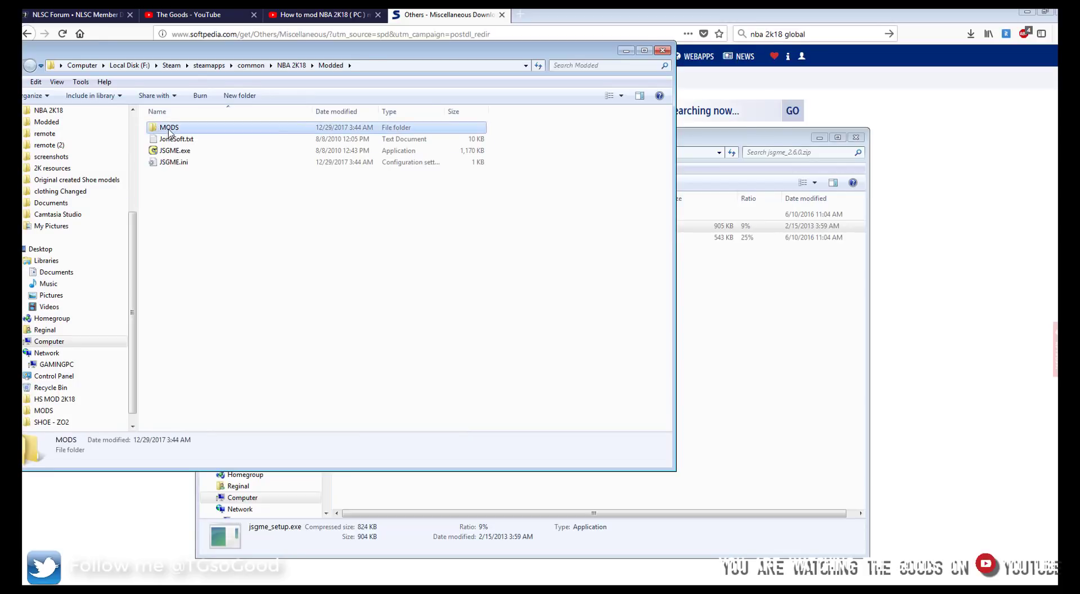
double_click(169, 127)
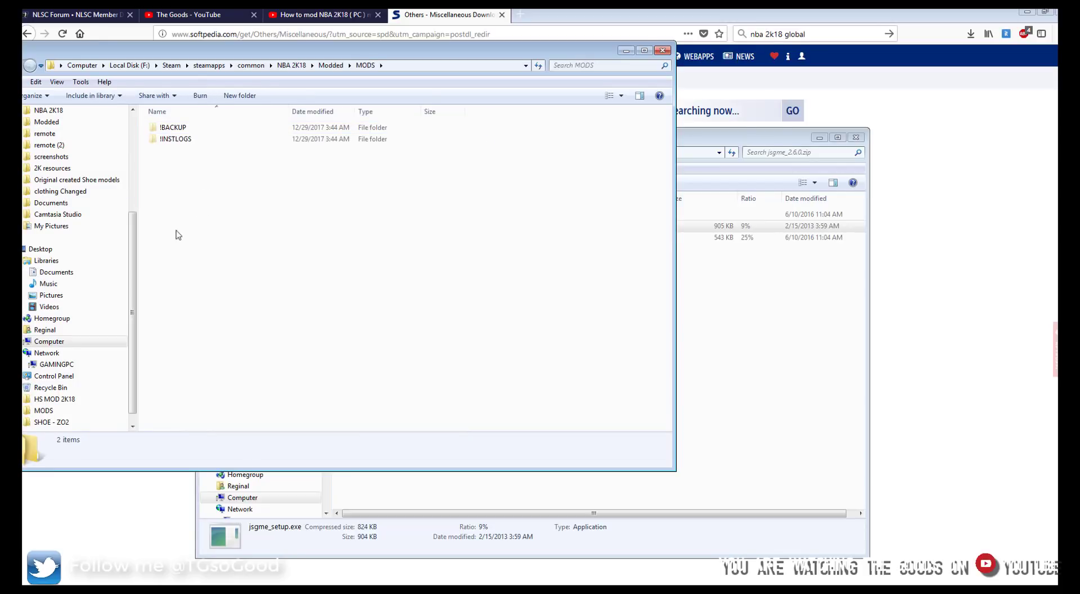
Create an empty folder named college inside MODS and return to the Modded folder
right_click(178, 234)
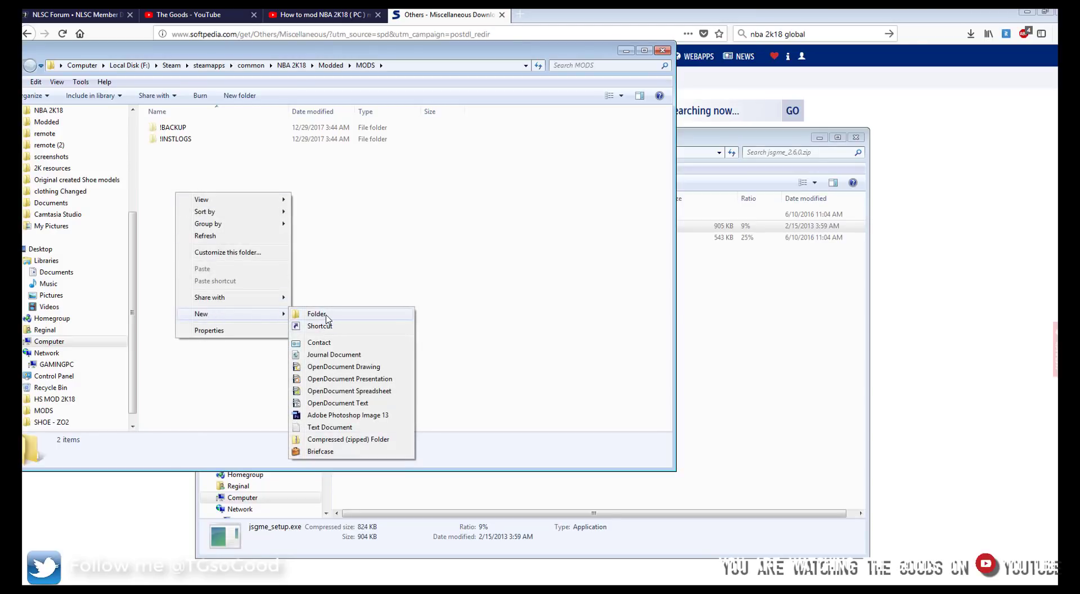
click(316, 314)
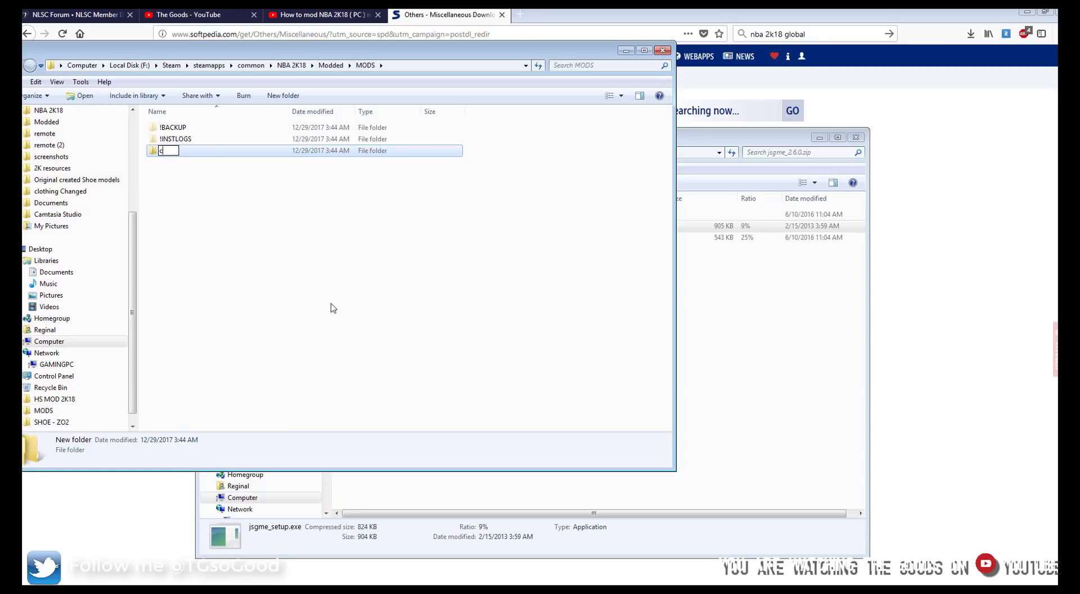
text(ollege)
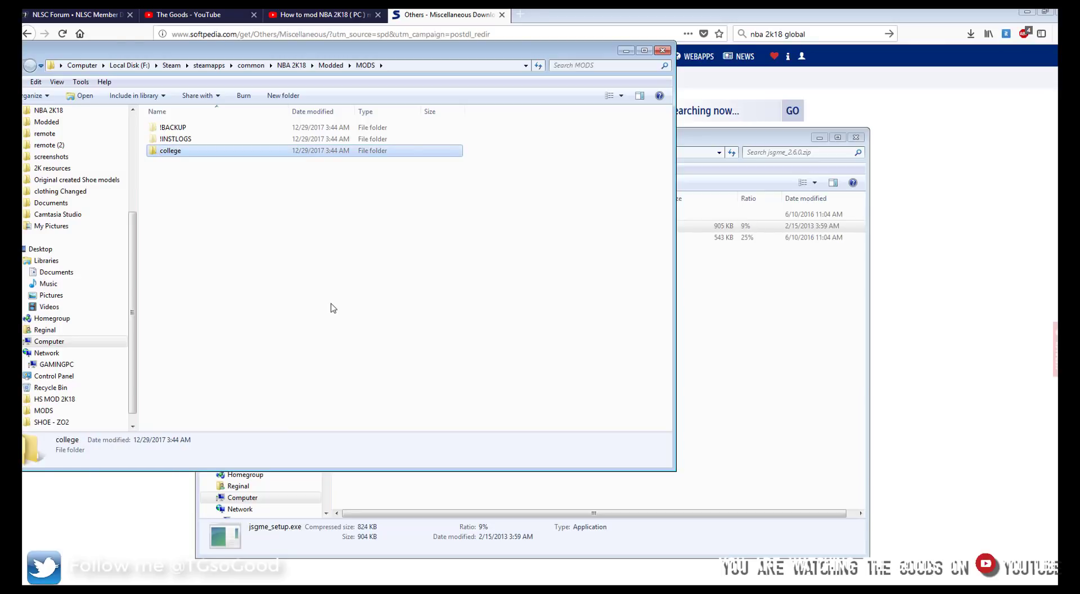
double_click(169, 150)
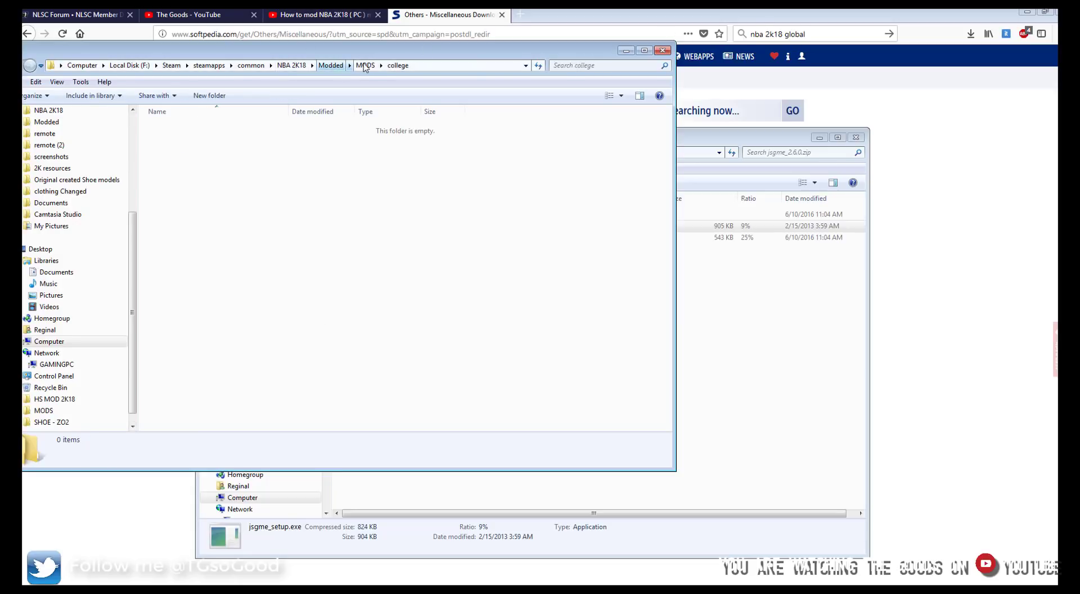
click(365, 65)
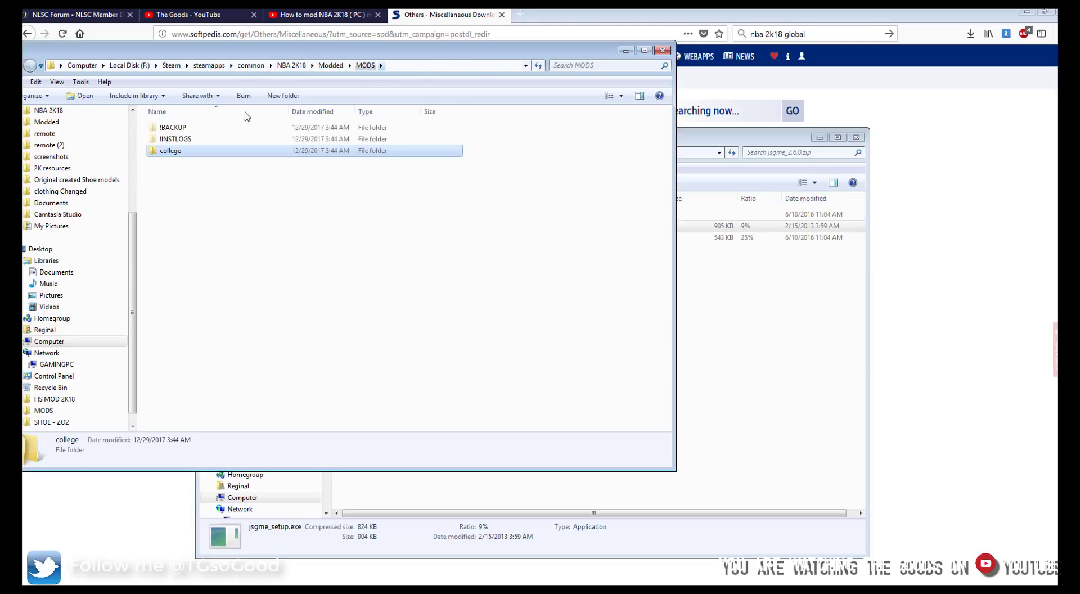
click(331, 66)
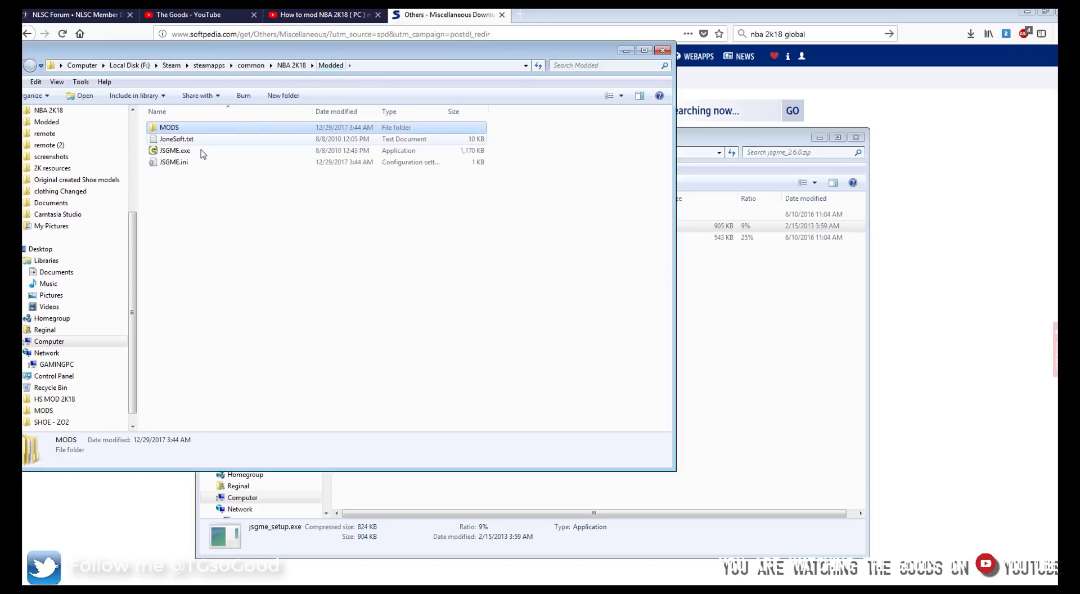
In JSGME, move the college mod from Available to Activated and close the enabler
double_click(176, 151)
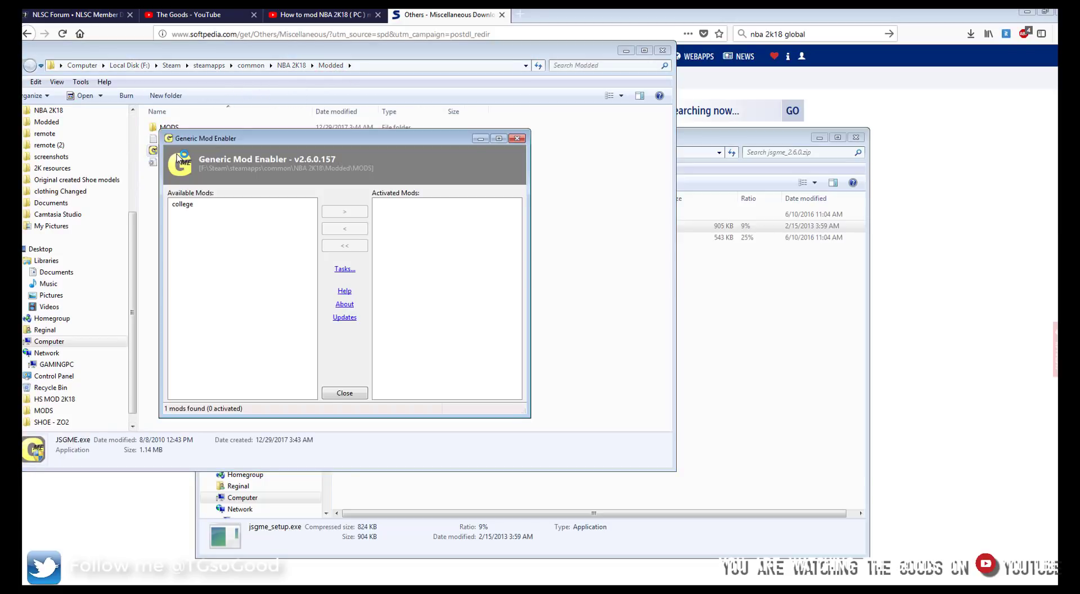
click(182, 204)
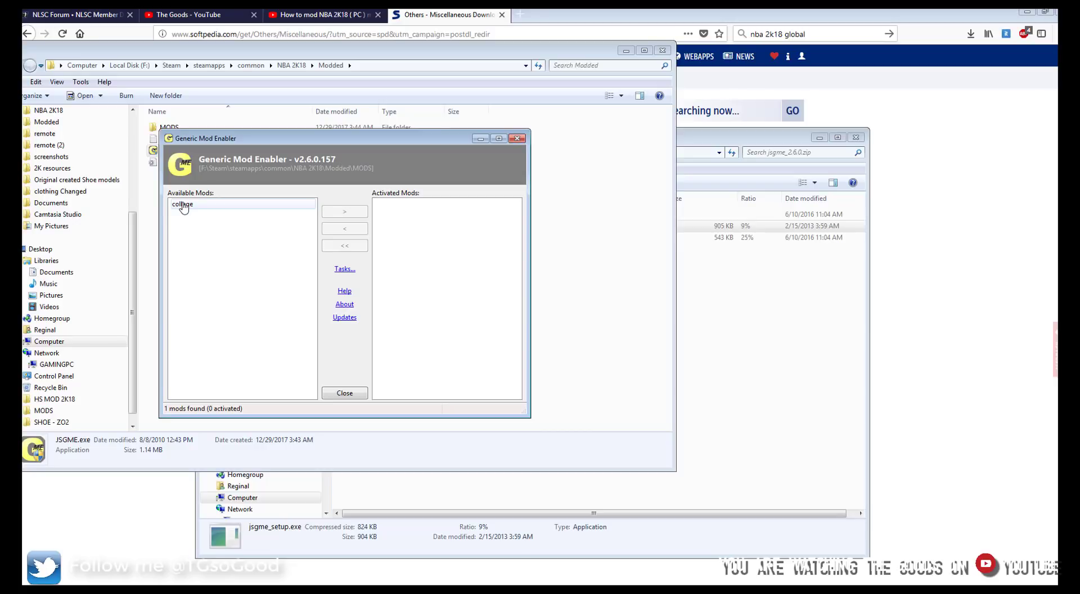
click(182, 204)
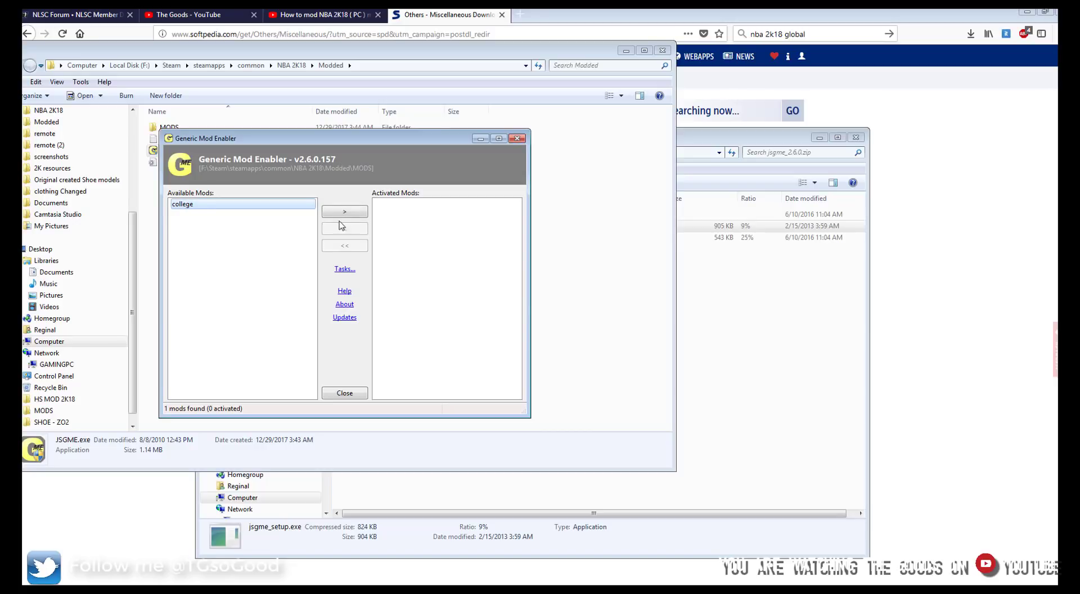
click(344, 211)
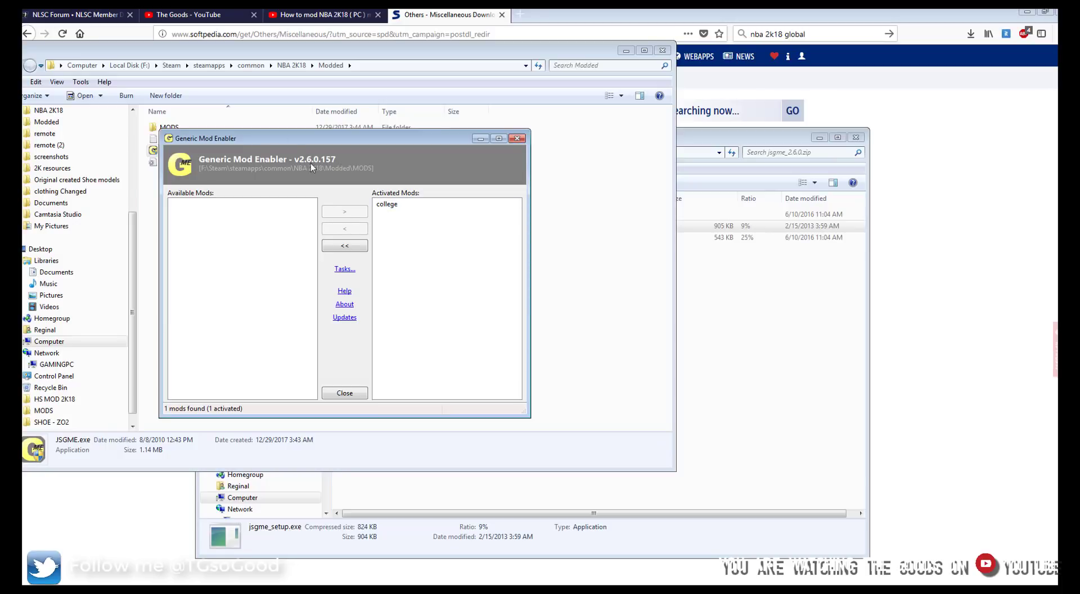
click(386, 203)
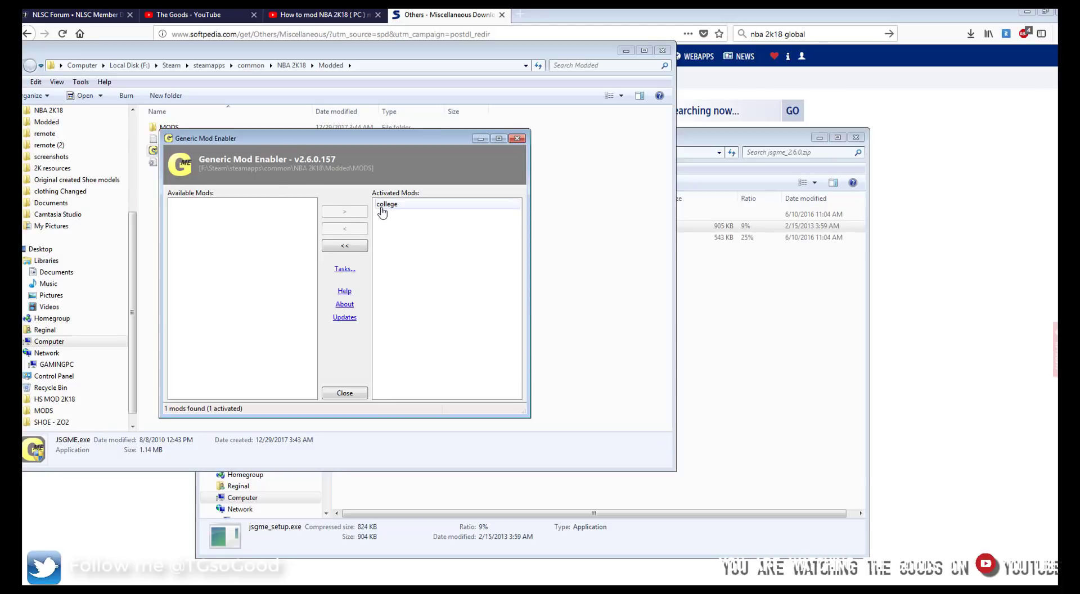
click(345, 245)
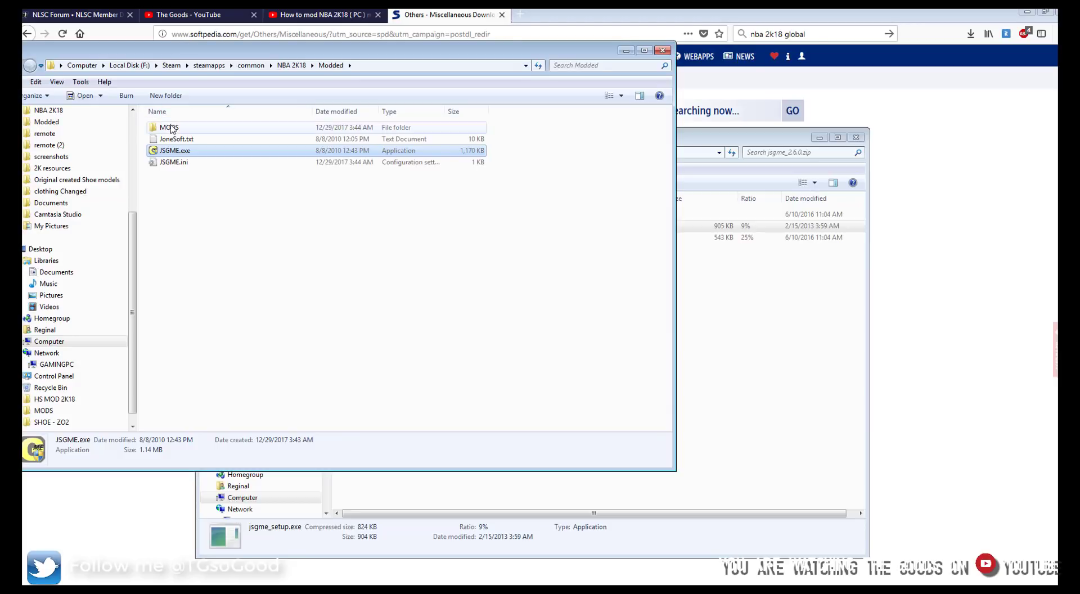
Delete the college test folder from inside the MODS folder
double_click(170, 127)
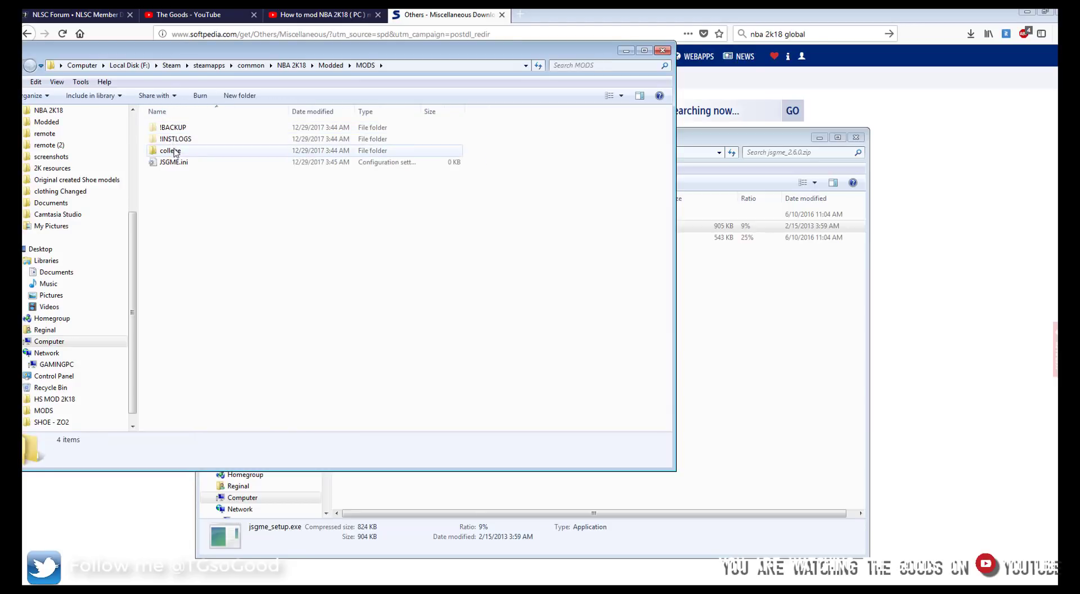
right_click(171, 151)
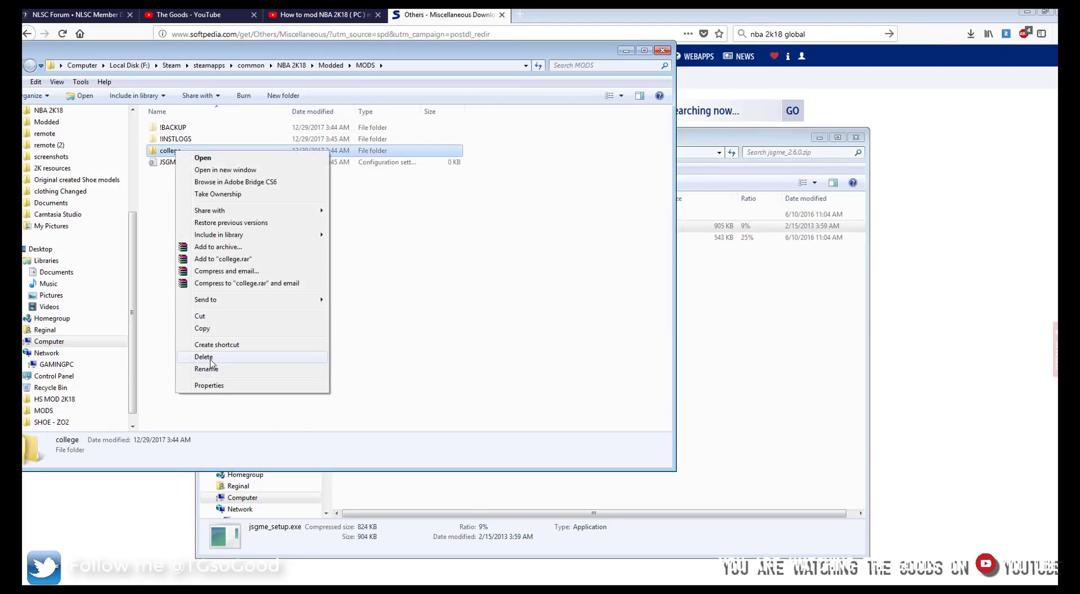
click(204, 357)
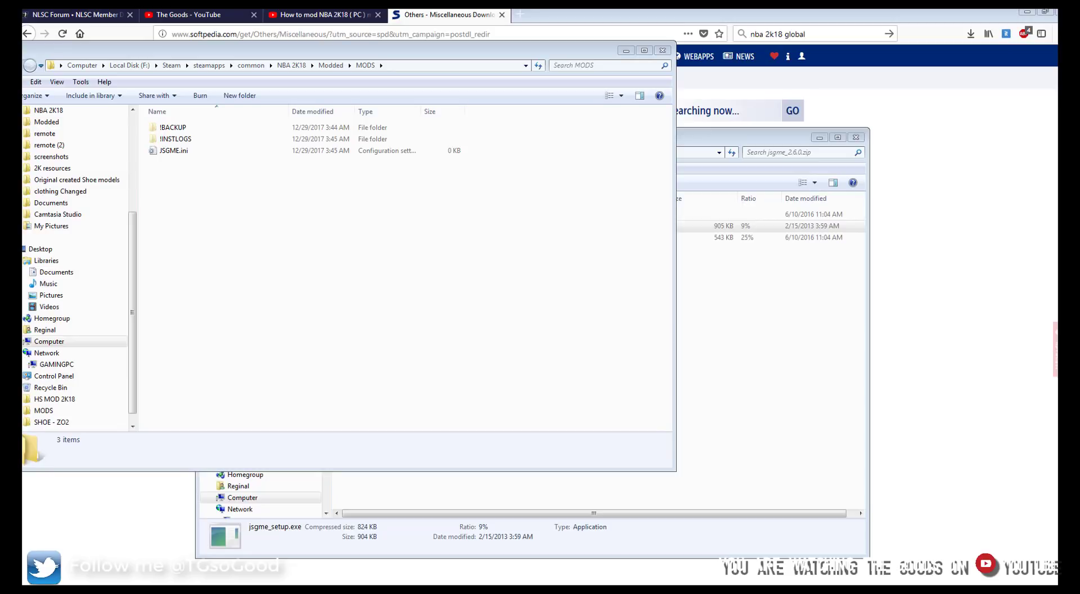
click(173, 151)
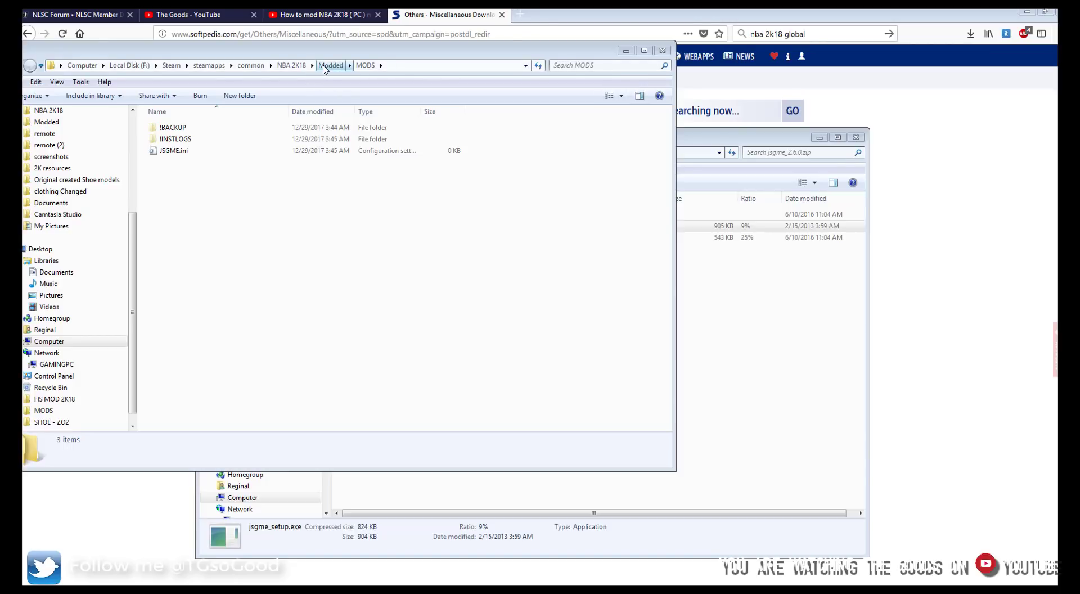
Delete the original MODS folder from Modded and paste the copied MODS folder back in
click(330, 65)
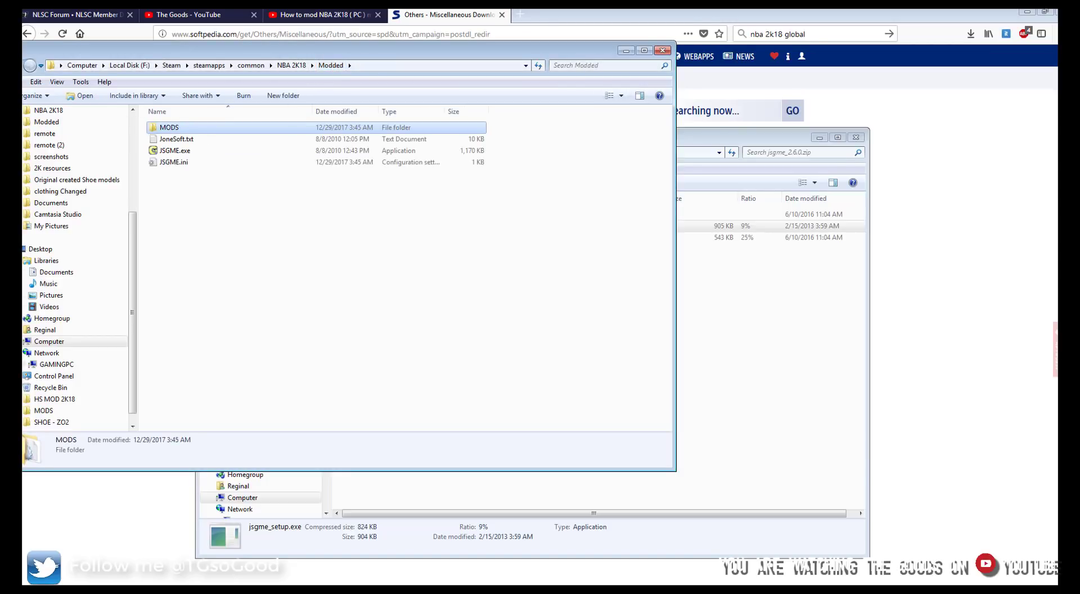
mouse_move(194, 133)
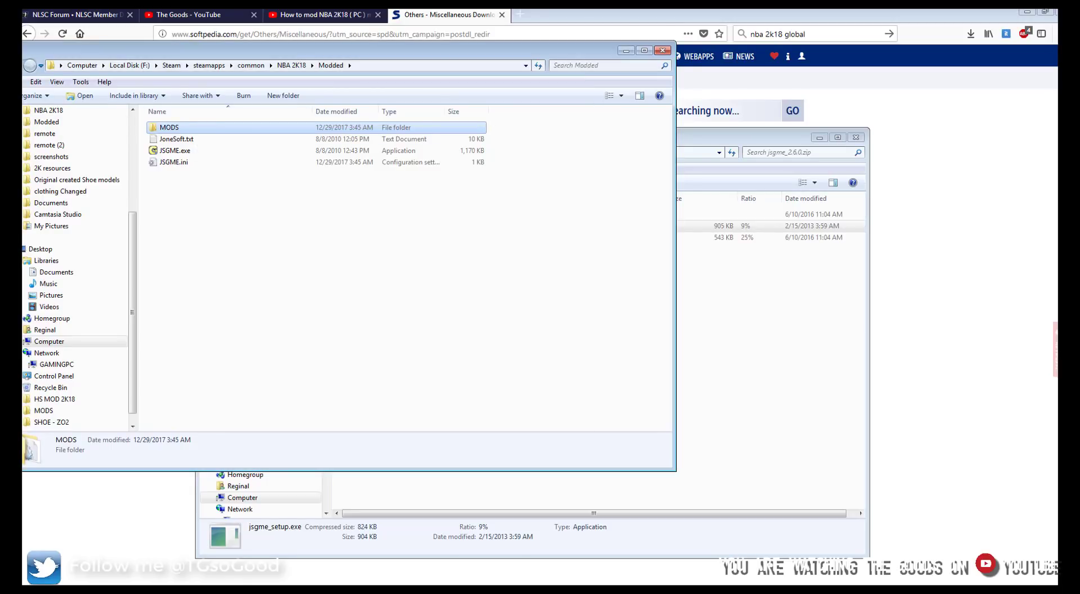
right_click(169, 127)
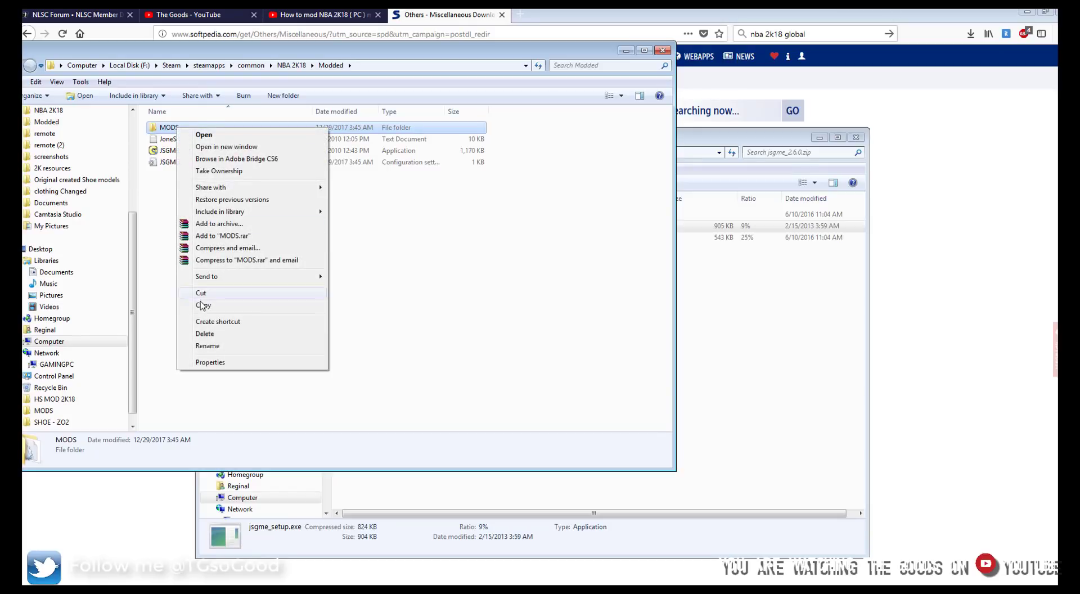
click(205, 333)
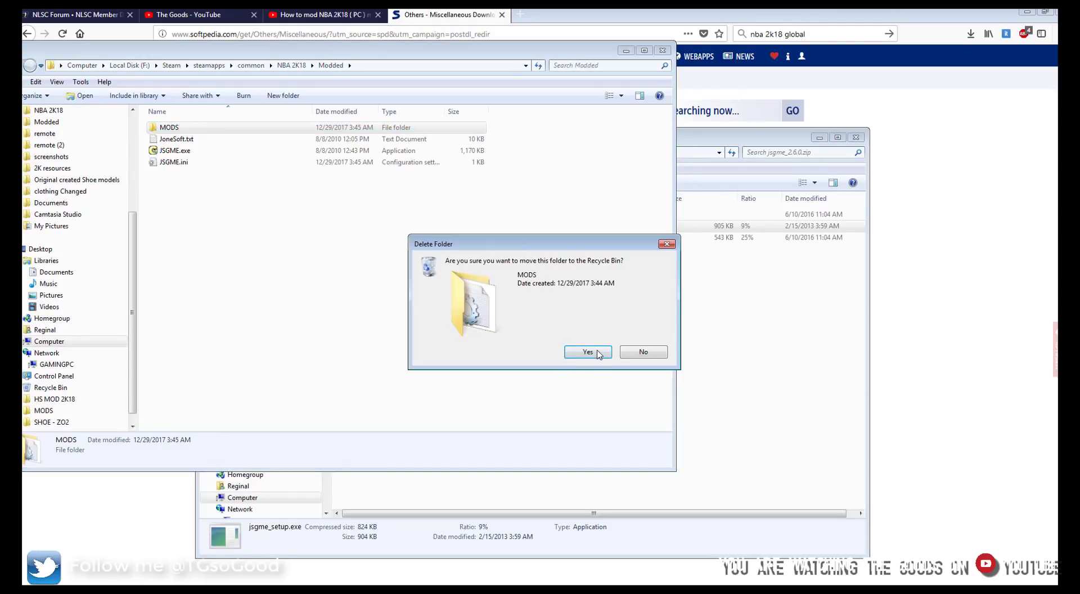
click(587, 352)
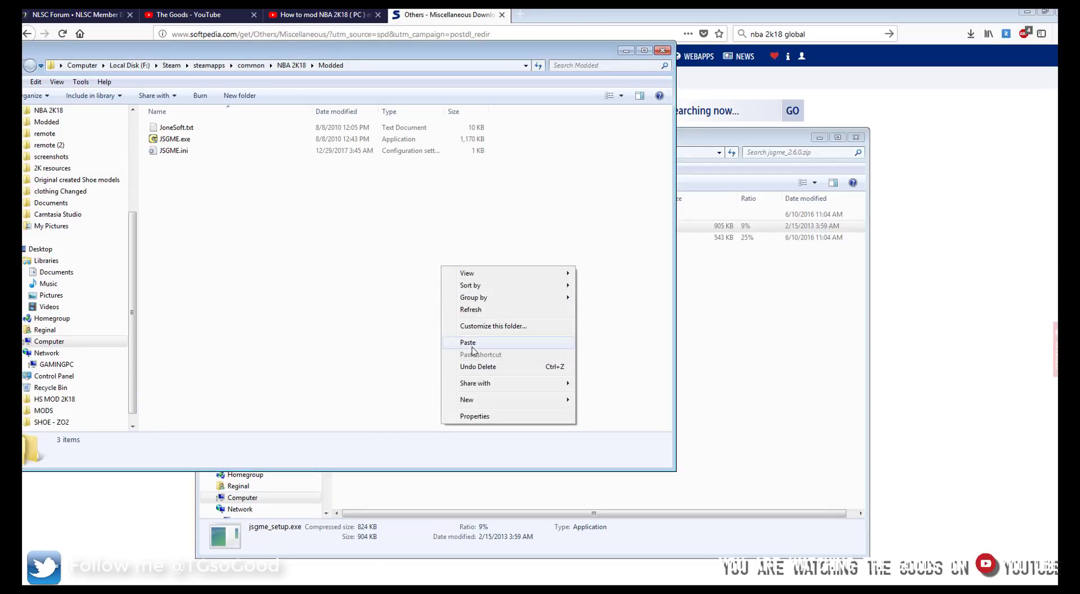
click(468, 342)
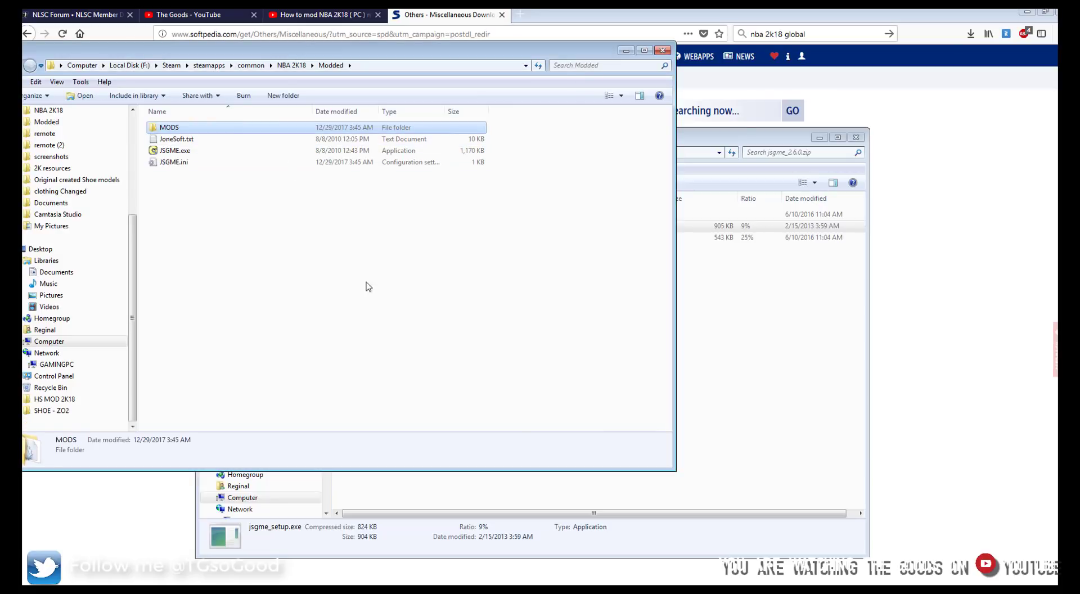
double_click(168, 127)
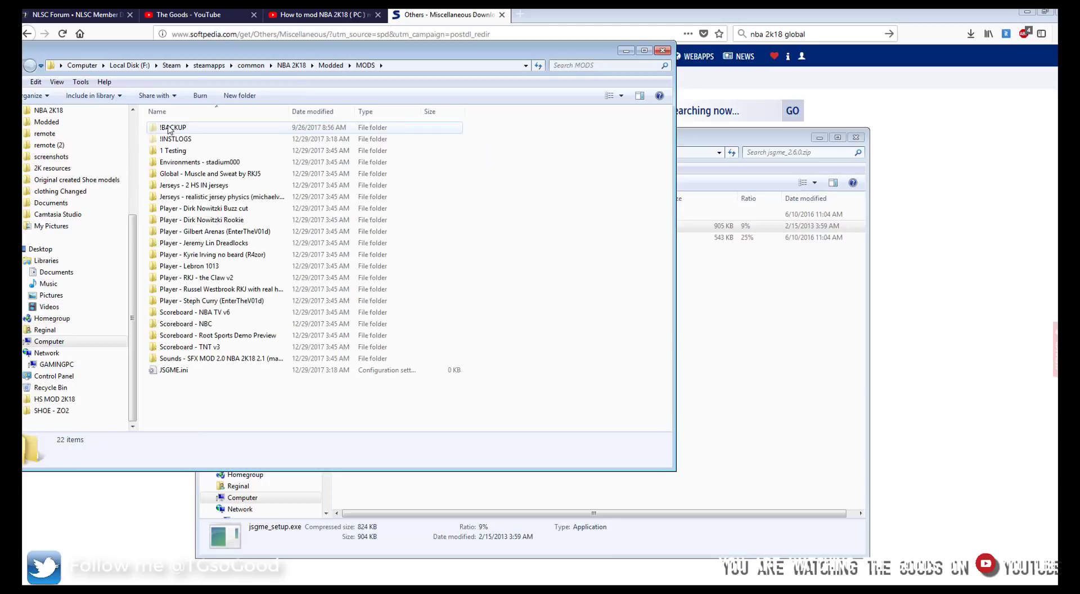
click(175, 369)
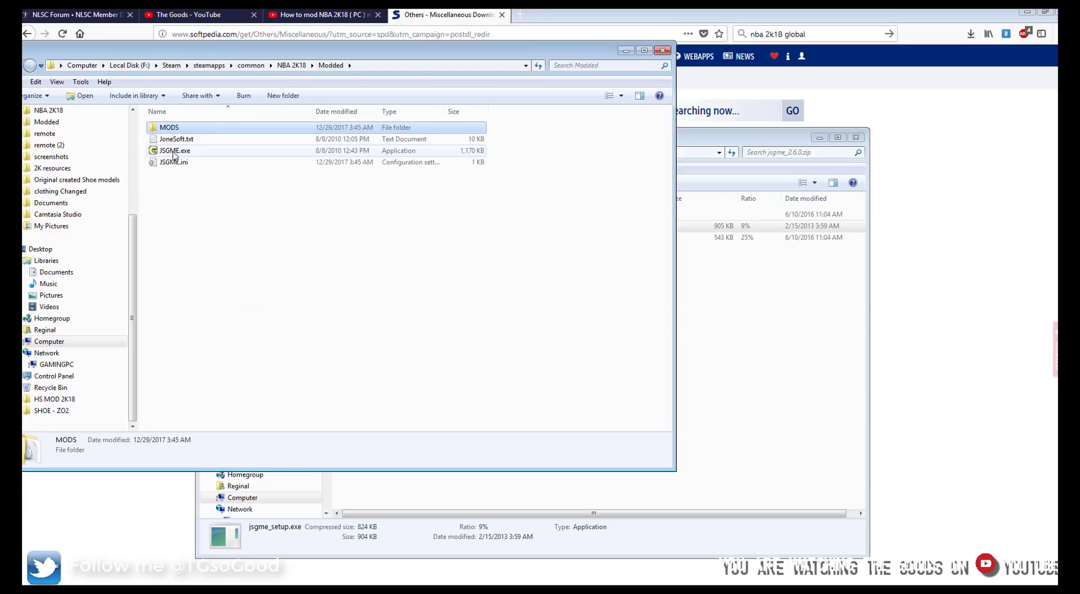
double_click(174, 150)
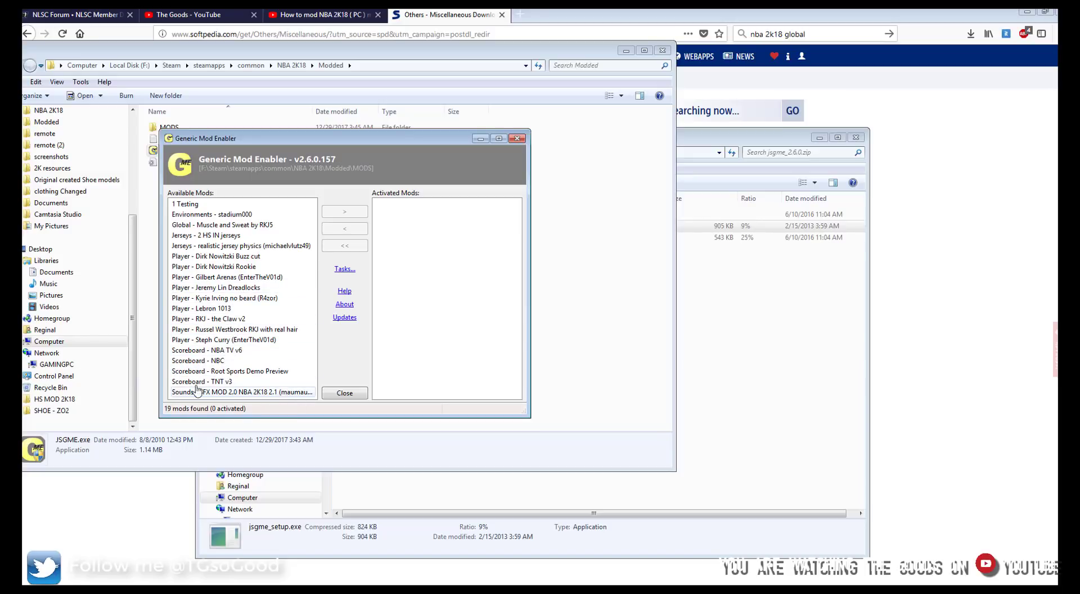
click(216, 286)
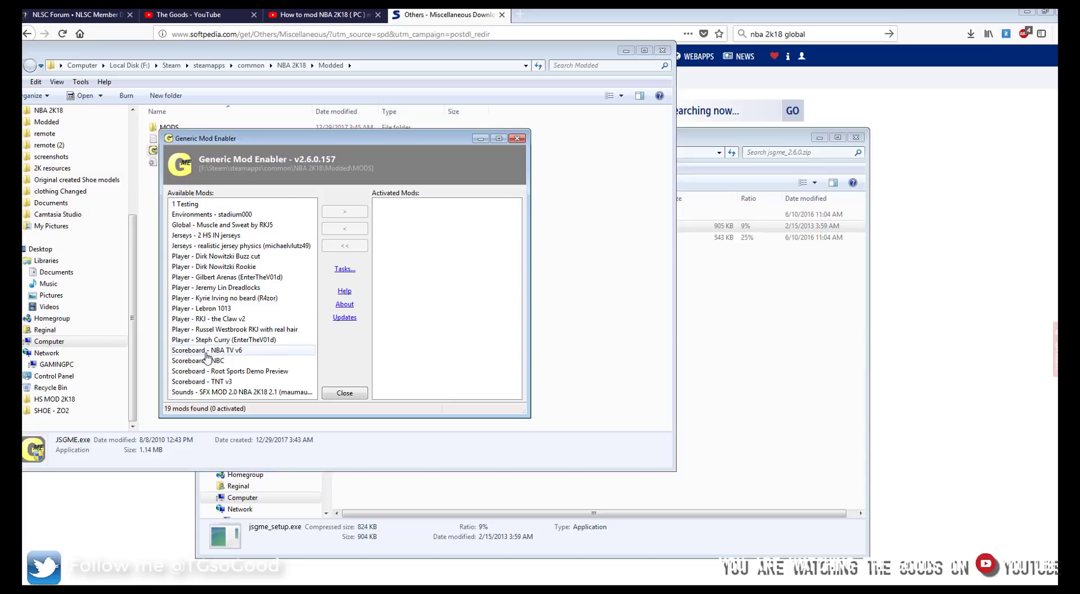
click(221, 350)
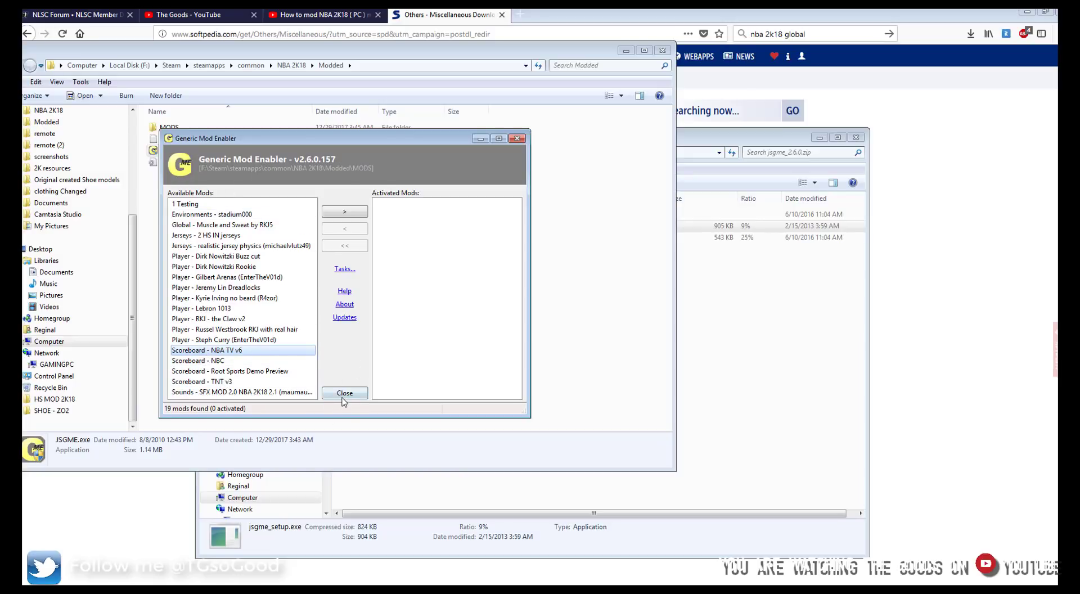
click(345, 392)
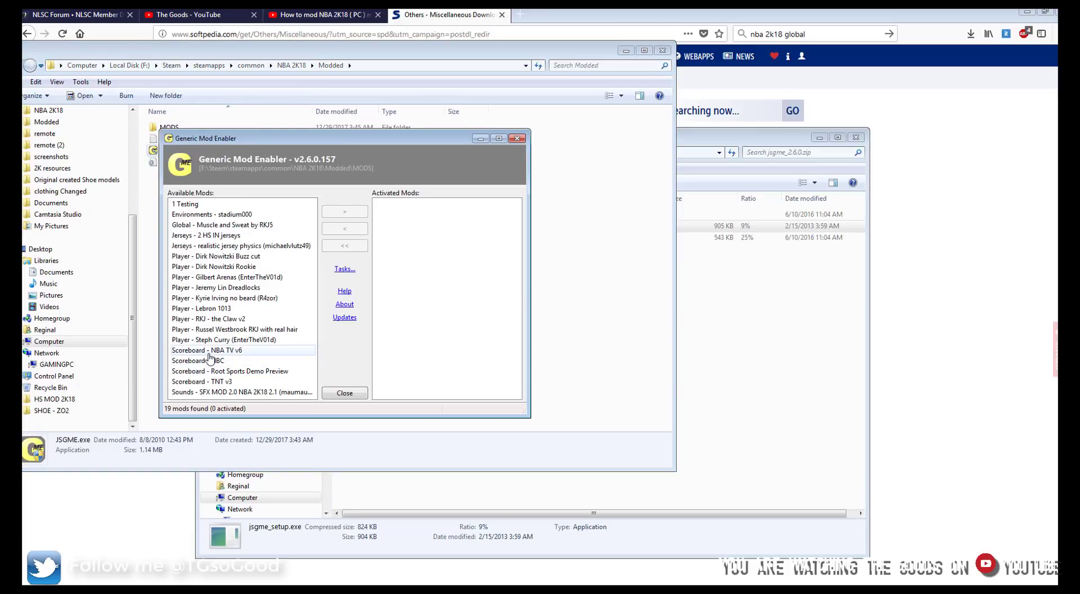
click(222, 350)
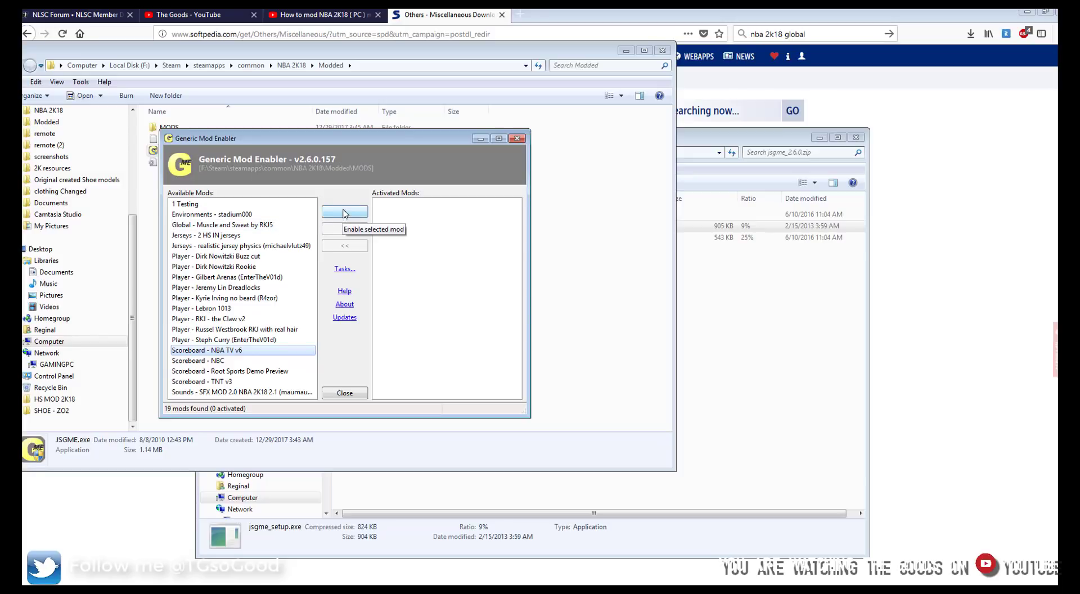
click(345, 211)
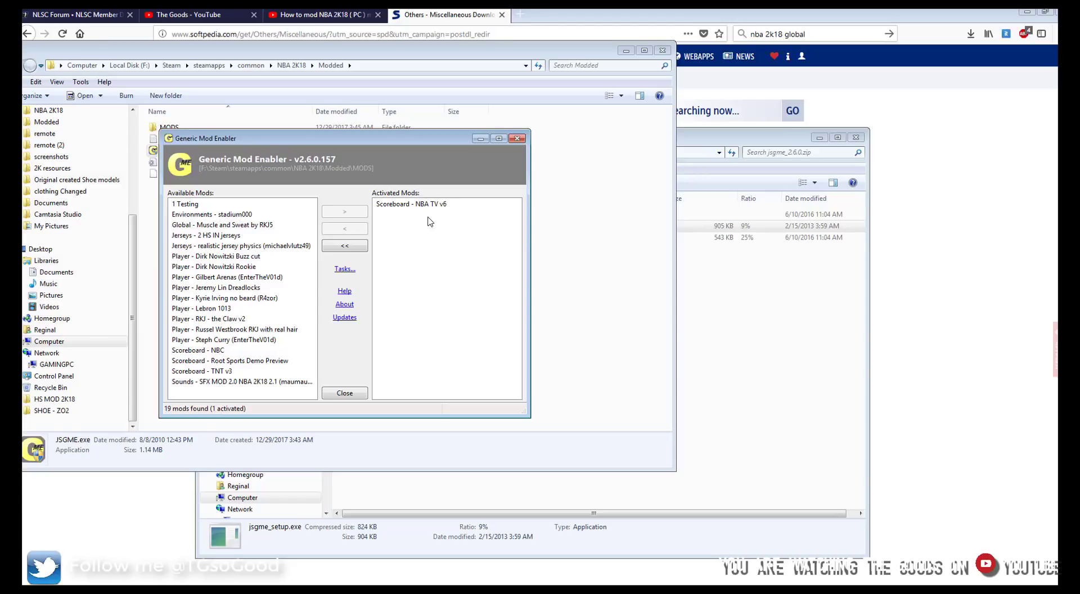
click(409, 203)
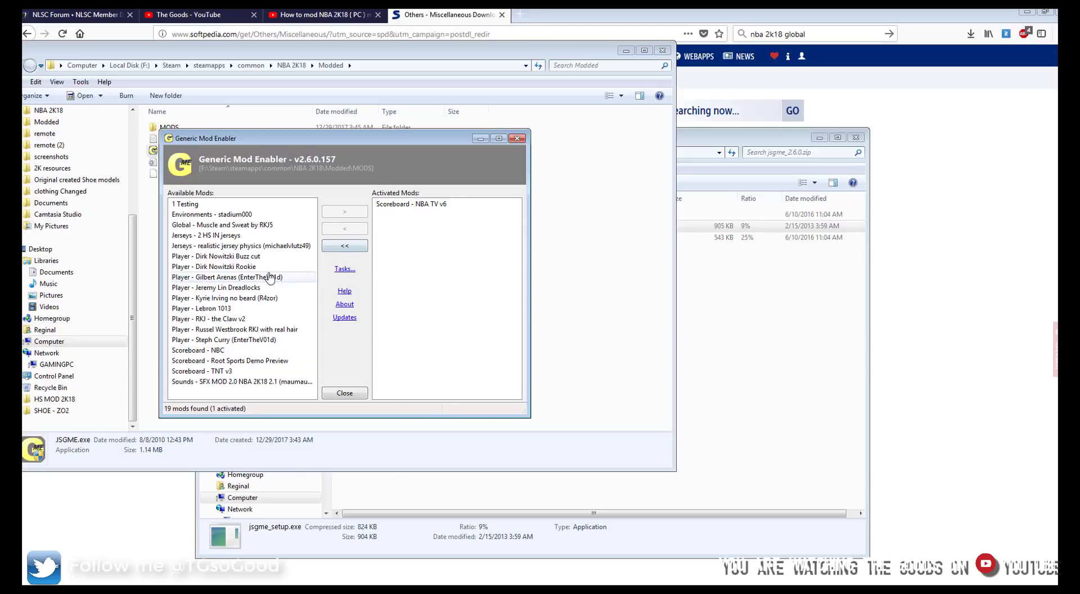
click(428, 204)
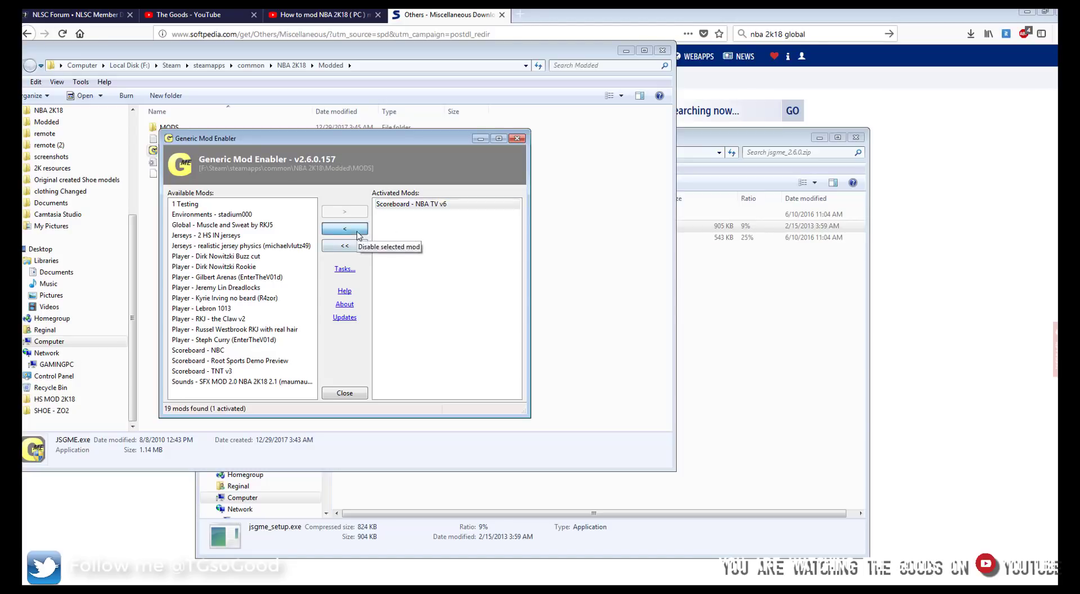
click(344, 229)
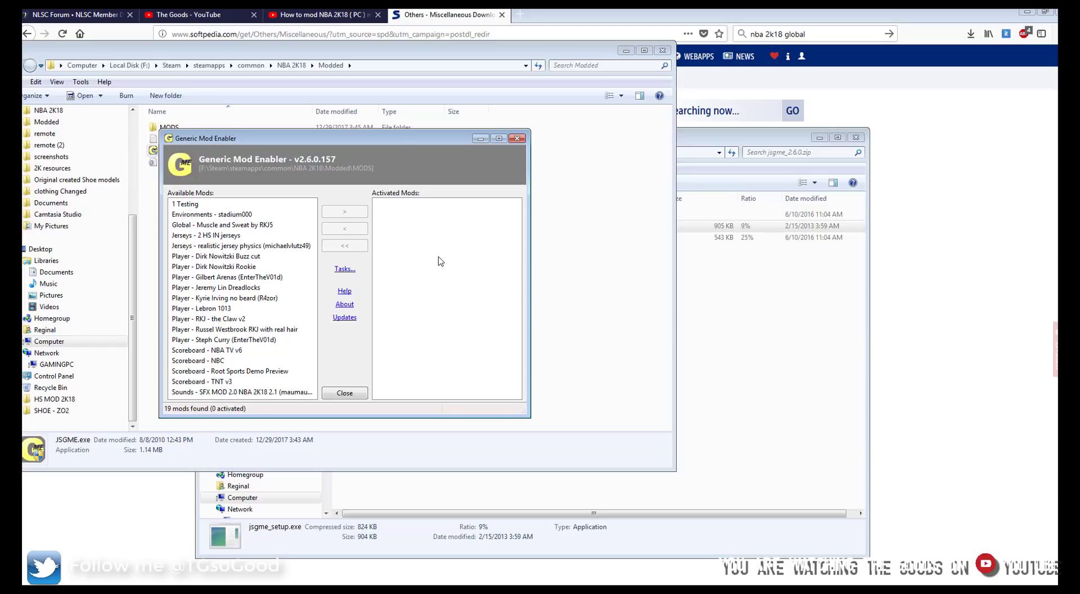
mouse_move(302, 316)
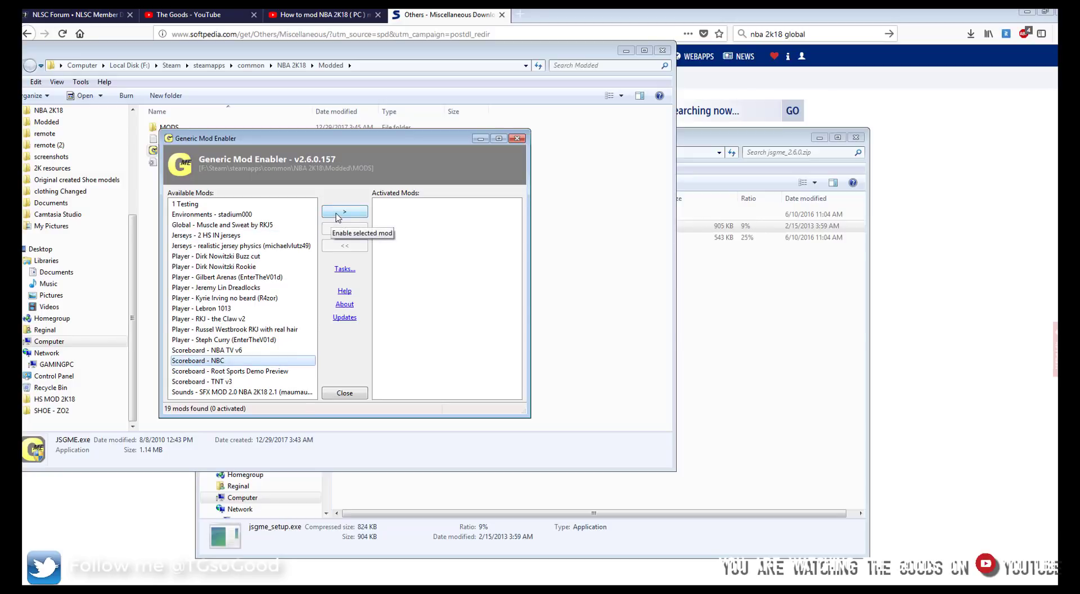
click(345, 210)
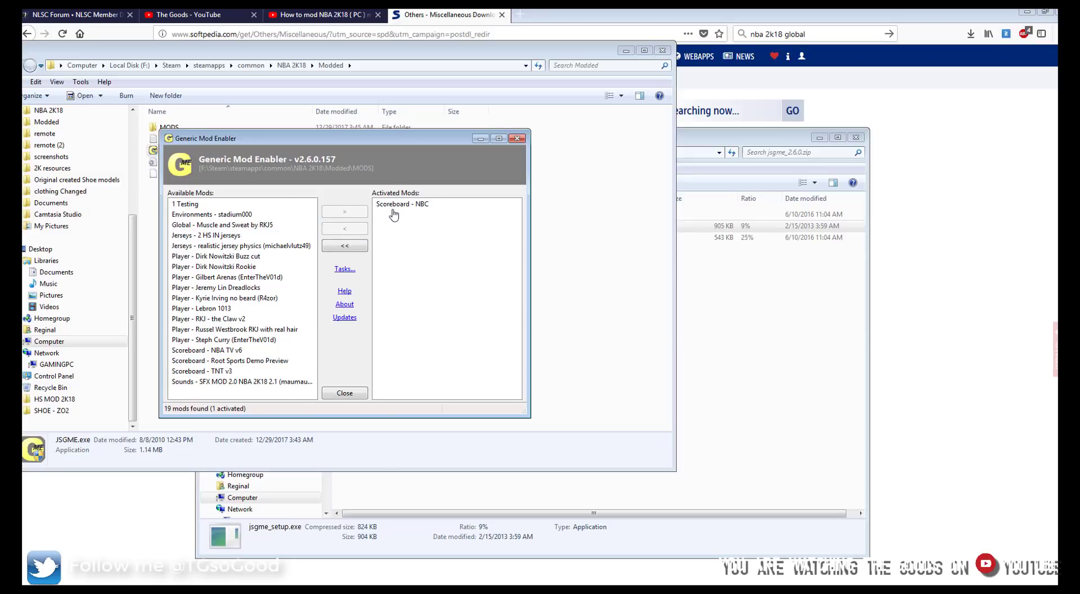
mouse_move(370, 228)
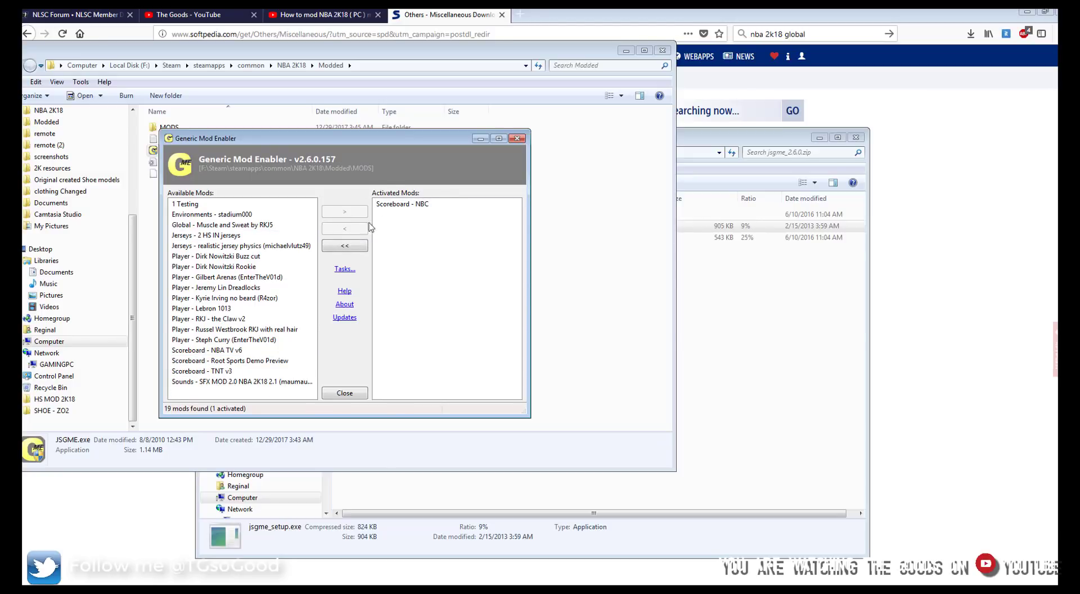
click(403, 204)
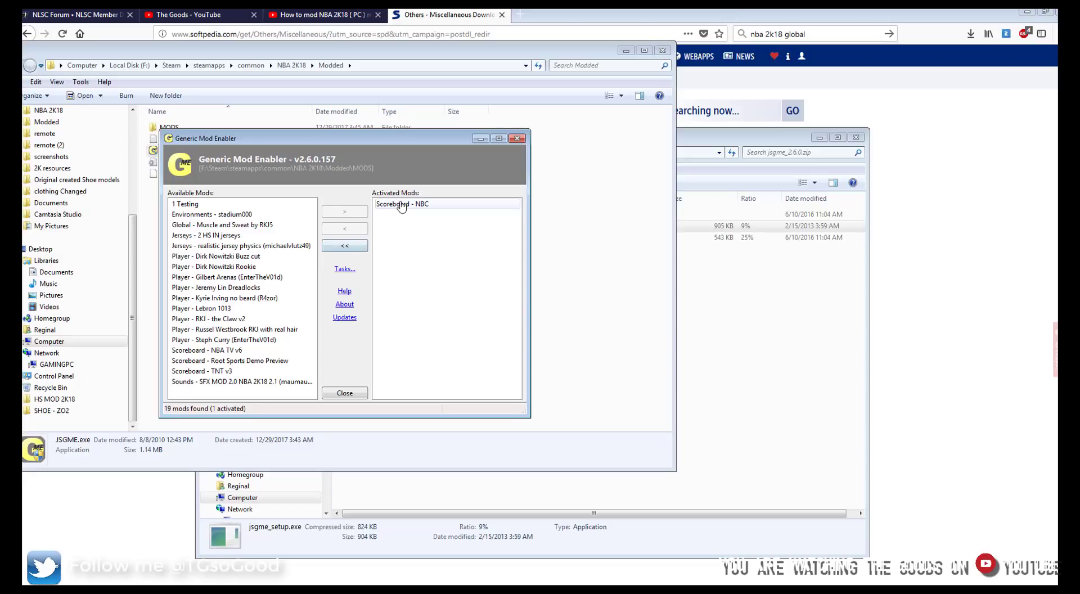
click(344, 245)
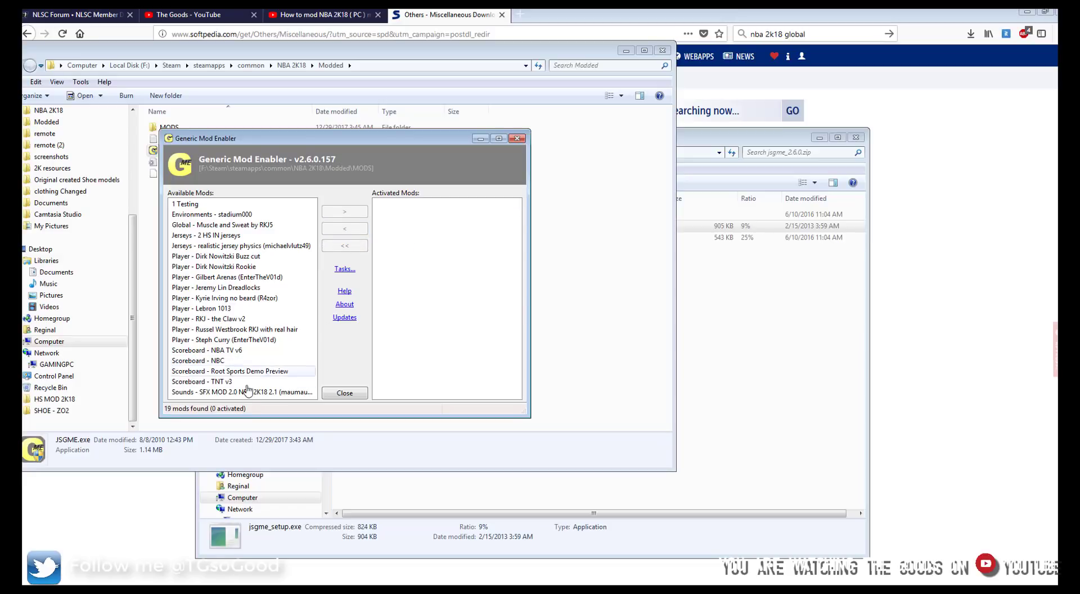
click(203, 381)
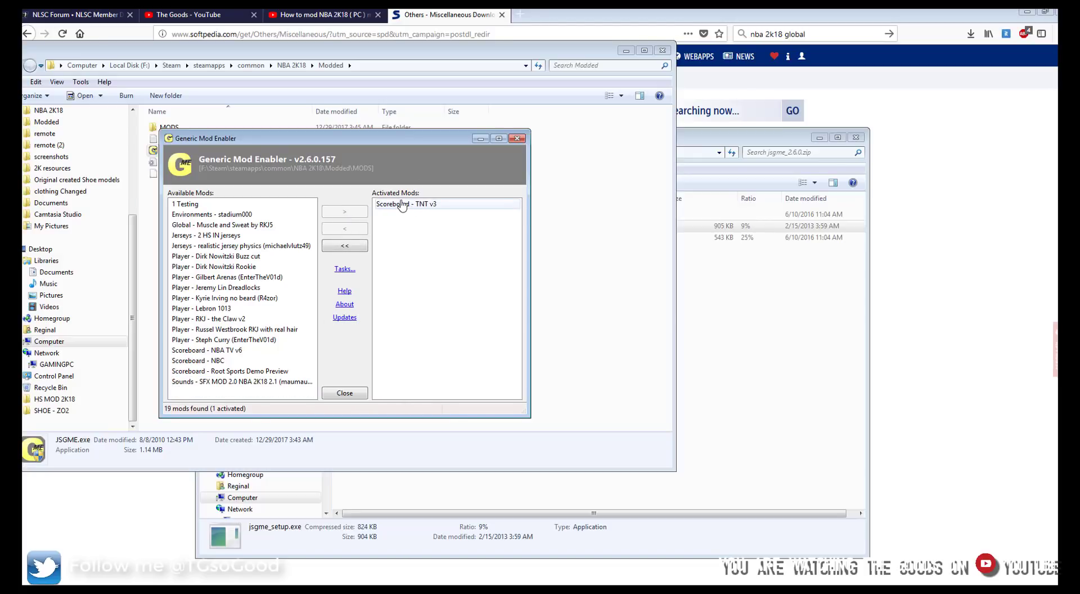
click(345, 246)
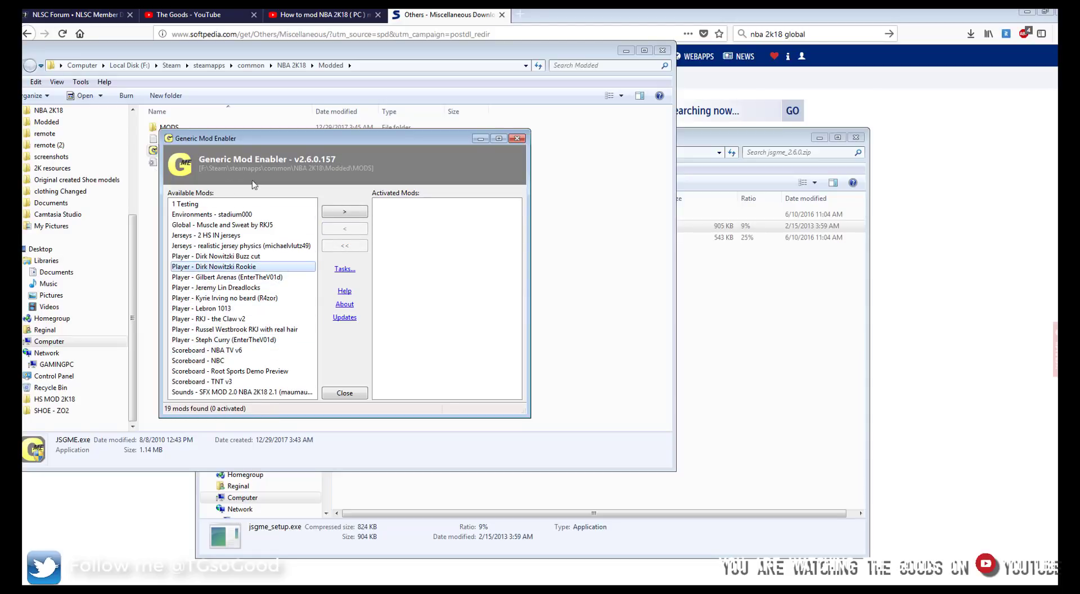
mouse_move(238, 276)
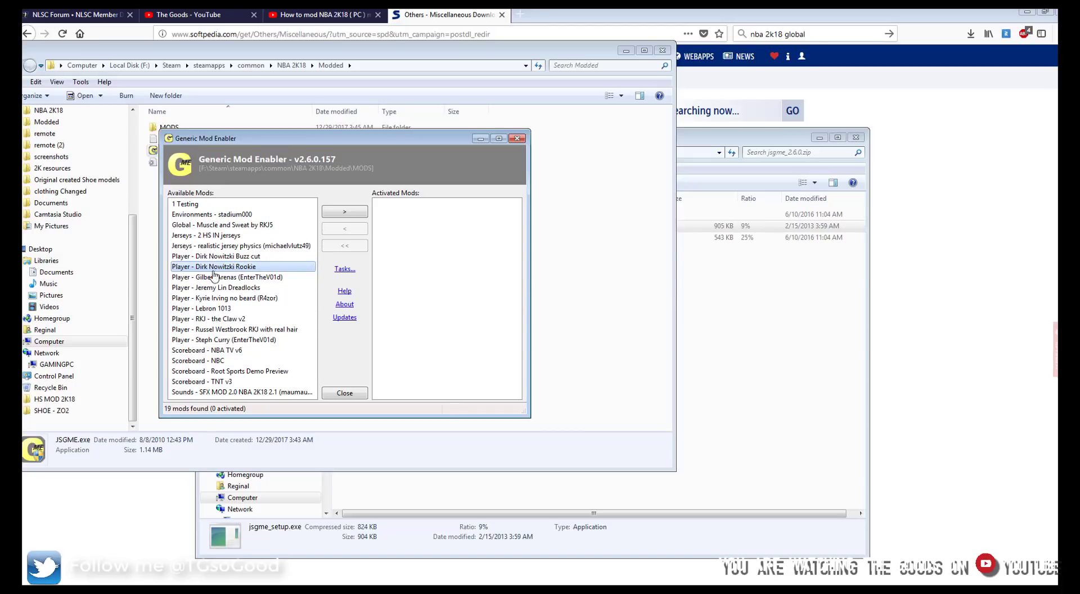
mouse_move(344, 212)
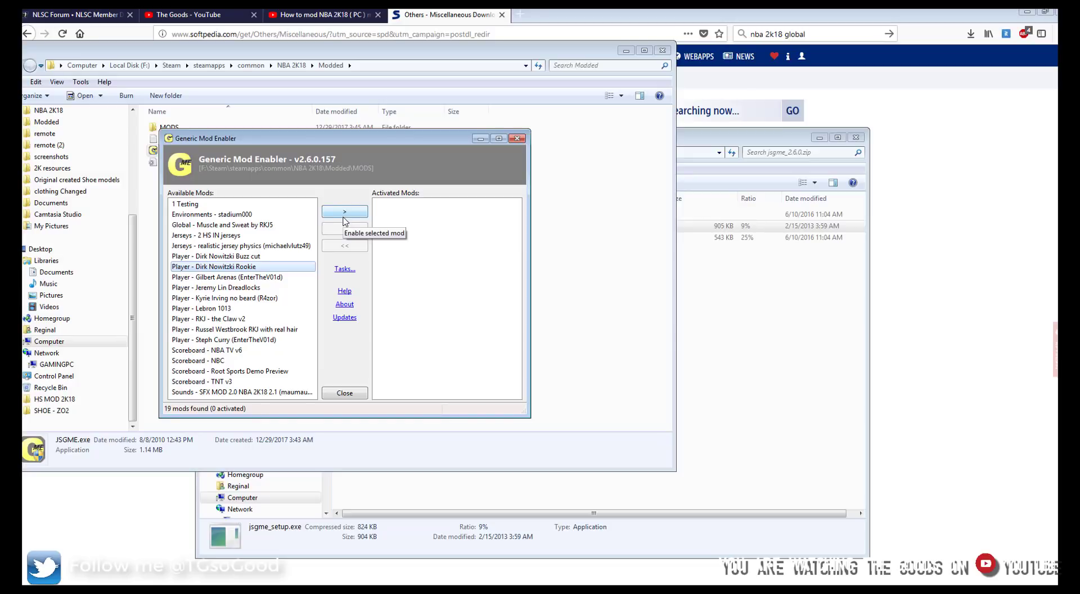
click(344, 211)
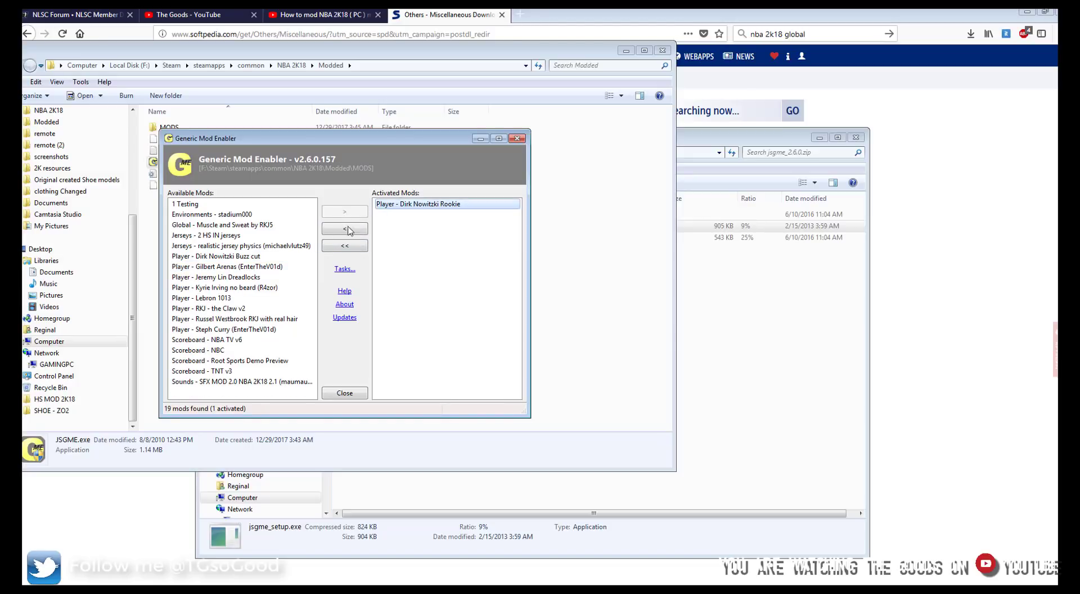
click(344, 228)
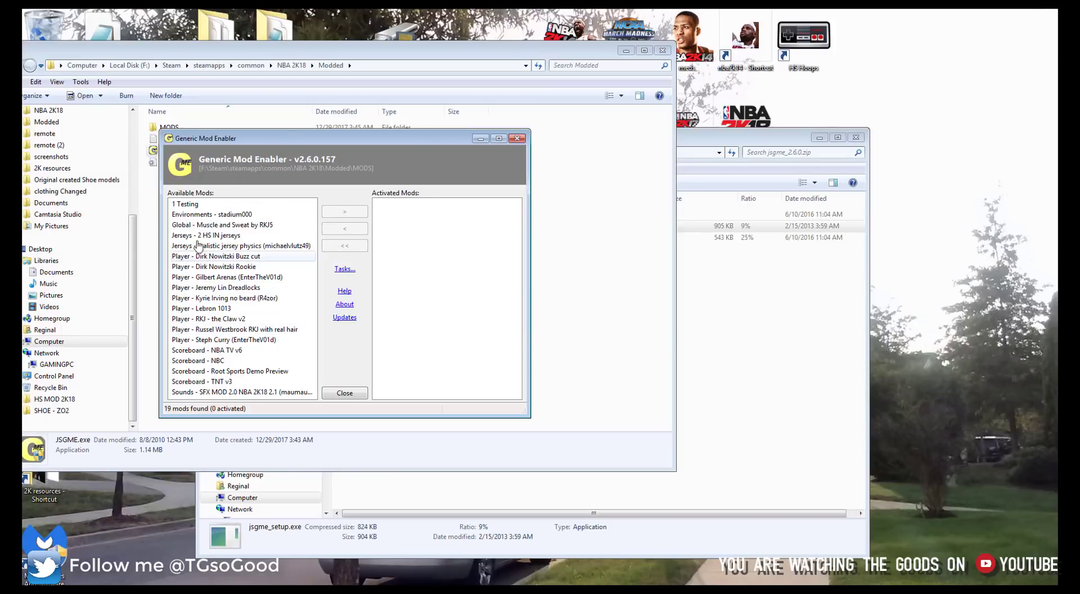
click(344, 211)
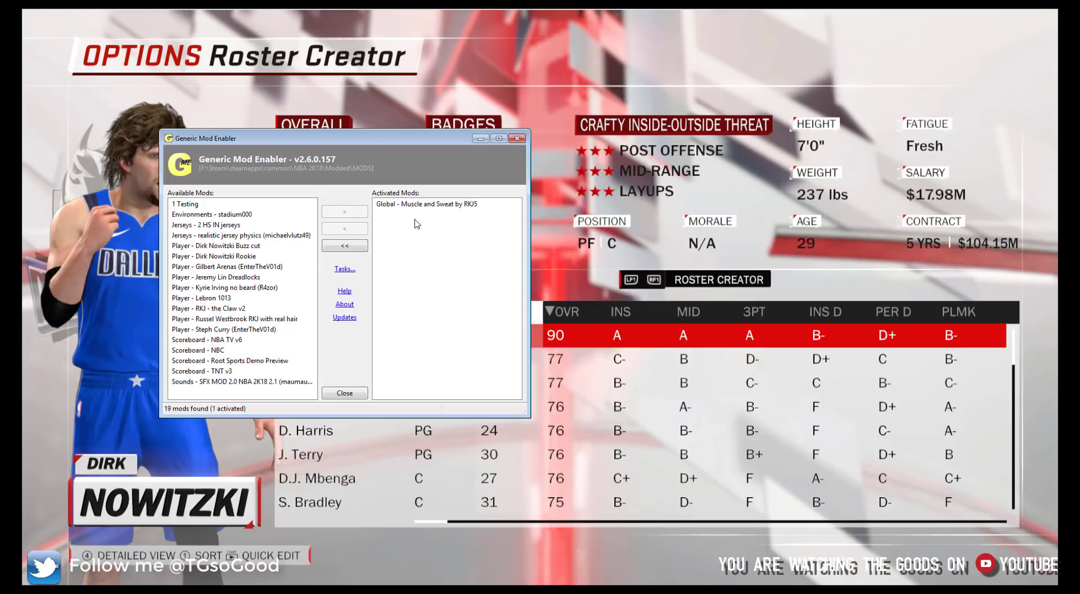
Enable the Player - Dirk Nowitzki Buzz cut mod in JSGME and bring NBA 2K18's Roster Creator forward
click(240, 256)
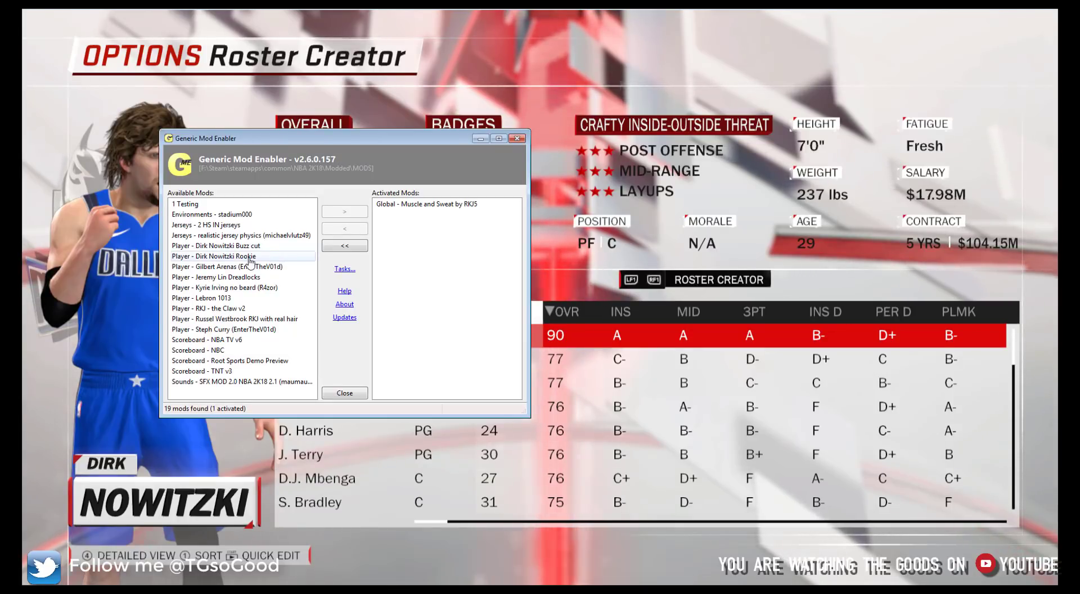
click(216, 245)
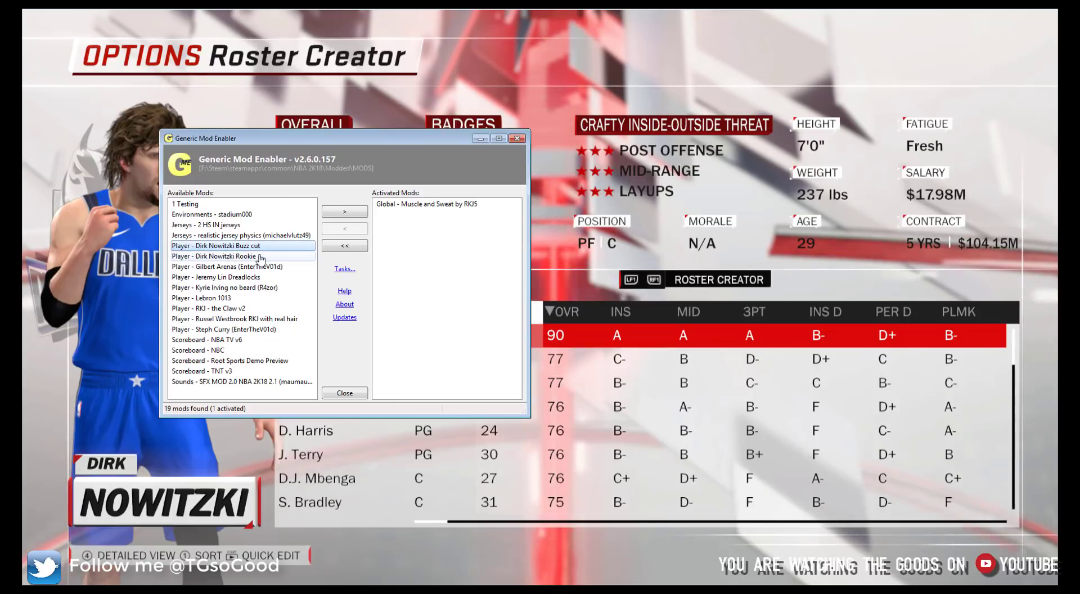
click(344, 211)
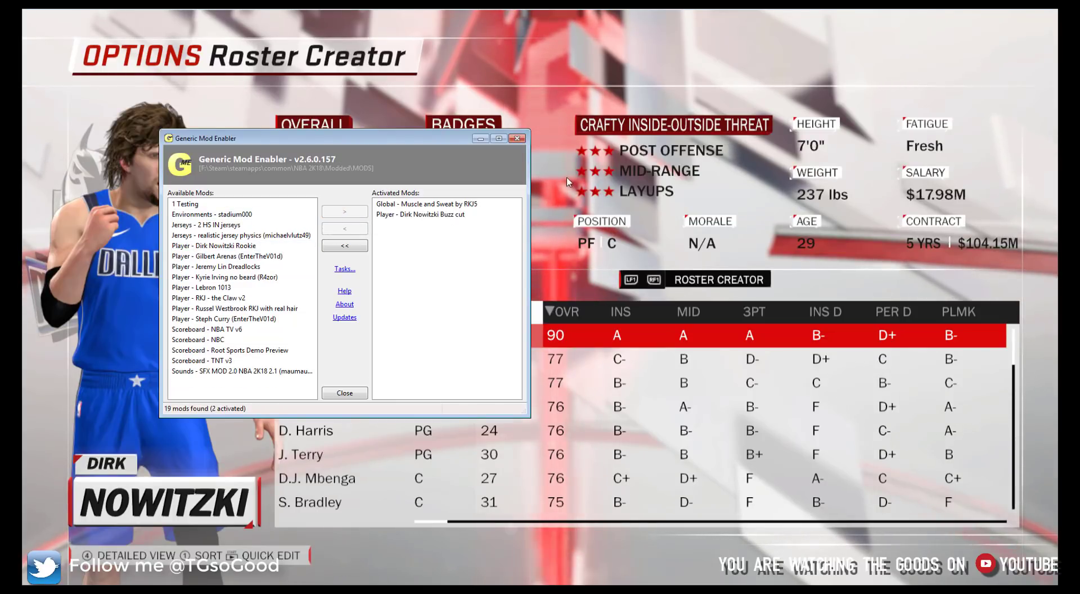
click(344, 392)
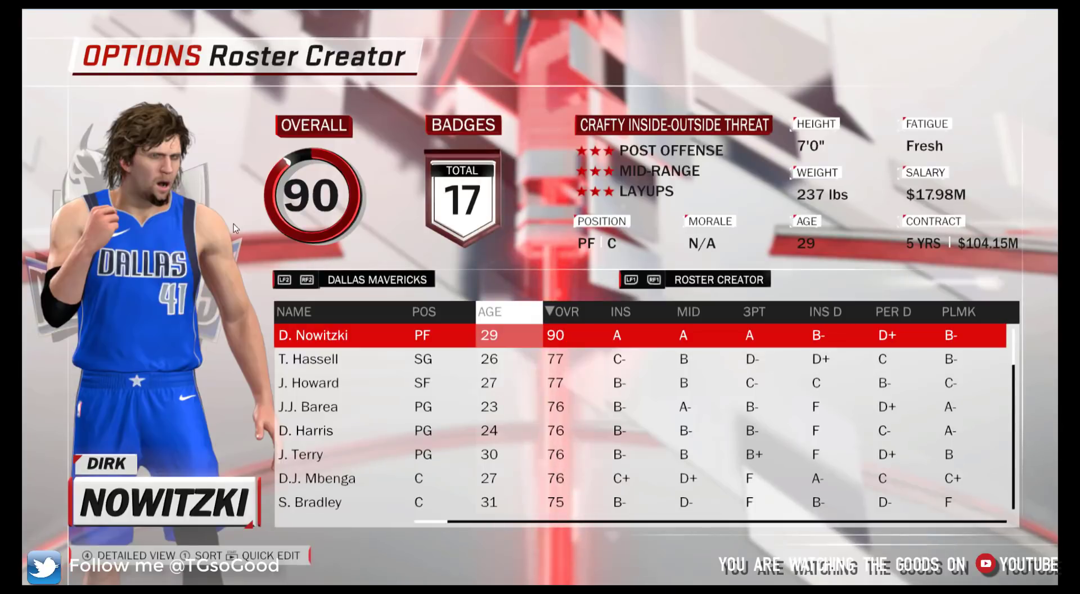
Enter Dirk Nowitzki's Edit NBA Player screen, then back out through the 'Done customizing?' prompt
click(312, 335)
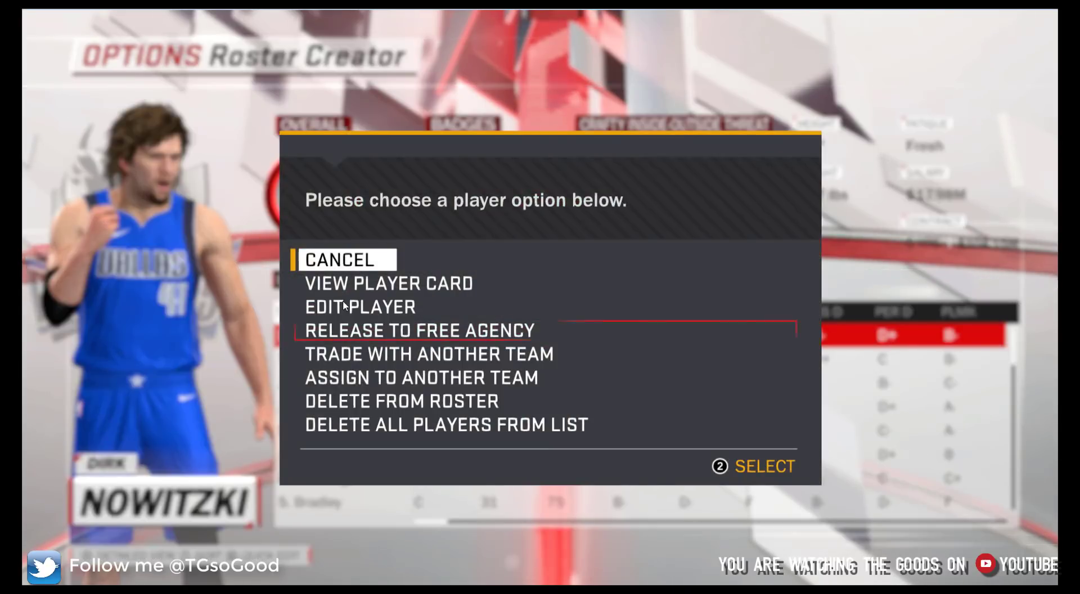
click(359, 306)
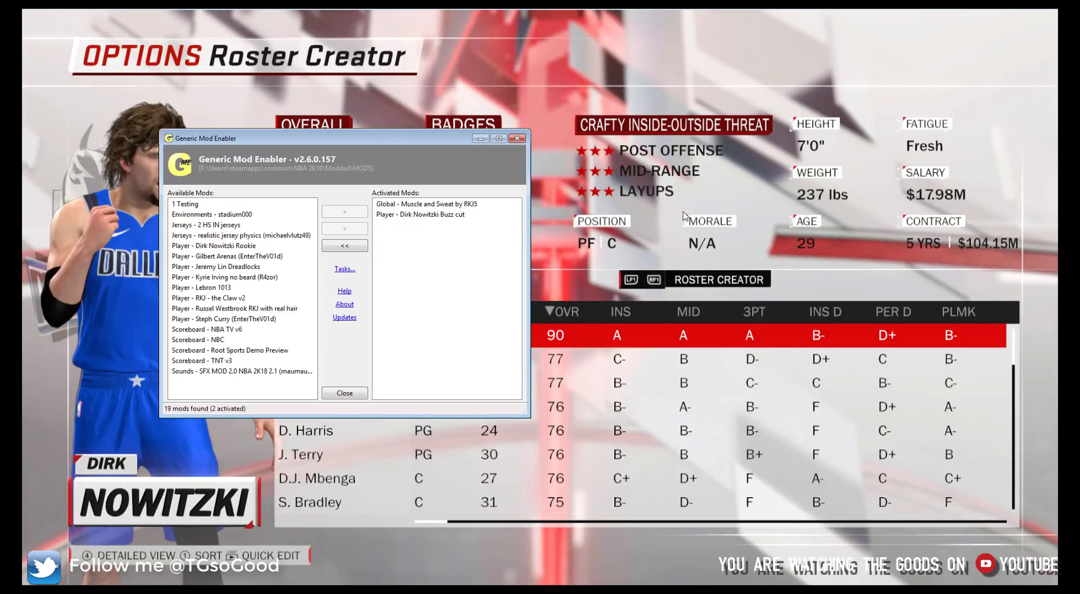
click(344, 393)
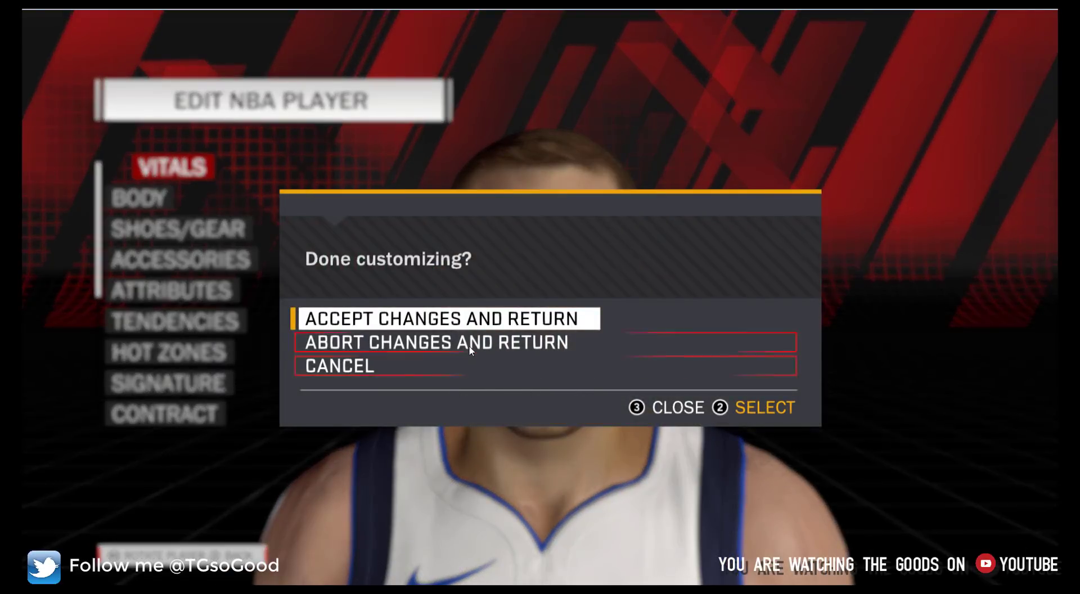
click(451, 317)
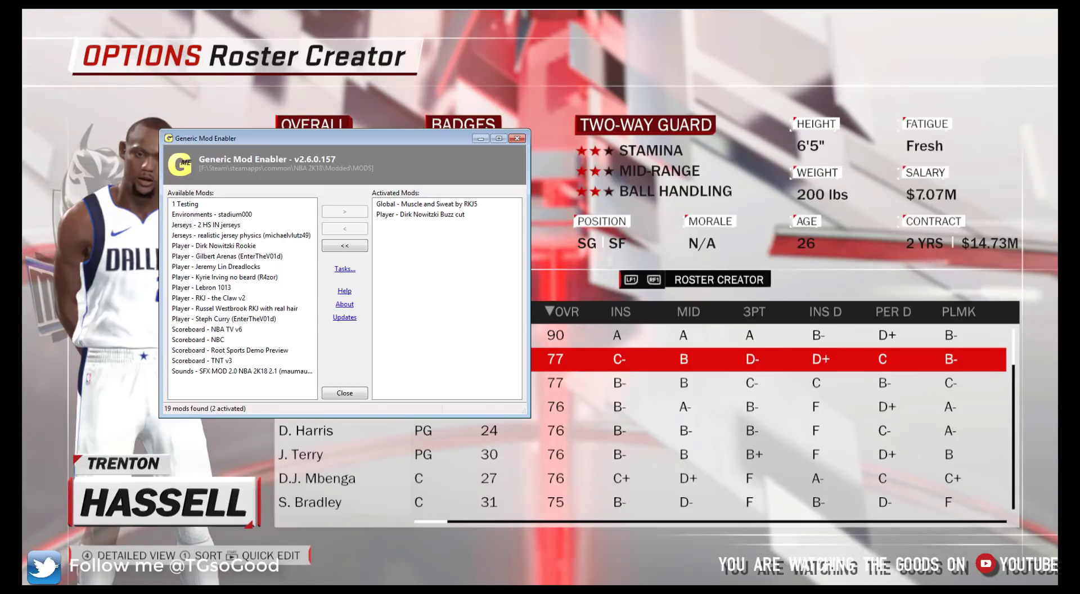
Deactivate the Dirk Nowitzki Buzz cut mod with '<' and reopen Dirk's Edit Player screen
click(420, 214)
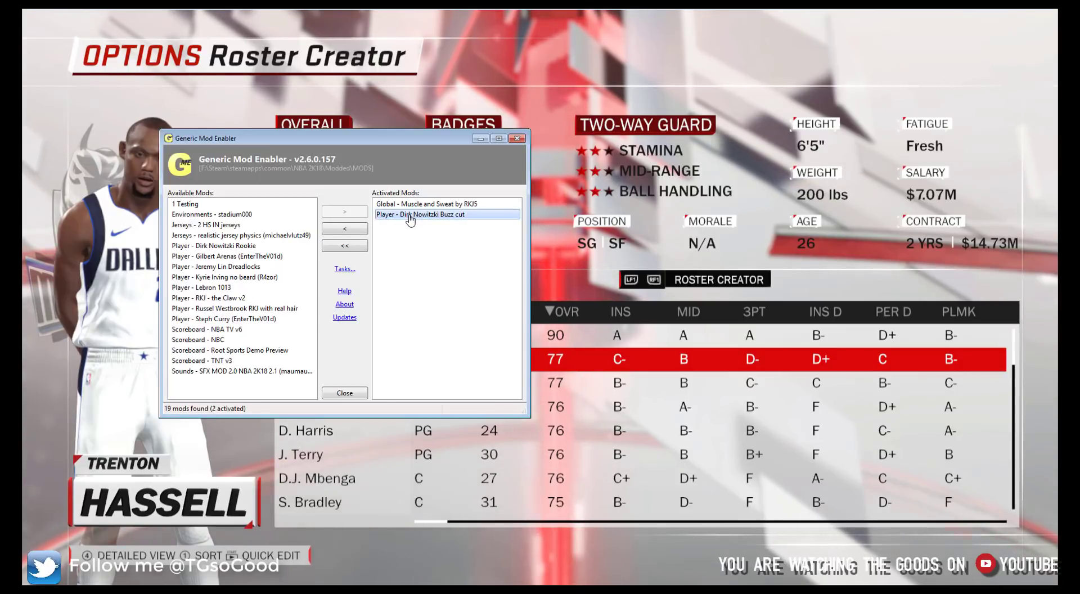
click(344, 229)
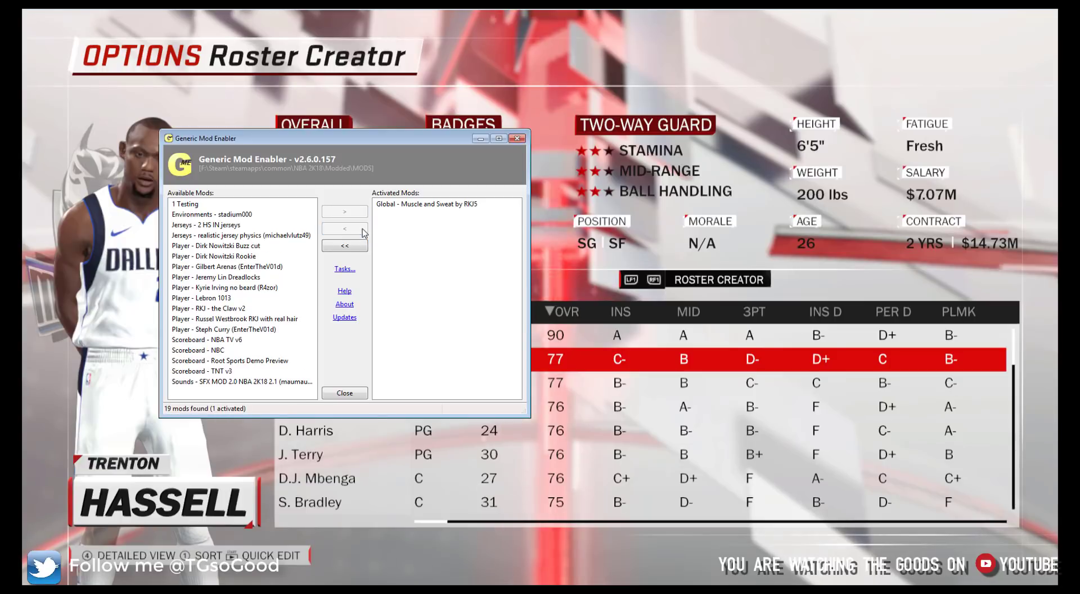
click(344, 393)
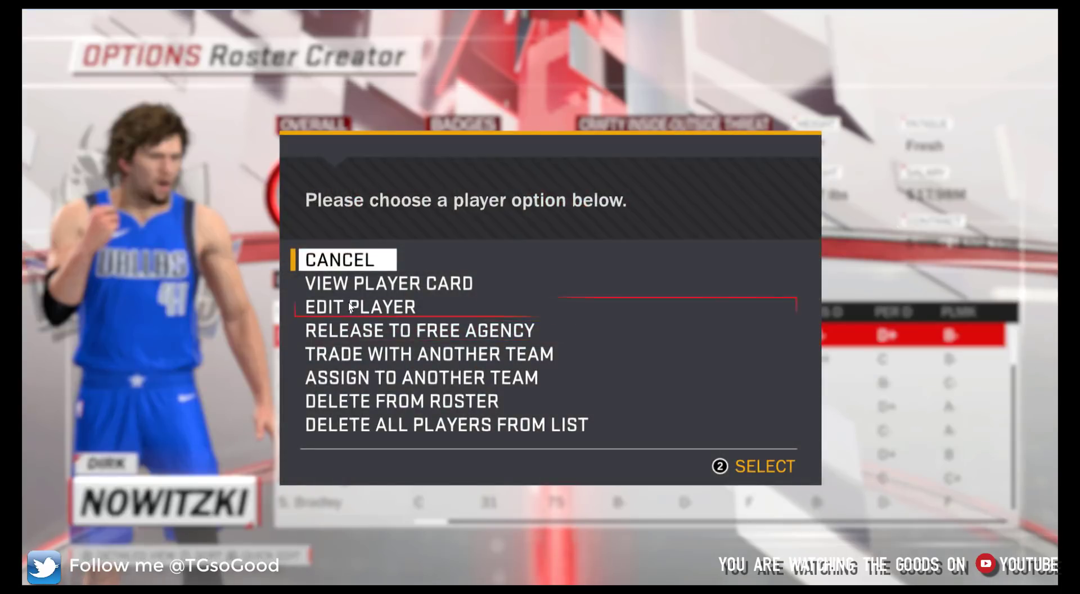
click(359, 306)
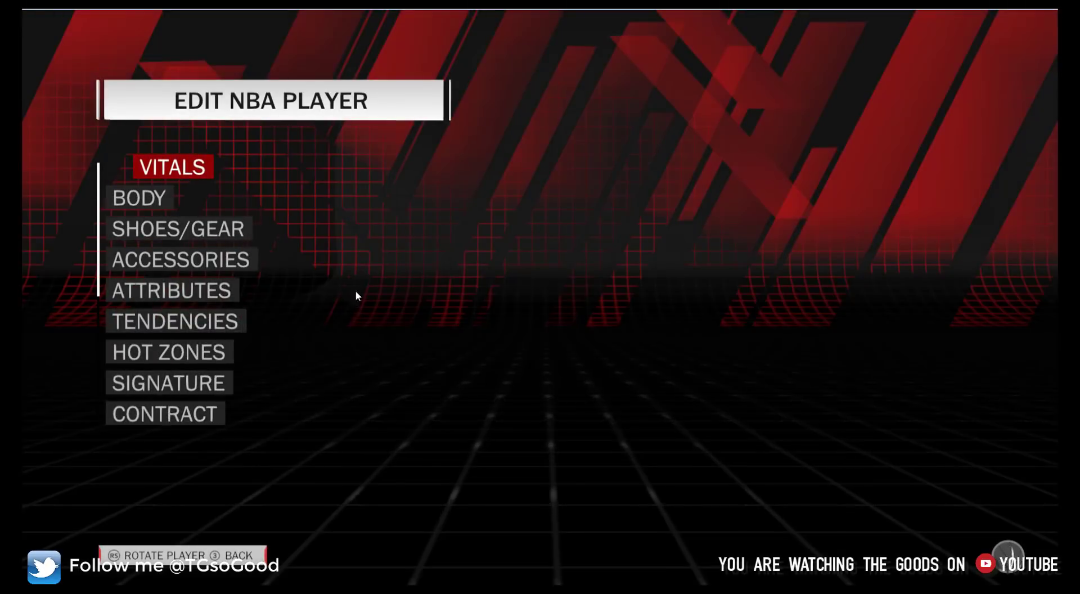
mouse_move(312, 239)
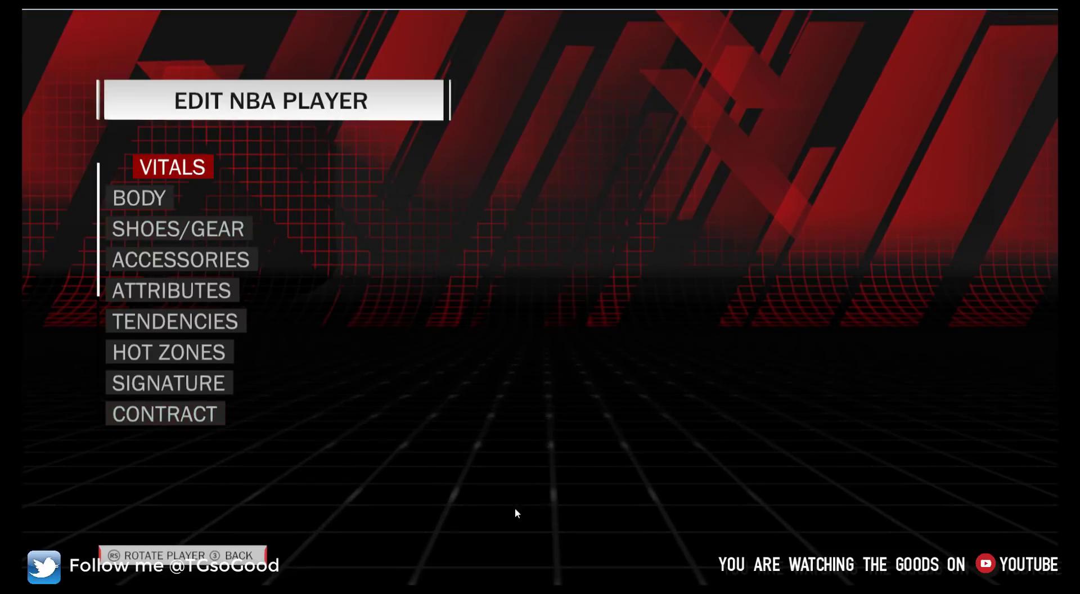
mouse_move(461, 495)
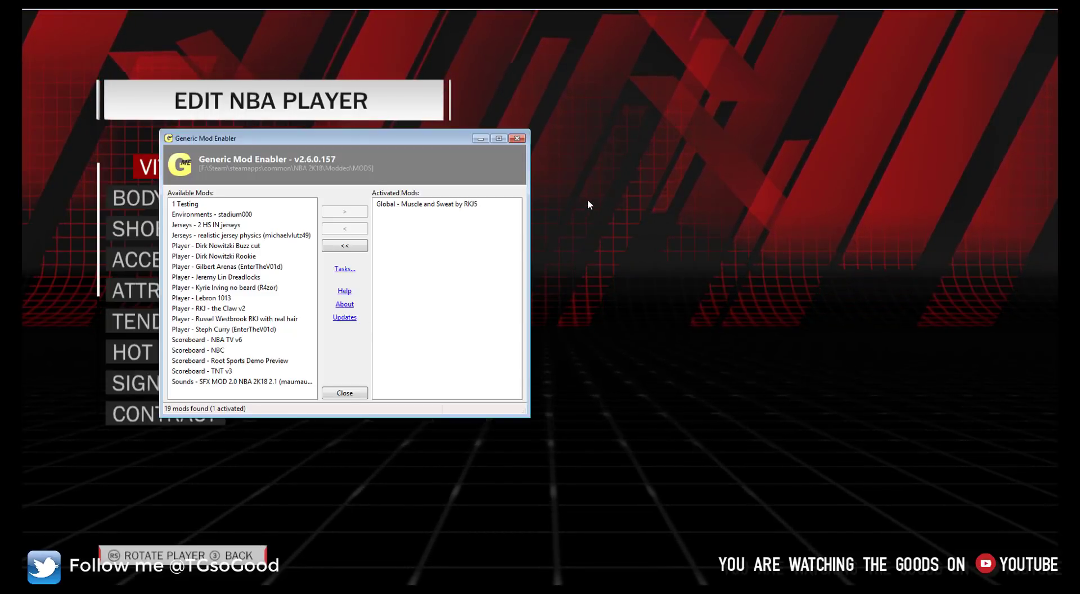
Choose Accept Changes and Return to leave Dirk's player editor
click(228, 266)
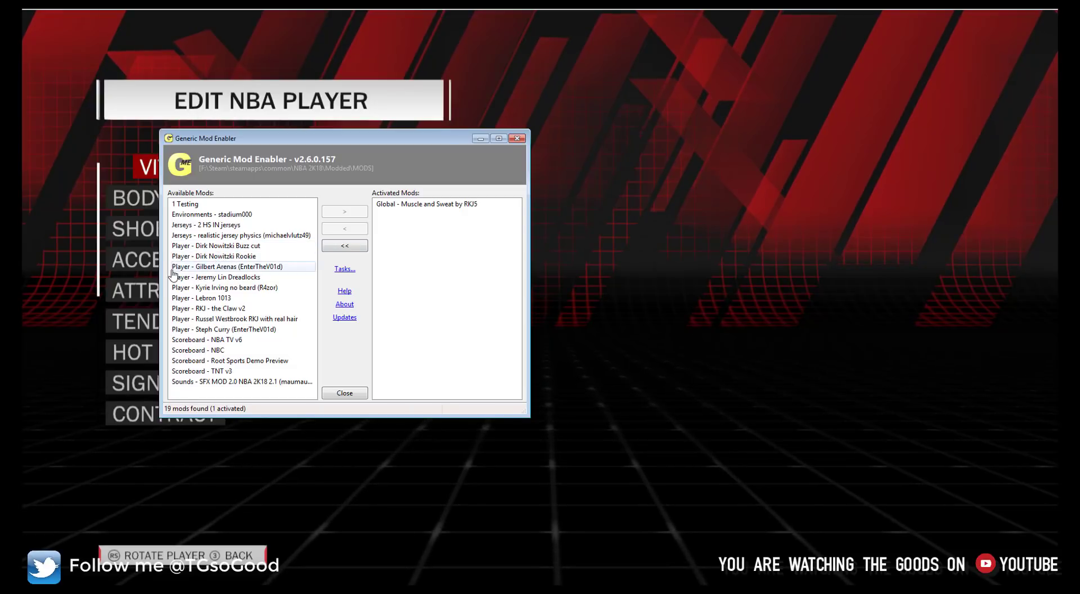
click(212, 255)
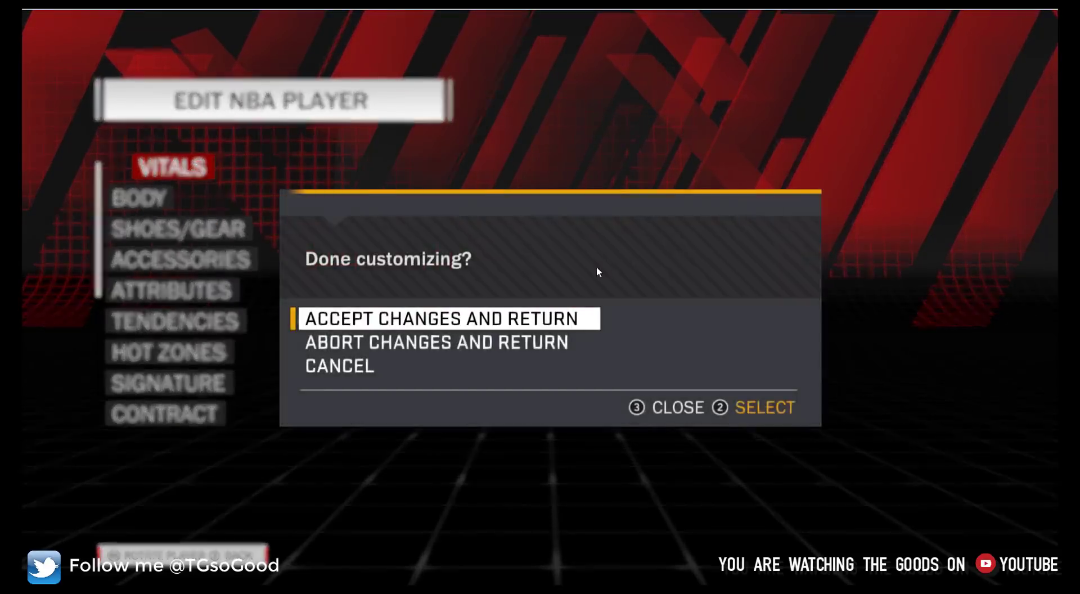
click(448, 319)
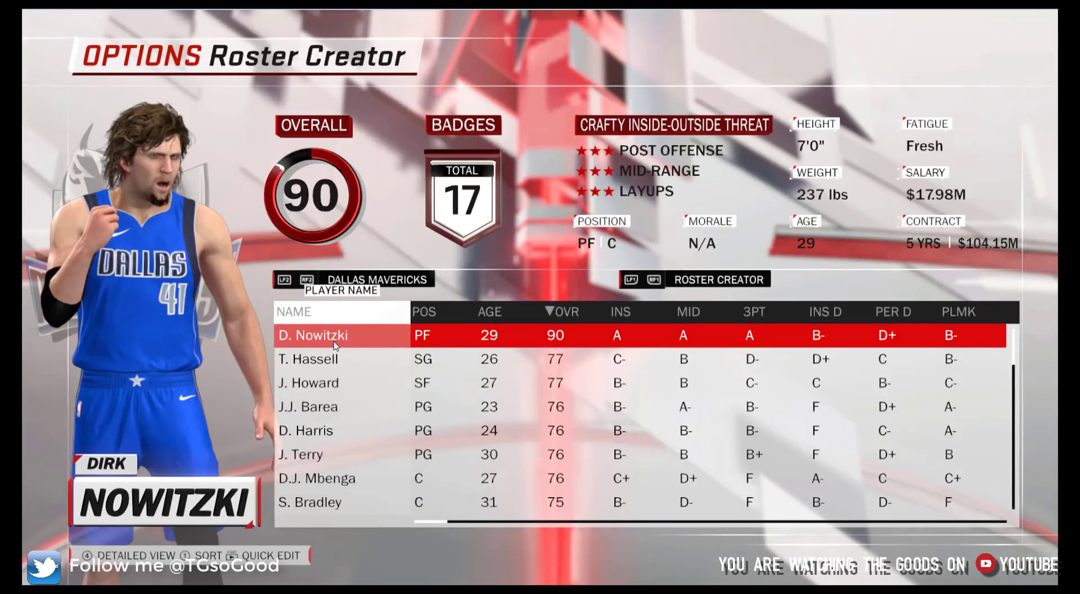
Switch to another Mavericks roster and bring up Dirk Nowitzki's player card
click(312, 336)
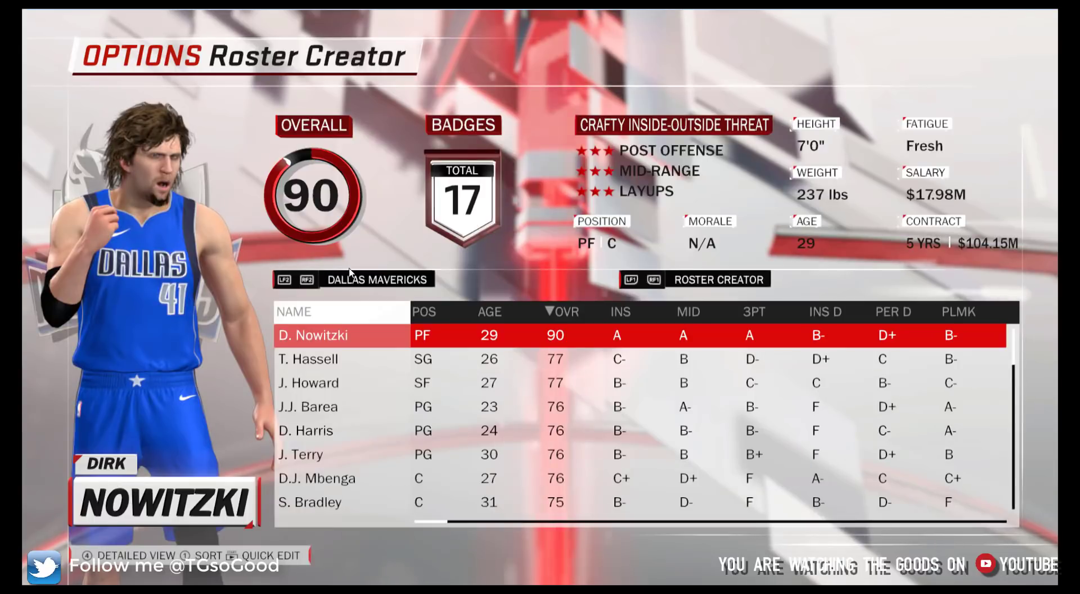
click(305, 430)
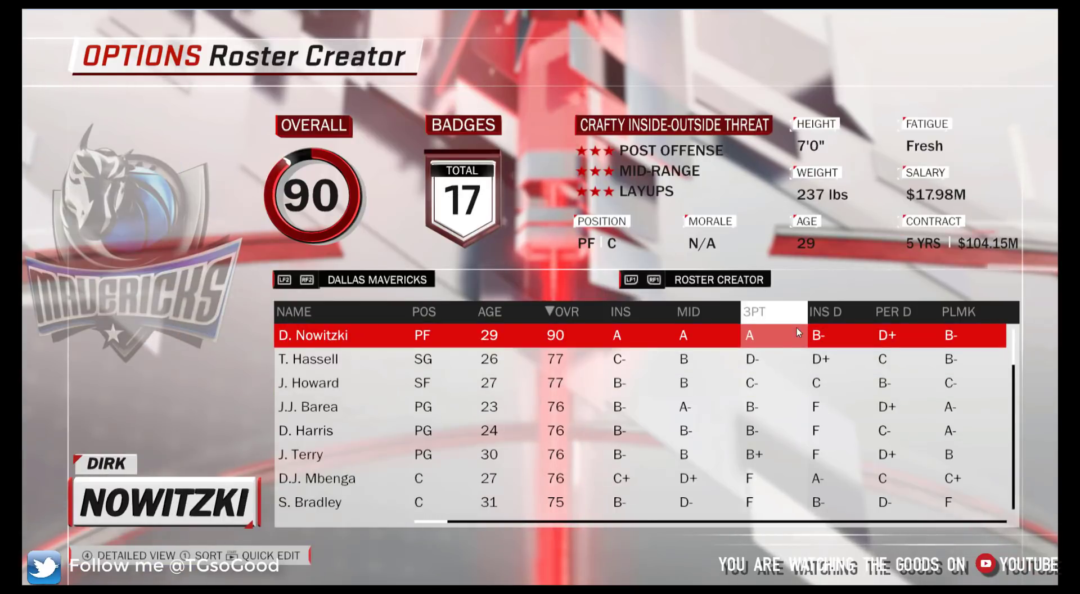
mouse_move(548, 99)
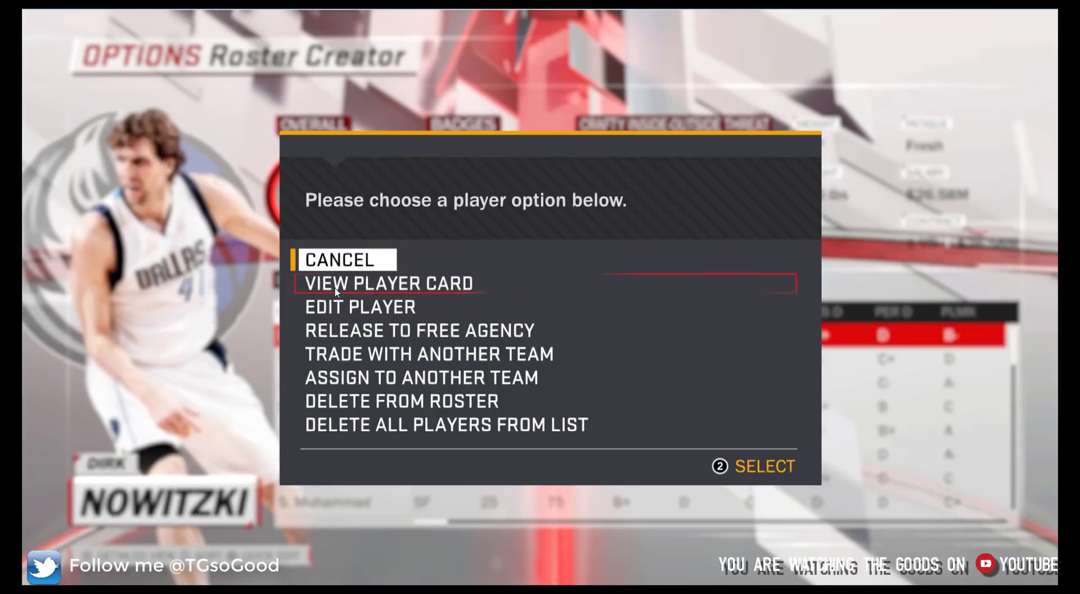
click(387, 284)
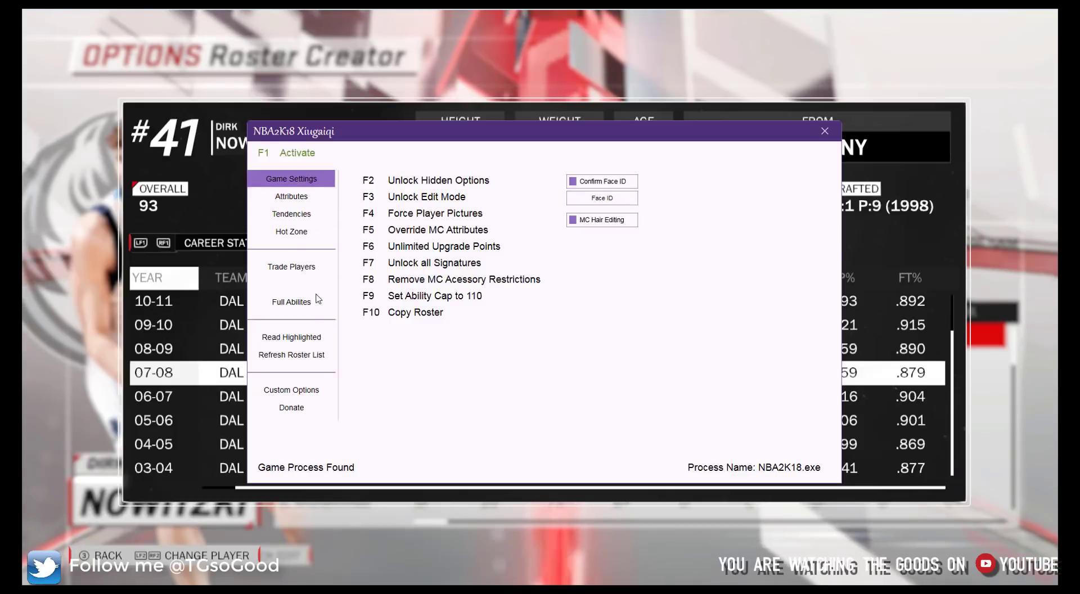
Read the highlighted player into the Xiugaiqi trainer and show Dirk's attributes
click(290, 196)
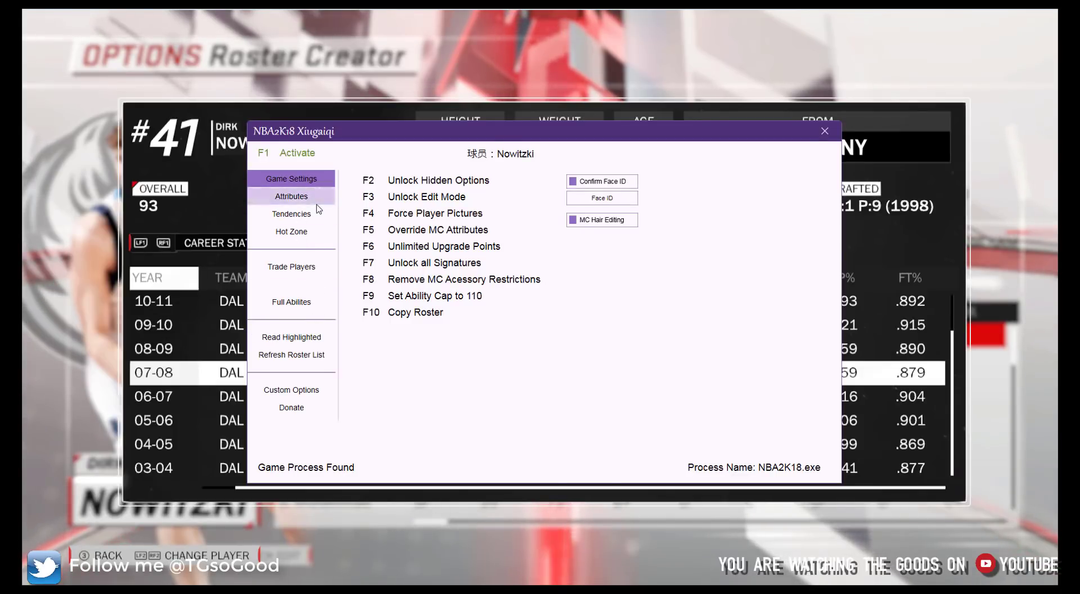
click(291, 196)
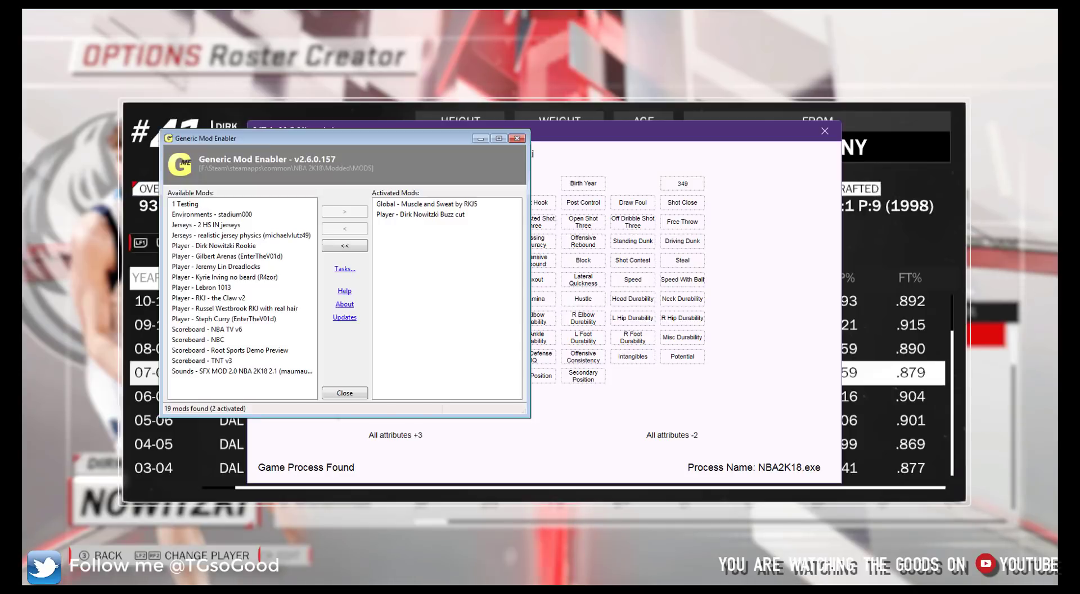
Swap the Buzz cut mod out for the Dirk Nowitzki Rookie face mod in JSGME
click(420, 214)
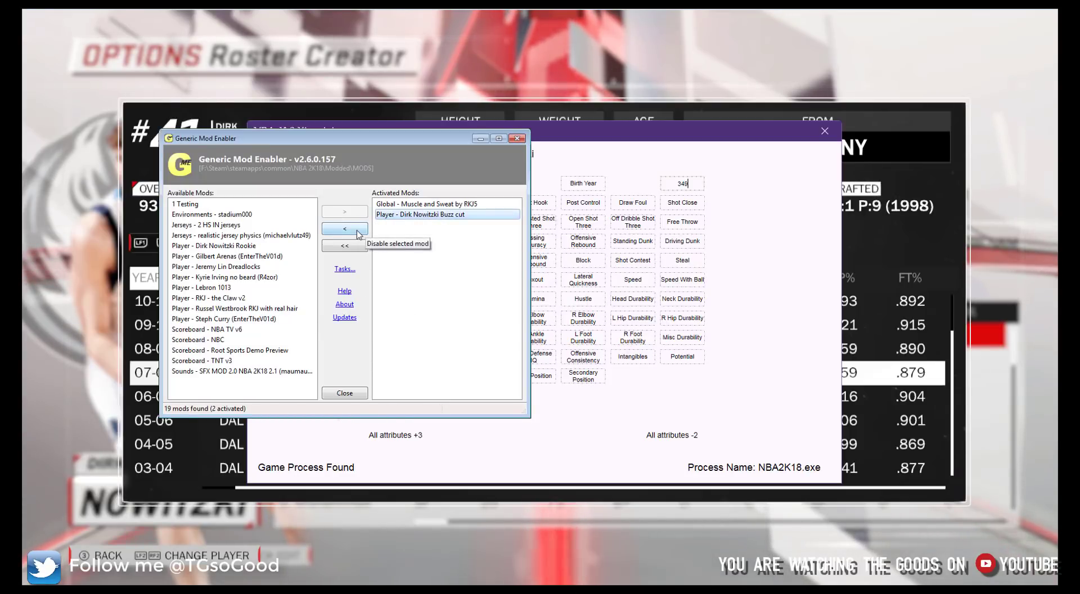
click(344, 228)
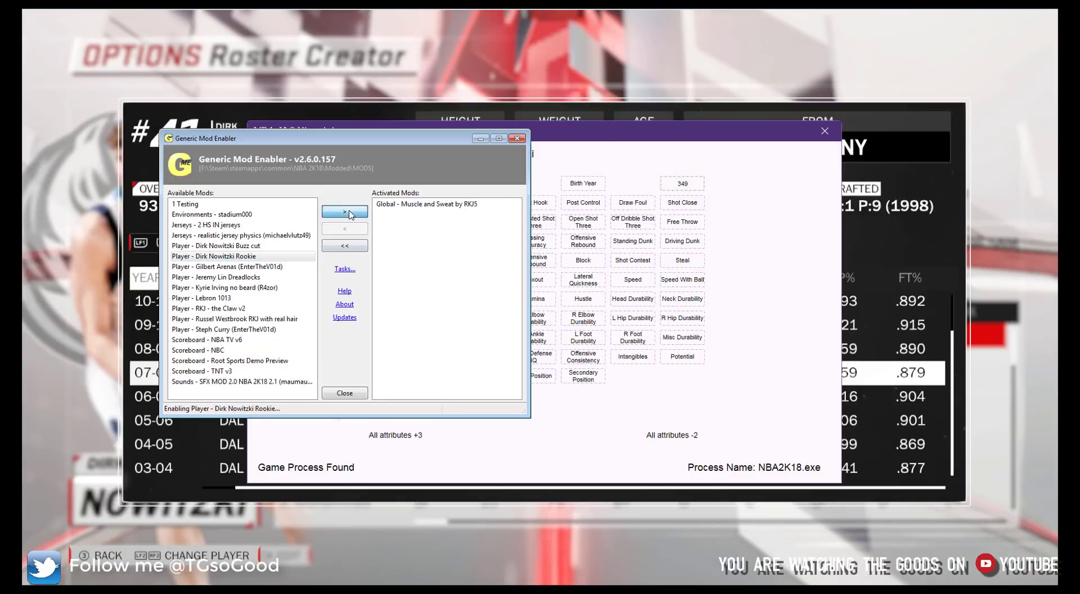
click(345, 392)
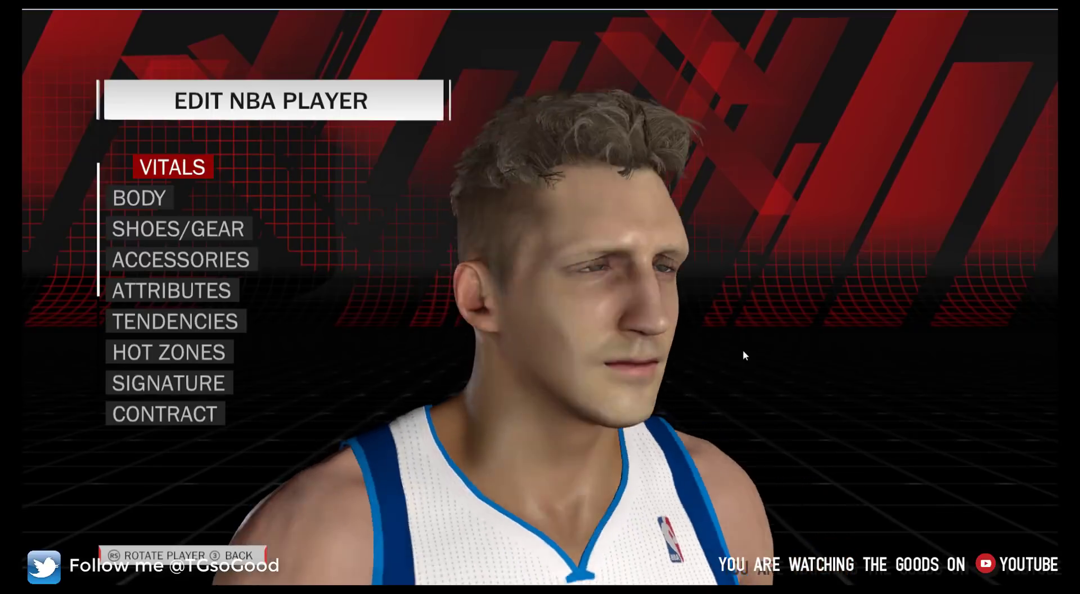
View rookie Dirk's full body on the Body page, then return to the 2010-11 Mavericks roster list
click(139, 198)
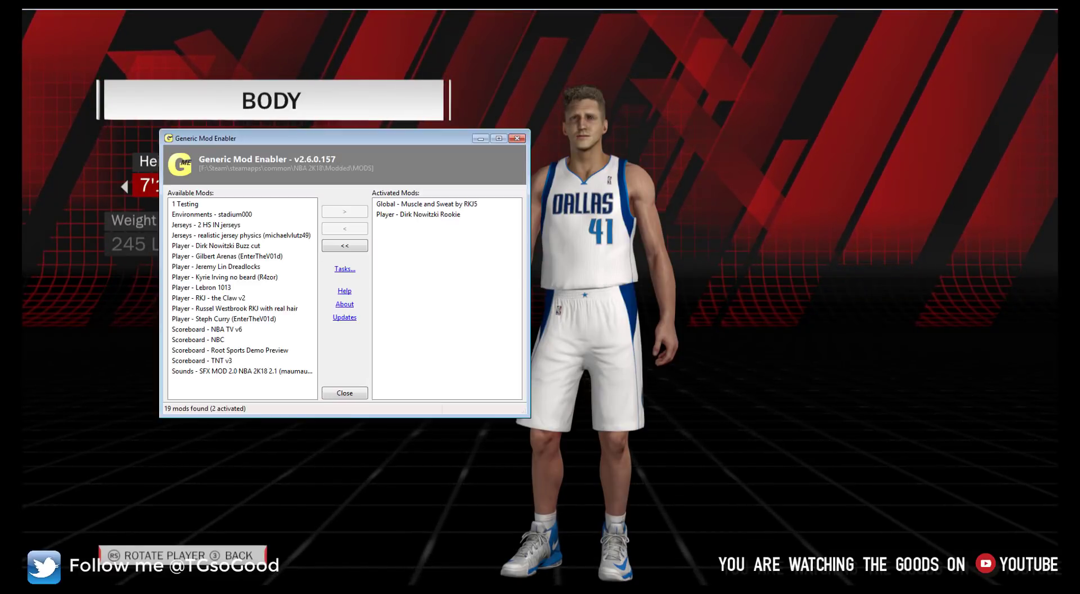
click(345, 393)
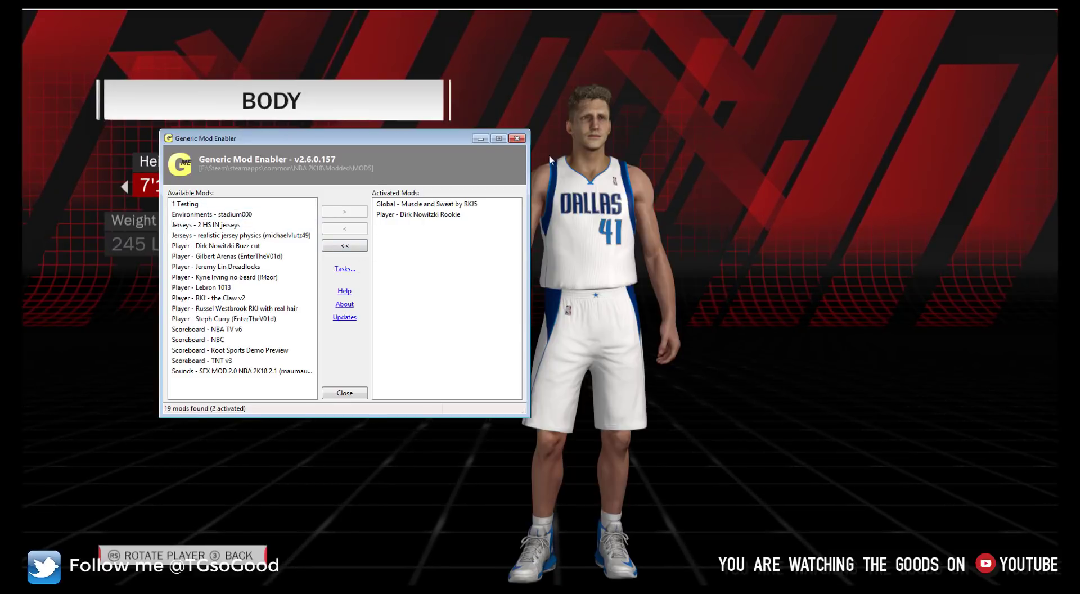
click(344, 392)
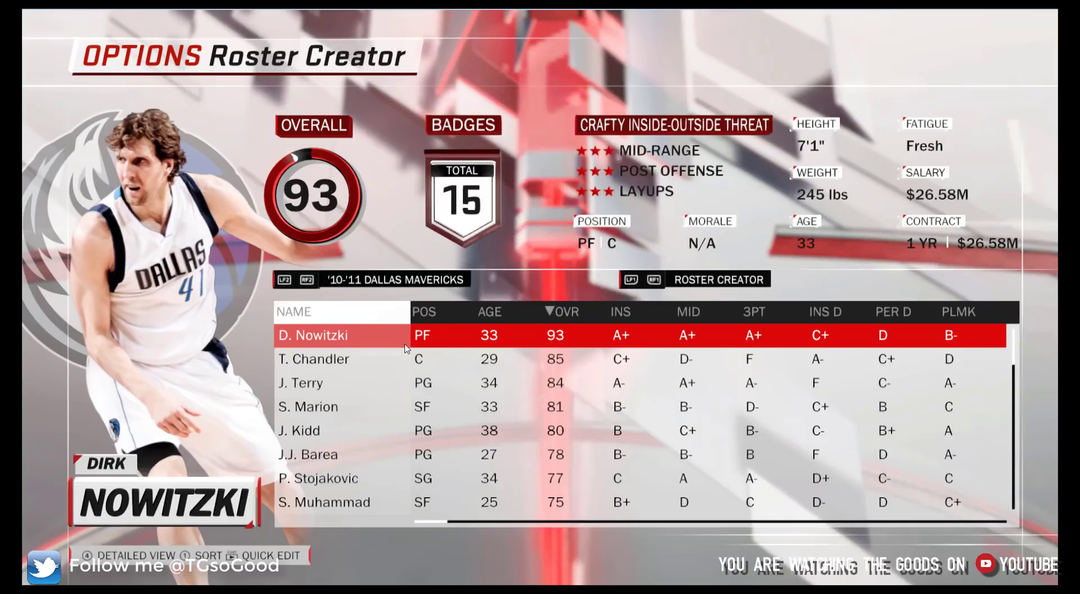
Cycle the team toggle until Roster Creator shows the Boston All-Time Celtics
click(307, 279)
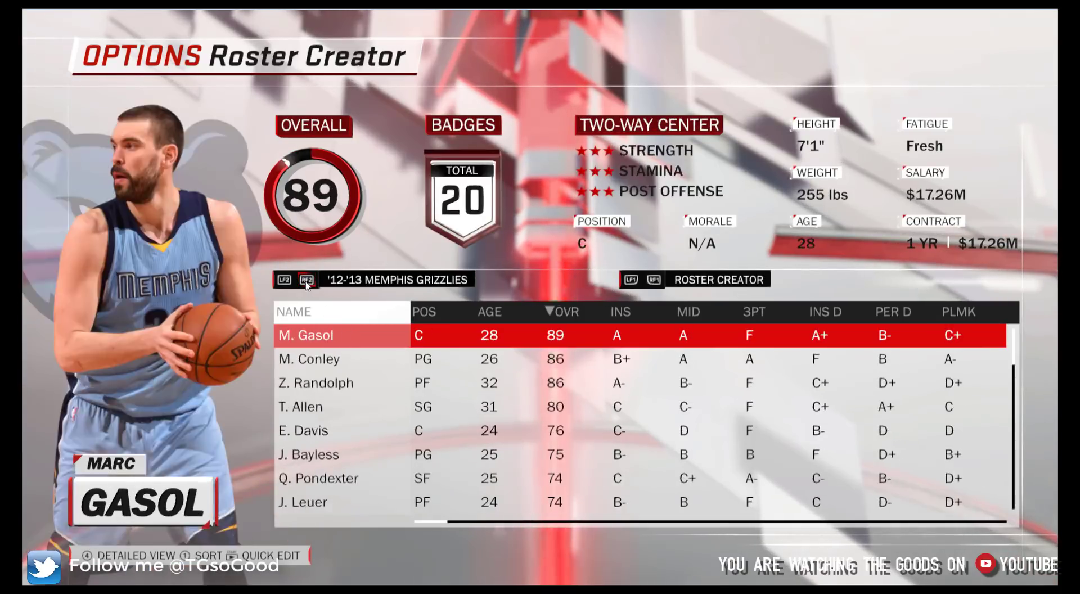
click(308, 279)
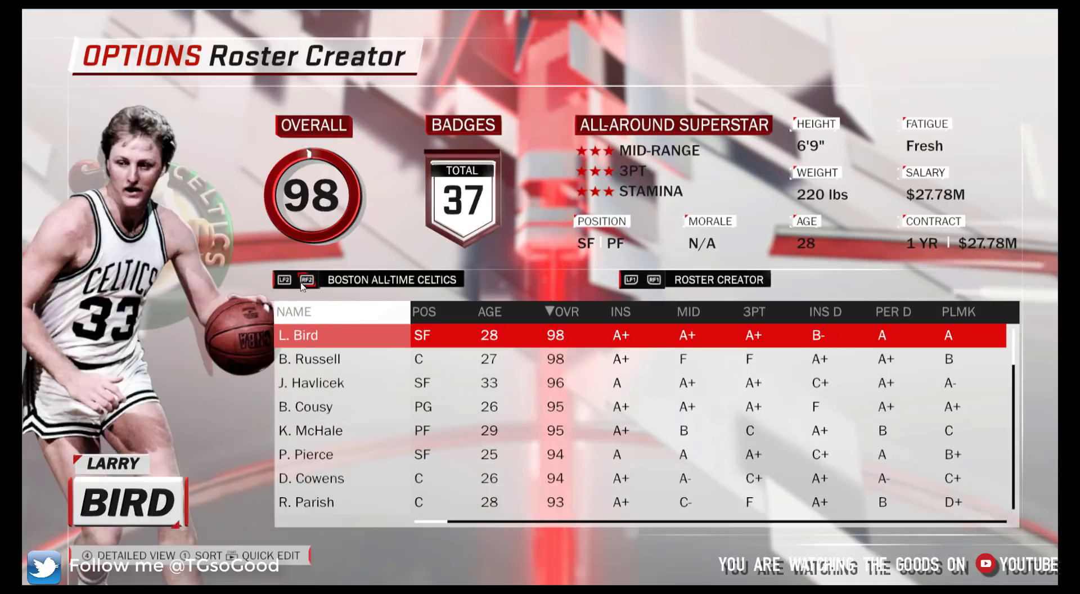